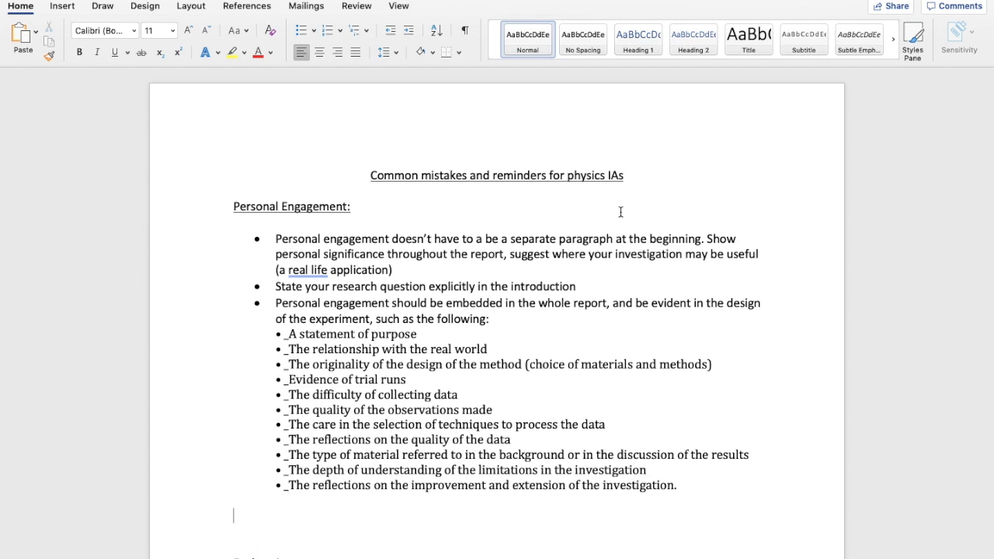
Bring up the May 2019 Physics report and scroll to its highlighted Personal Engagement comments
{"action": "left_click", "coordinate": [115, 52]}
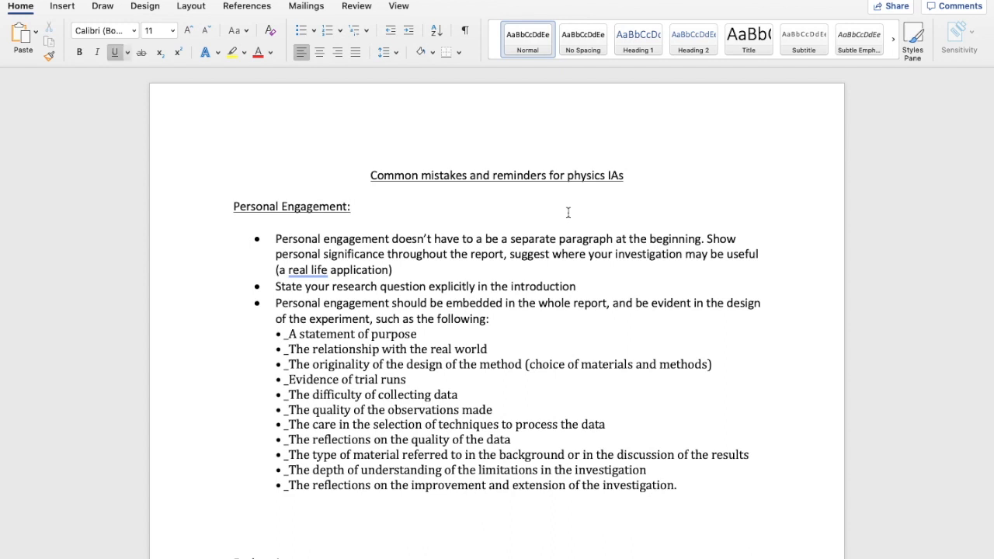
{"action": "left_click", "coordinate": [350, 206]}
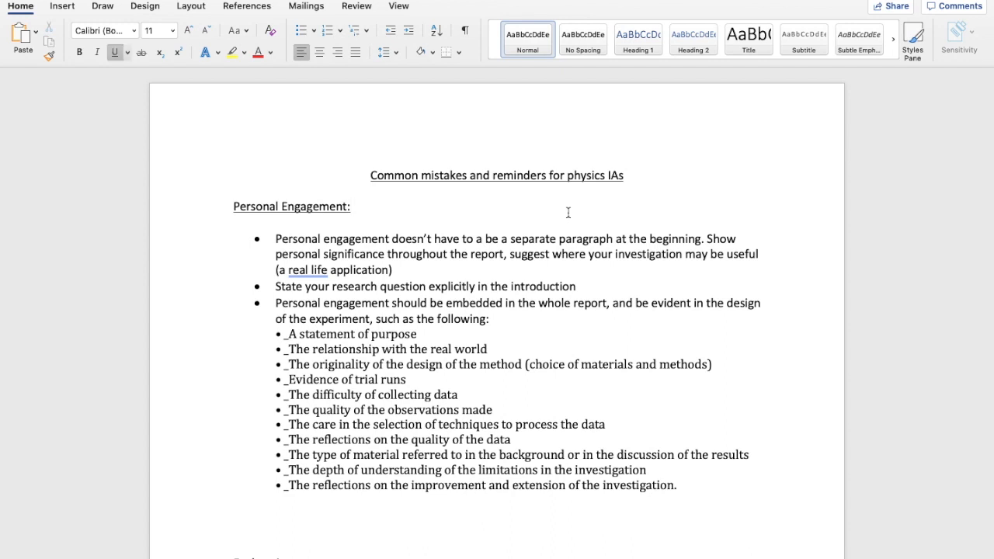
{"action": "left_click", "coordinate": [351, 207]}
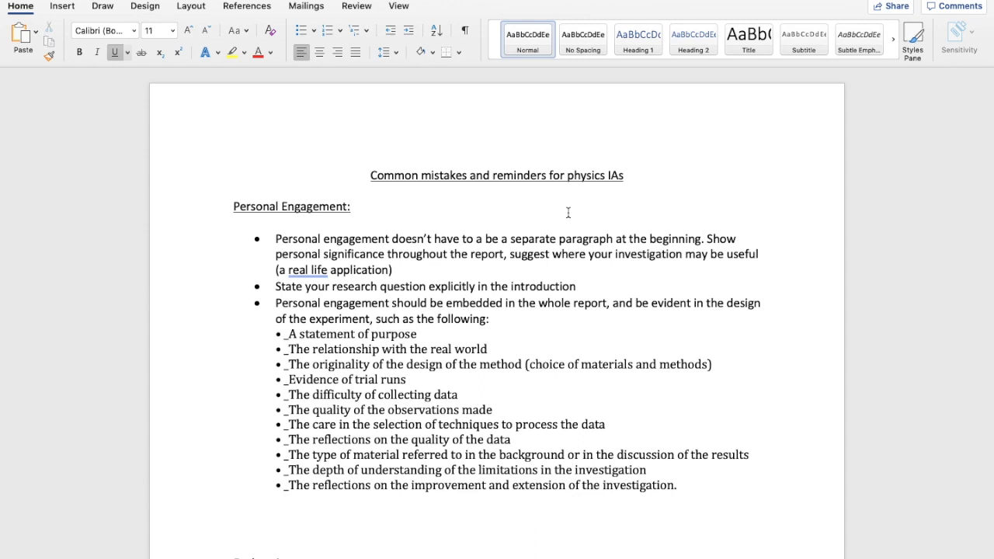
{"action": "left_click", "coordinate": [351, 207]}
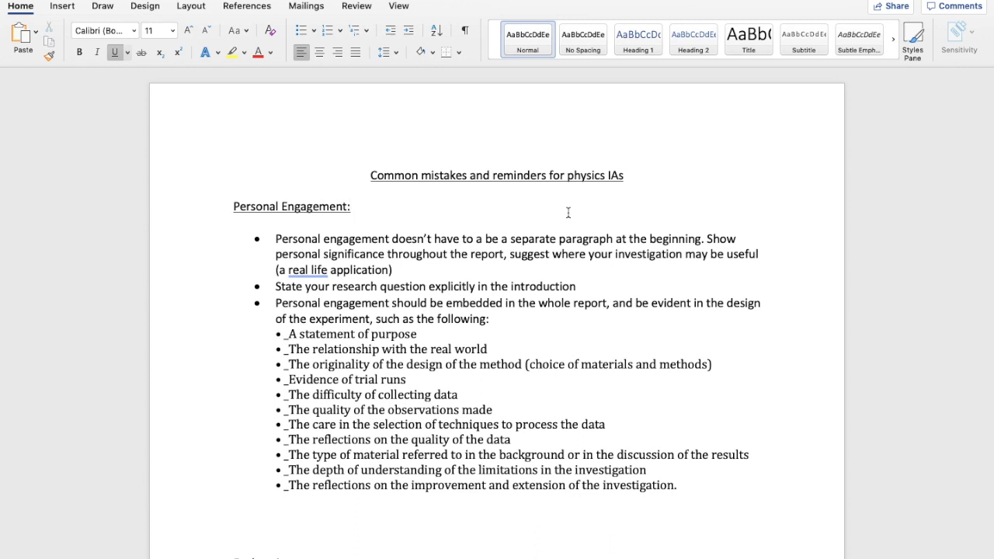
{"action": "left_click", "coordinate": [350, 207]}
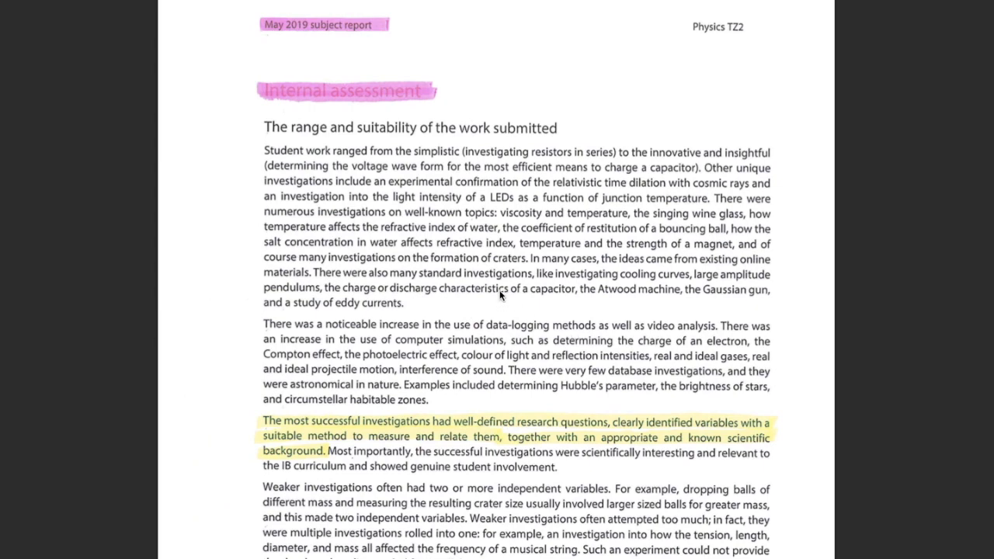
{"action": "mouse_move", "coordinate": [481, 280]}
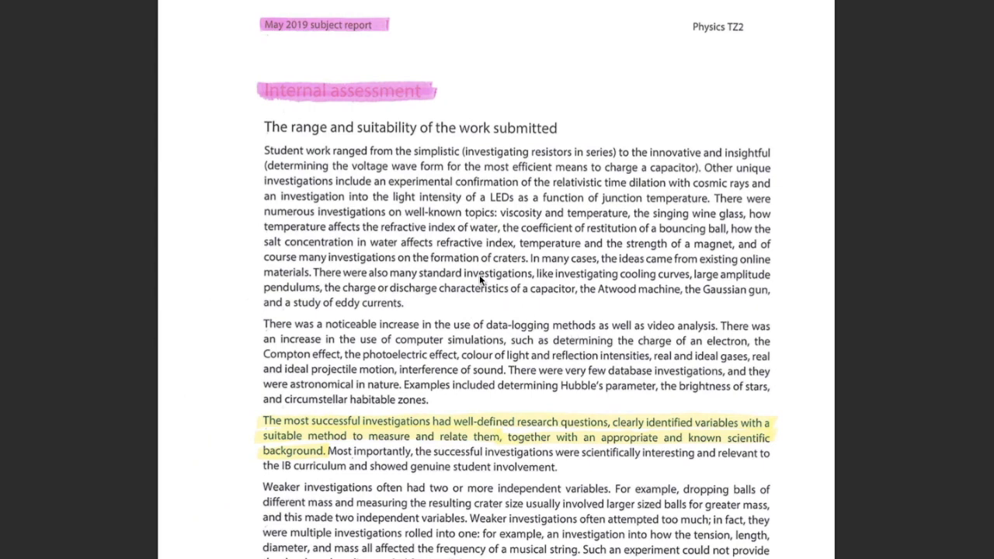
{"action": "scroll", "scroll_direction": "down", "scroll_amount": 3}
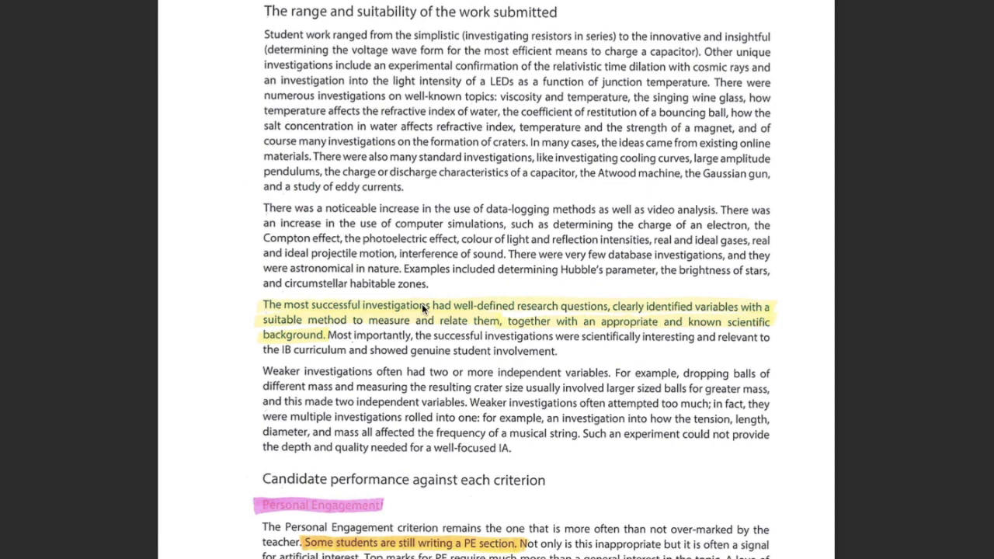
{"action": "scroll", "scroll_direction": "down", "scroll_amount": 3}
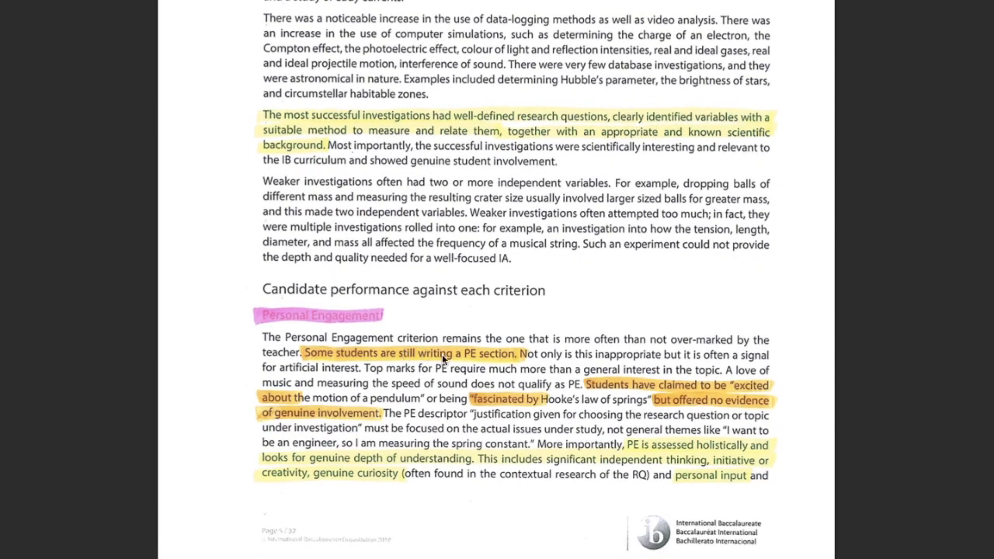
{"action": "scroll", "scroll_direction": "down", "scroll_amount": 3}
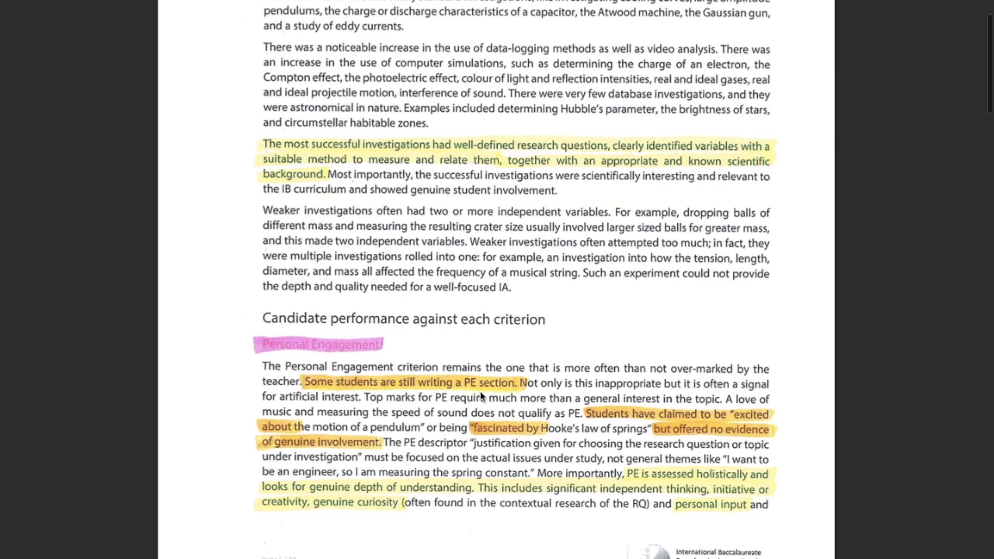
{"action": "scroll", "scroll_direction": "down", "scroll_amount": 3}
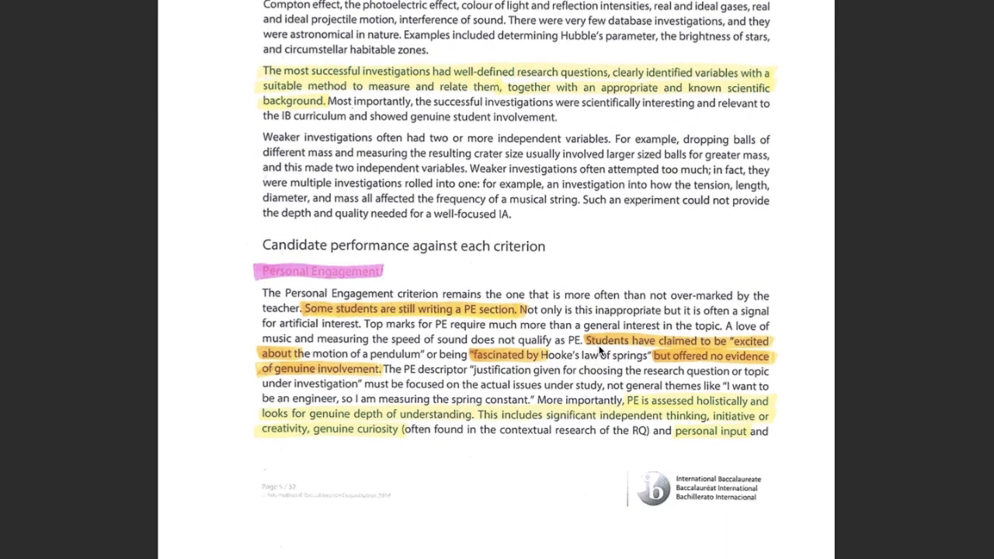
{"action": "mouse_move", "coordinate": [305, 327]}
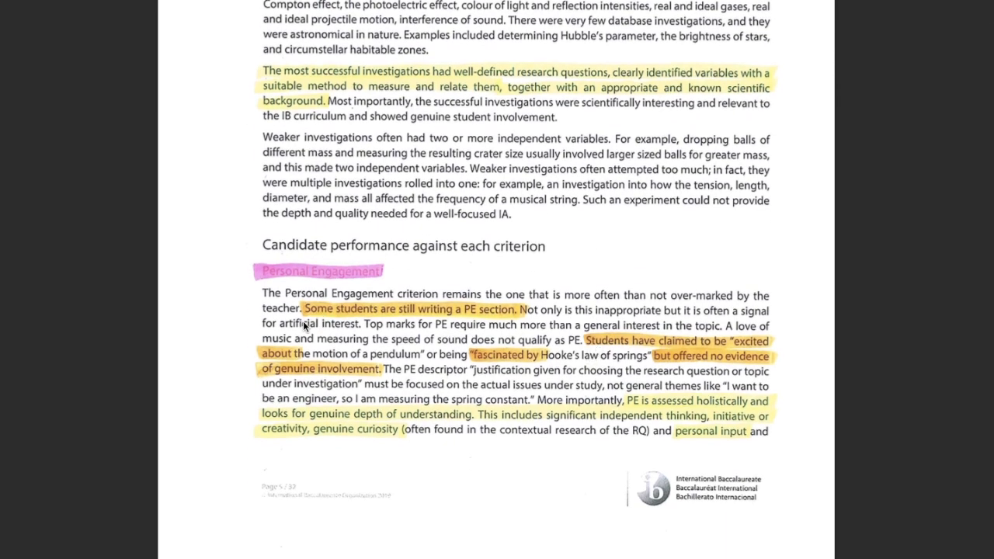
{"action": "mouse_move", "coordinate": [334, 328]}
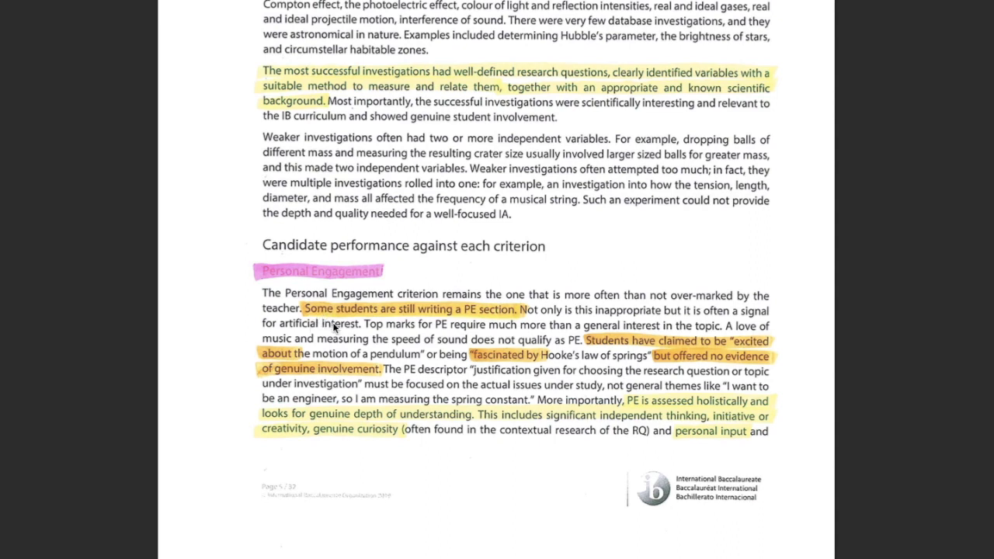
{"action": "mouse_move", "coordinate": [478, 507]}
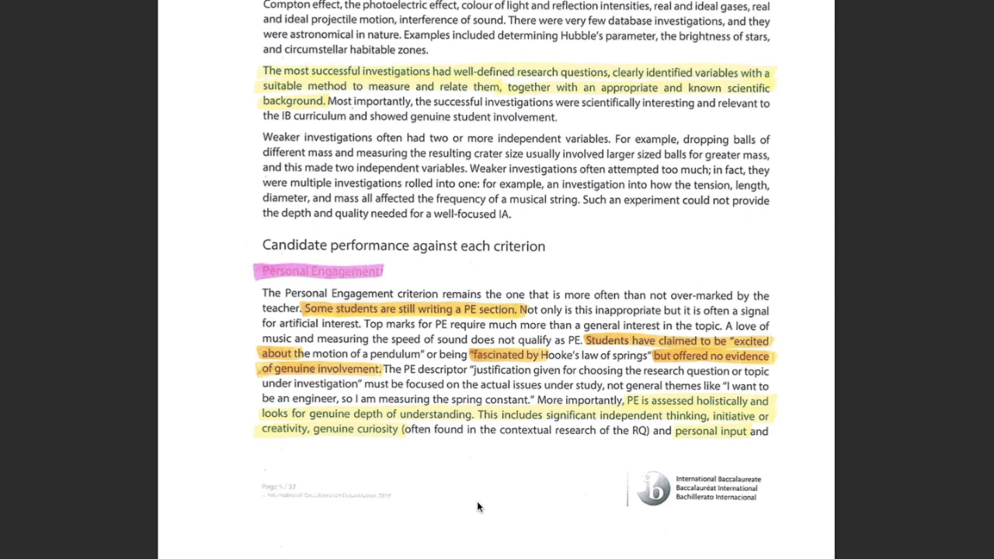
{"action": "mouse_move", "coordinate": [752, 362]}
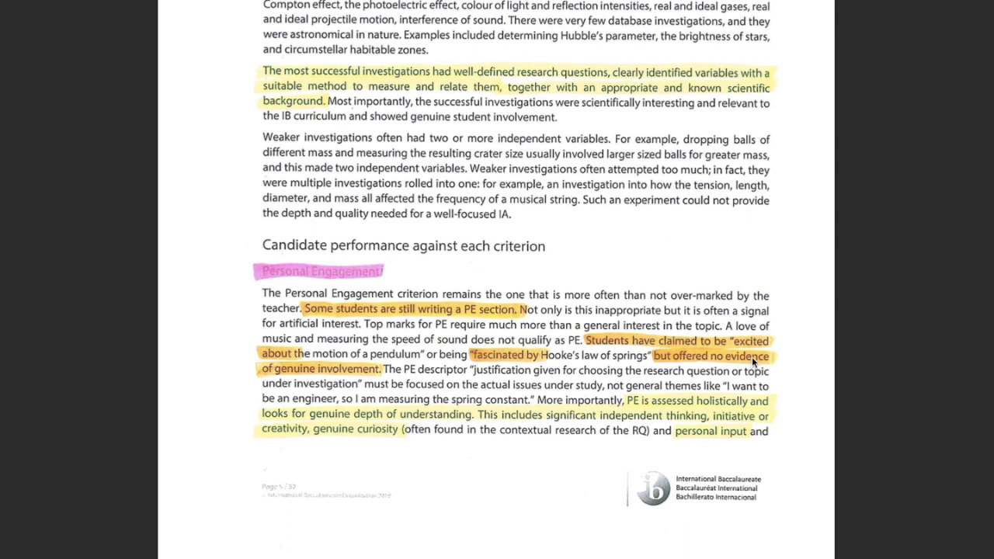
{"action": "mouse_move", "coordinate": [754, 358]}
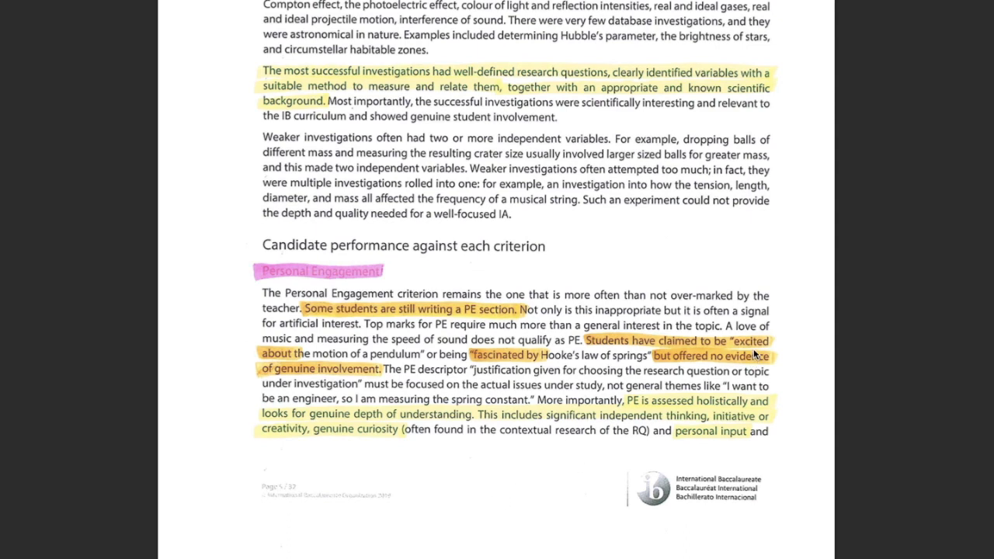
{"action": "mouse_move", "coordinate": [843, 369]}
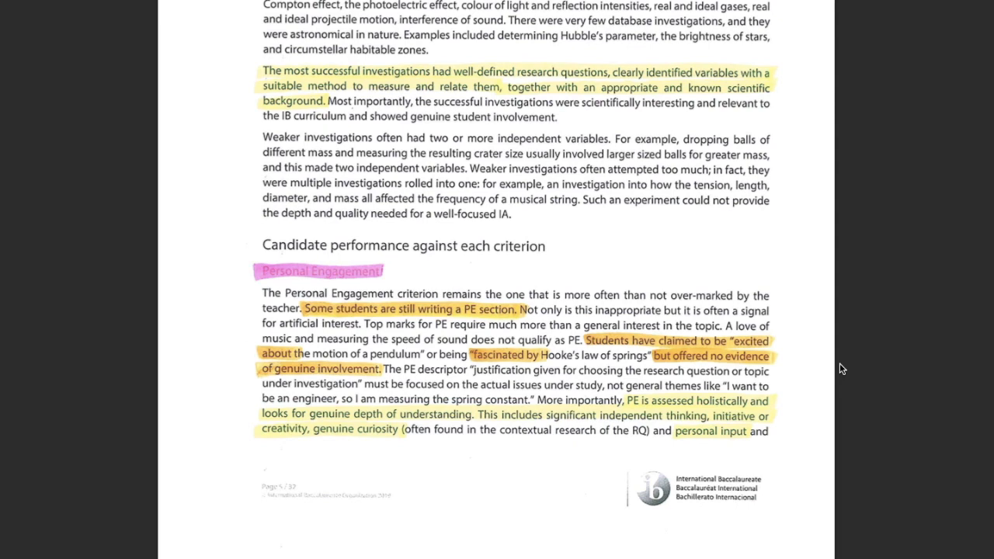
{"action": "mouse_move", "coordinate": [816, 359]}
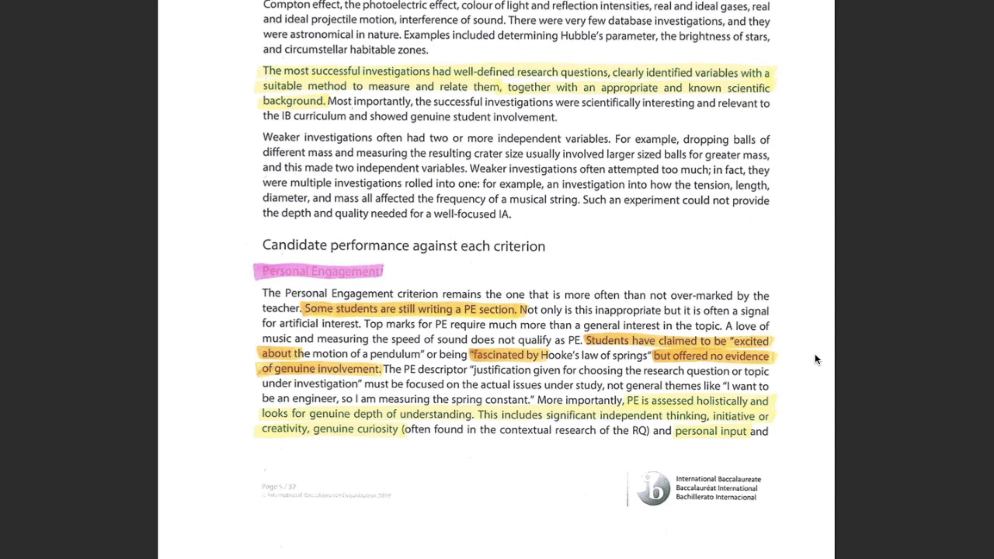
{"action": "scroll", "scroll_direction": "down", "scroll_amount": 3}
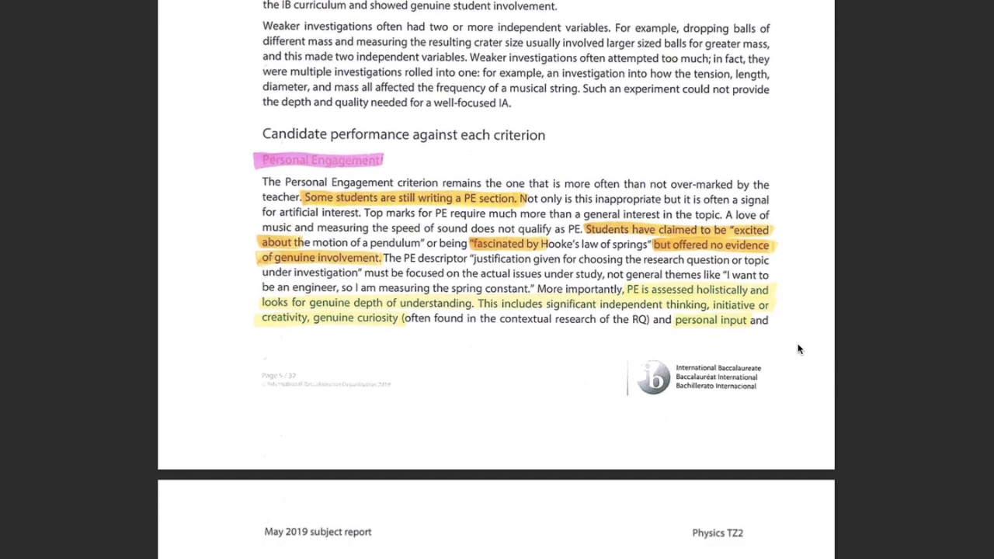
{"action": "mouse_move", "coordinate": [781, 352]}
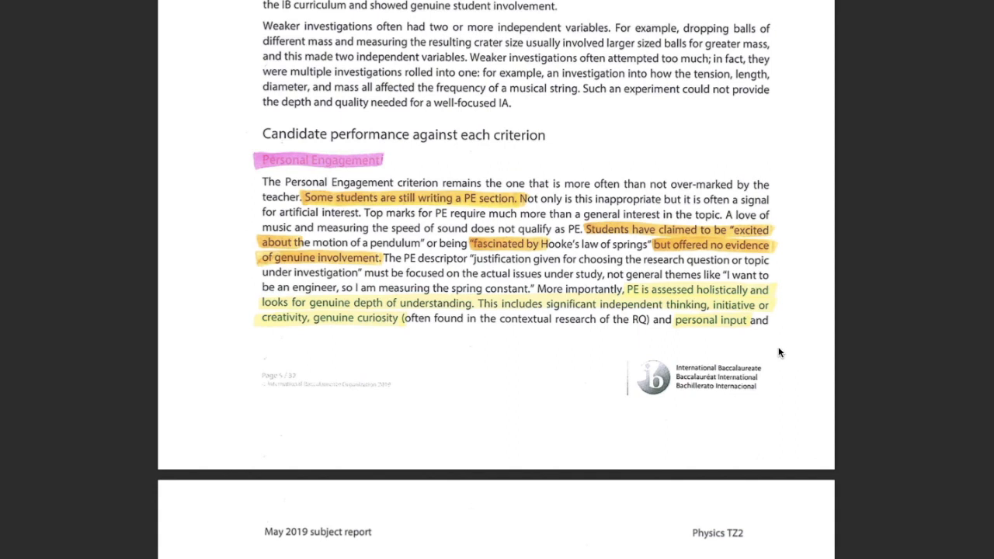
{"action": "mouse_move", "coordinate": [784, 352]}
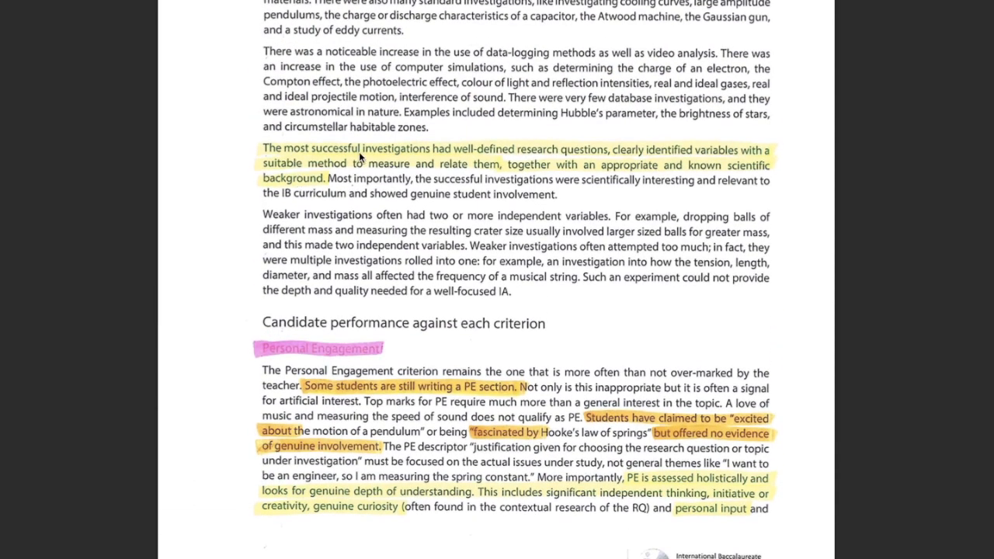
{"action": "mouse_move", "coordinate": [604, 147]}
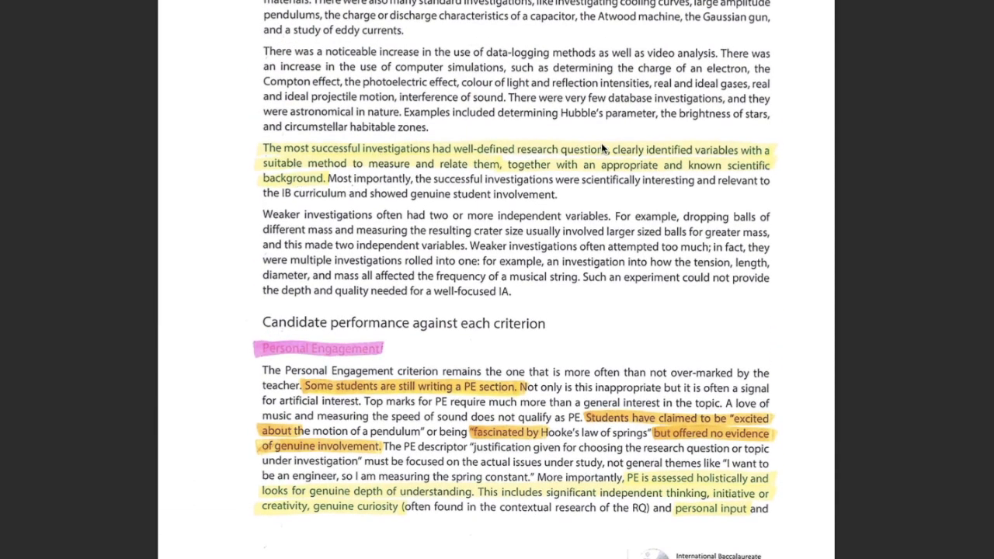
{"action": "mouse_move", "coordinate": [805, 160]}
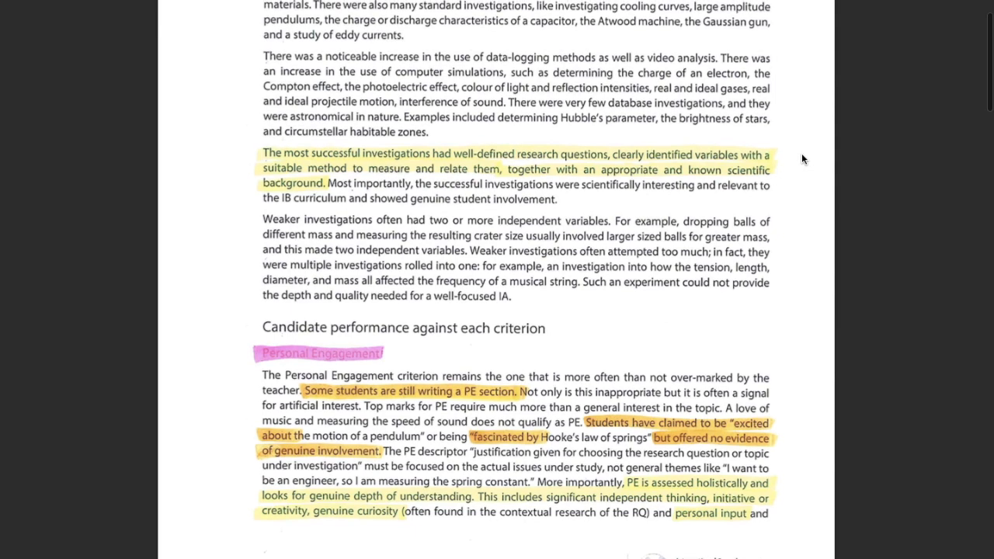
Scroll onto page 6 to read the highlighted Exploration and Analysis comments
{"action": "scroll", "scroll_direction": "down", "scroll_amount": 3}
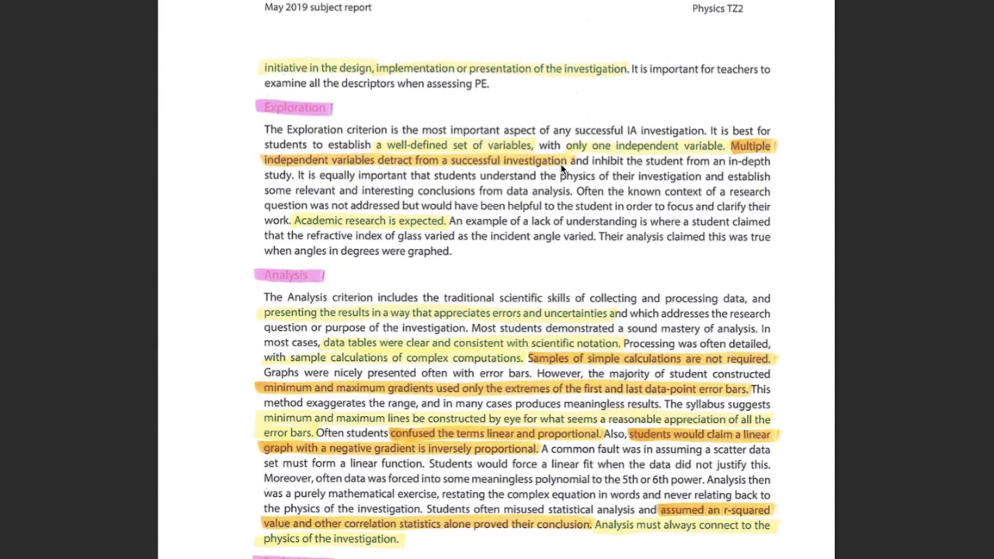
{"action": "mouse_move", "coordinate": [455, 152]}
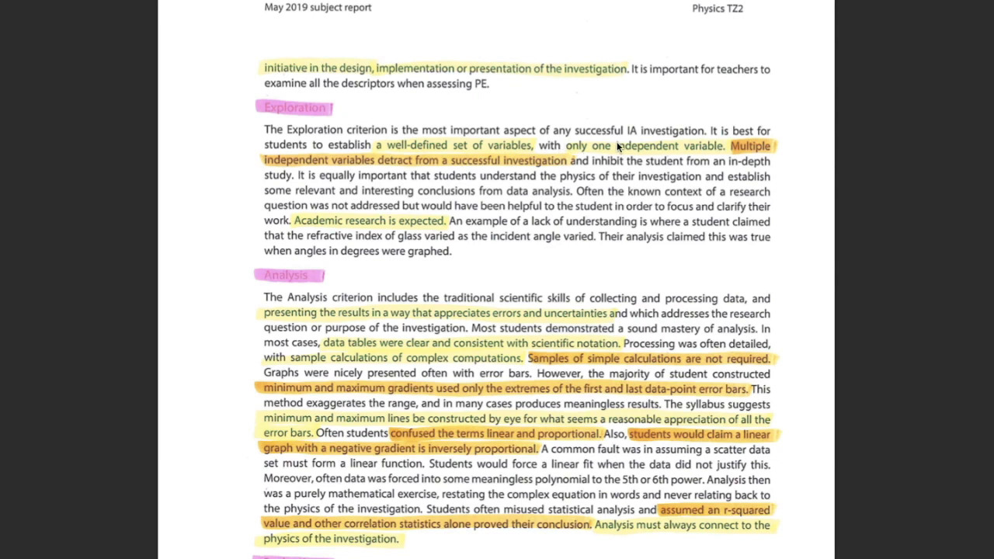
{"action": "mouse_move", "coordinate": [652, 150]}
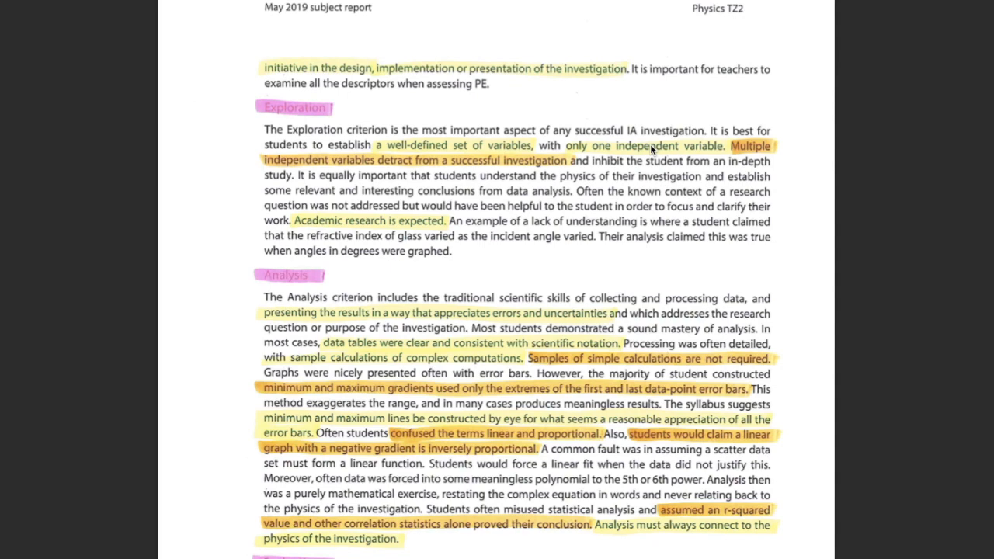
{"action": "mouse_move", "coordinate": [309, 233]}
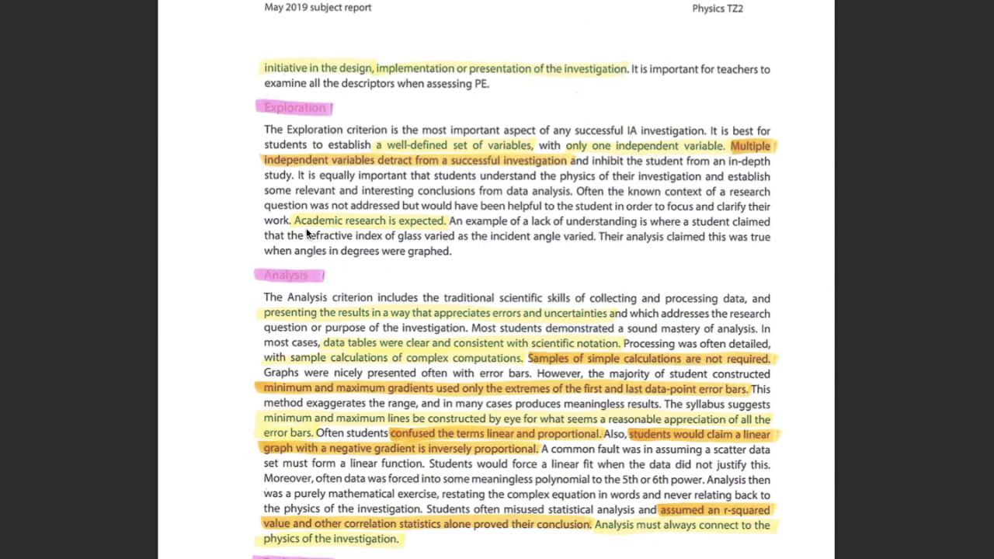
{"action": "mouse_move", "coordinate": [790, 278]}
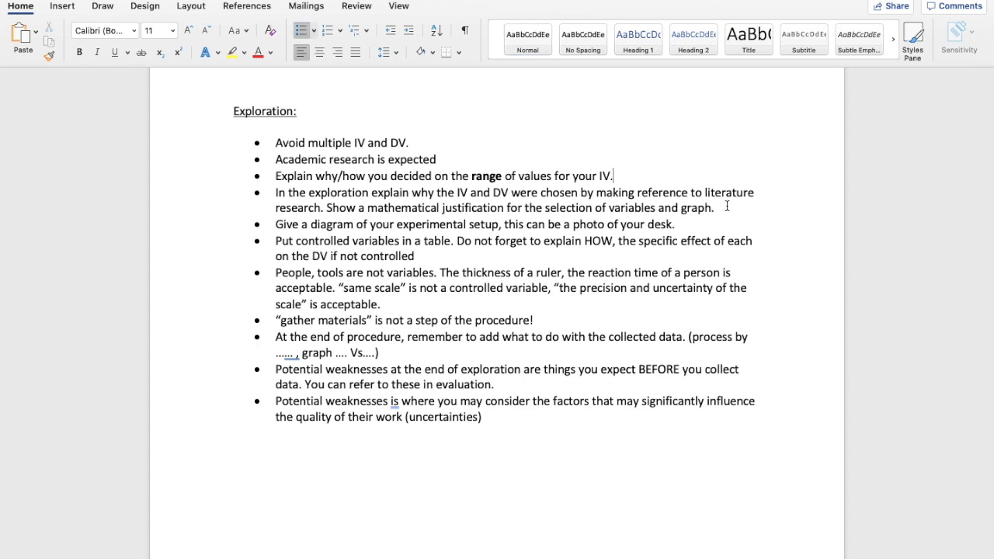
{"action": "mouse_move", "coordinate": [568, 220]}
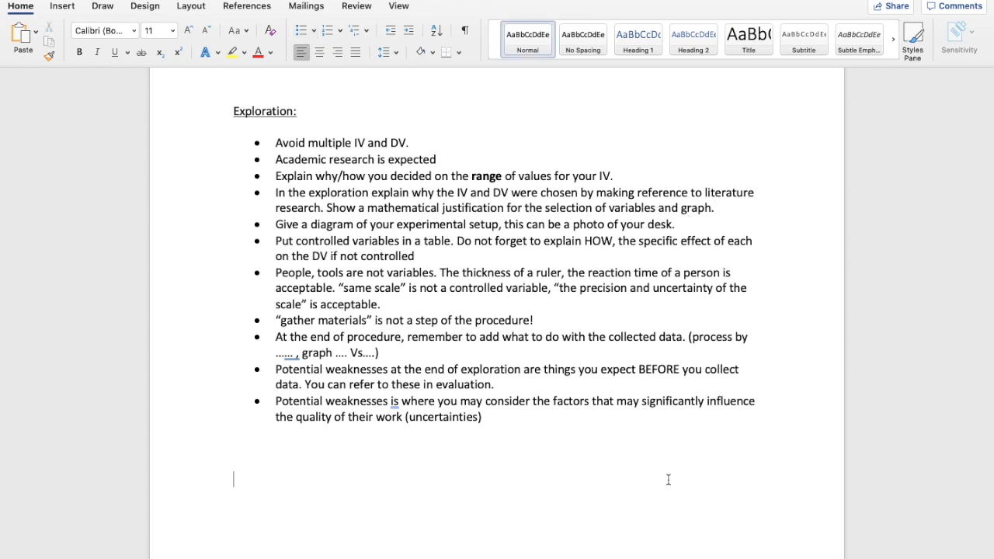
Switch to Word and bring the Exploration bullet list of reminders into view
{"action": "left_click_drag", "start_coordinate": [326, 207], "coordinate": [712, 207]}
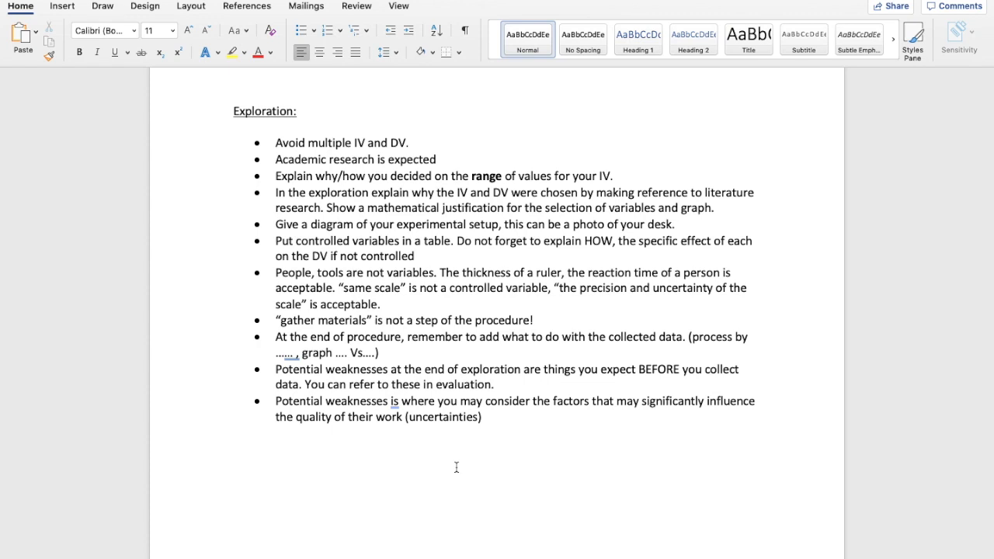
{"action": "left_click", "coordinate": [233, 463]}
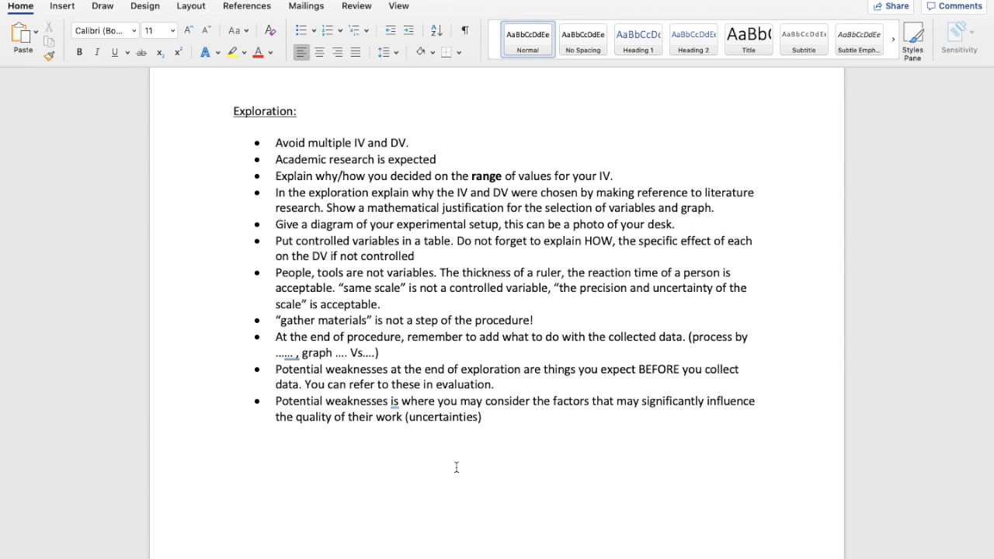
{"action": "left_click", "coordinate": [233, 463]}
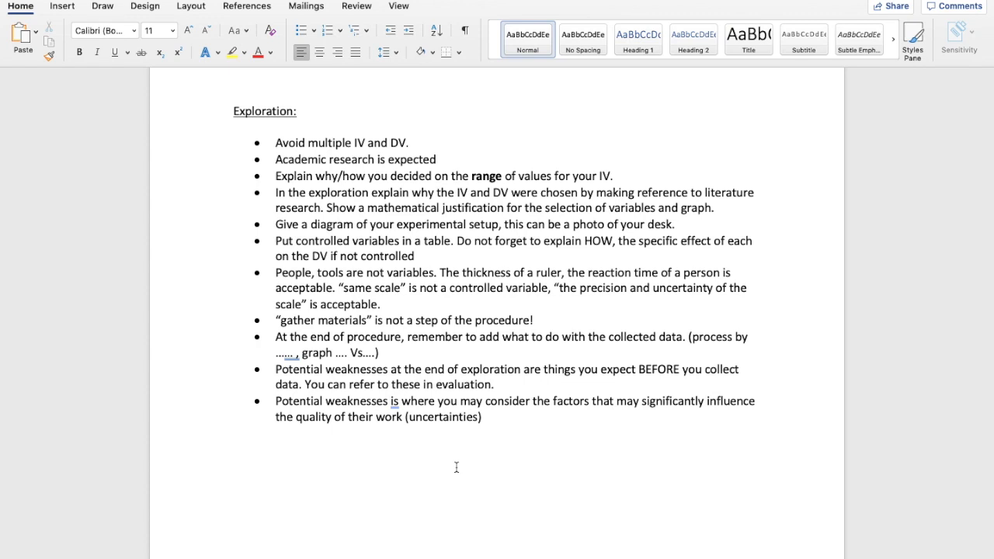
{"action": "left_click", "coordinate": [234, 463]}
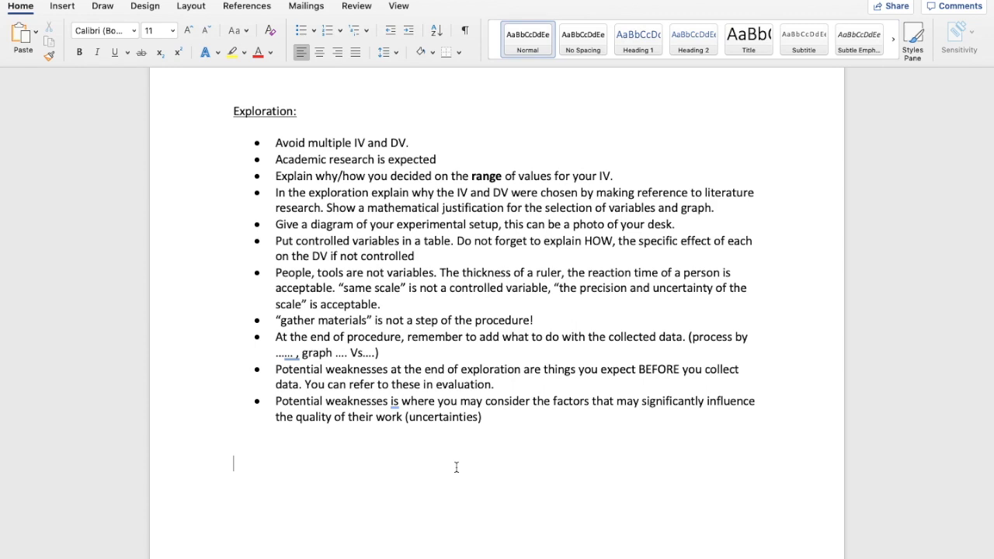
{"action": "mouse_move", "coordinate": [344, 300]}
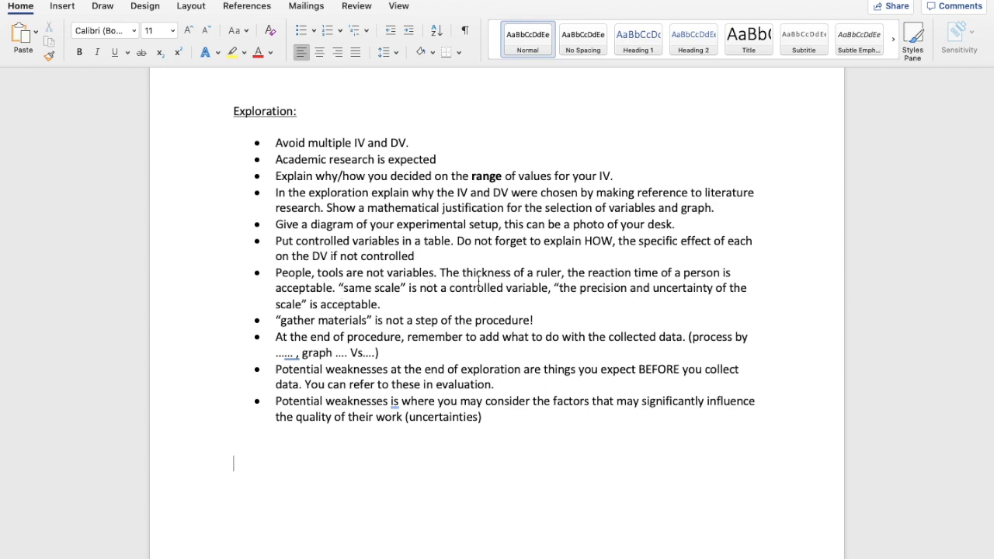
{"action": "mouse_move", "coordinate": [546, 278]}
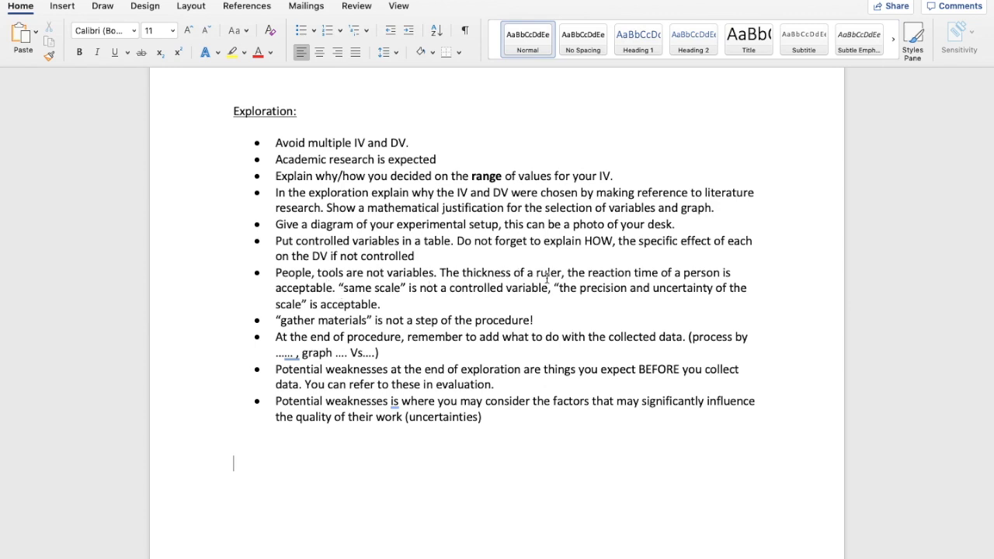
{"action": "left_click", "coordinate": [380, 304]}
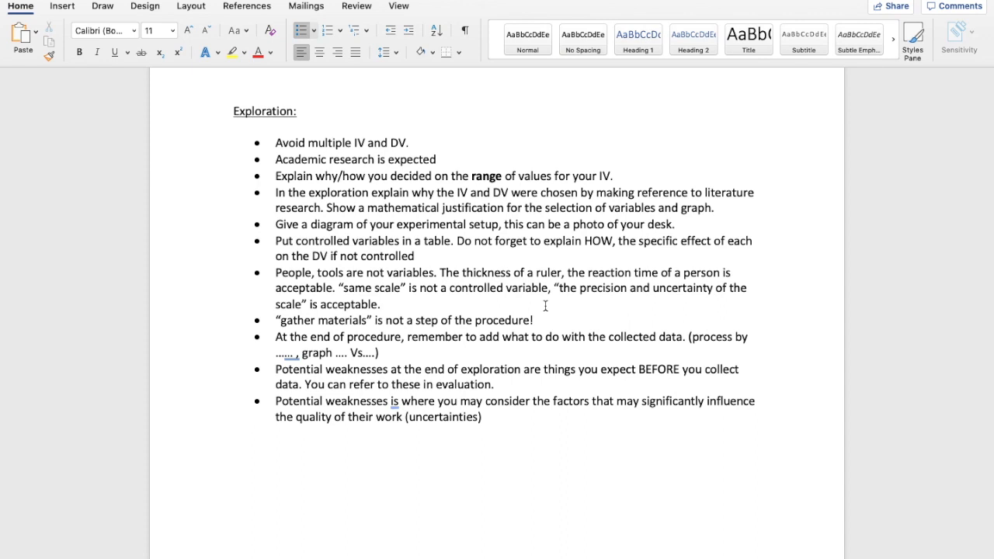
{"action": "left_click", "coordinate": [380, 304]}
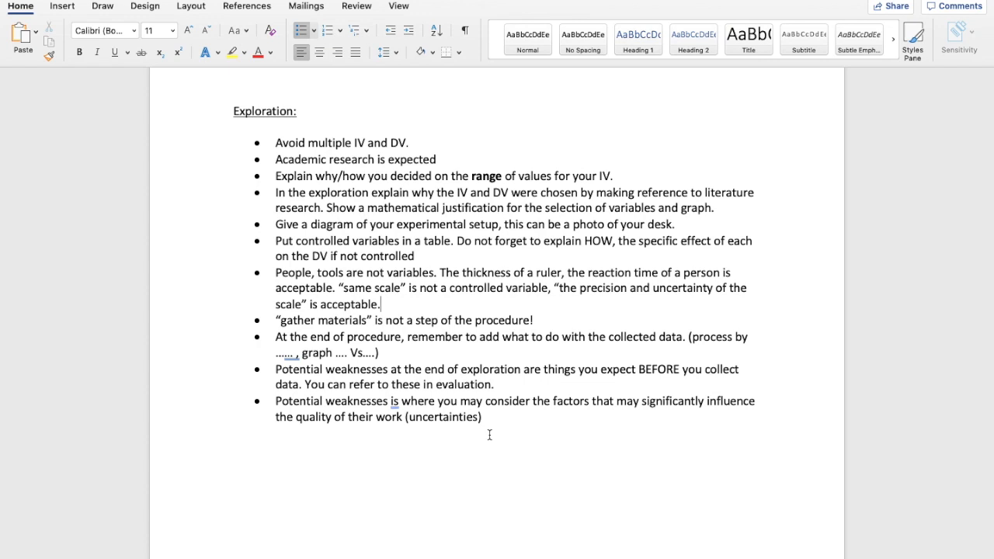
{"action": "mouse_move", "coordinate": [402, 320]}
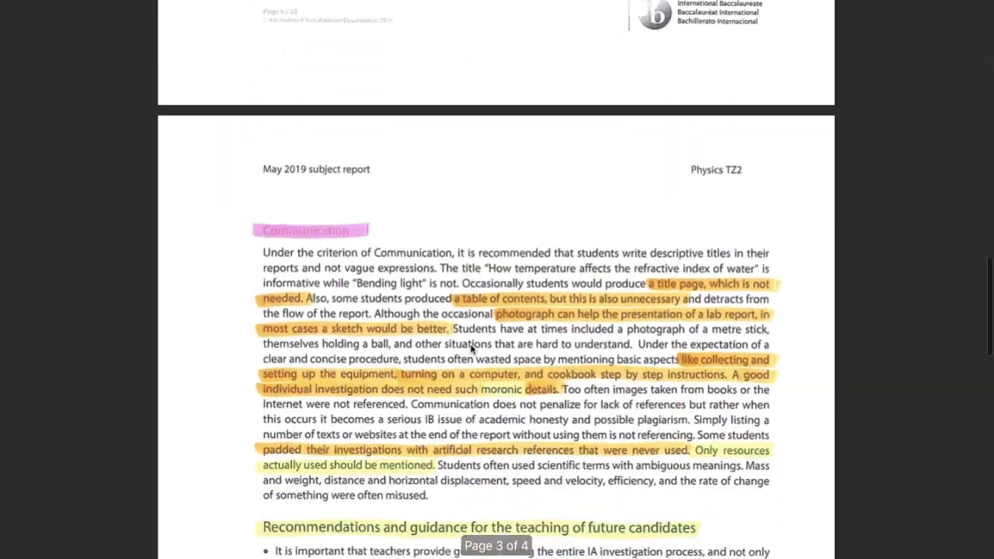
Scroll the report to the highlighted Communication section and its guidance for future candidates
{"action": "scroll", "scroll_direction": "down", "scroll_amount": 3}
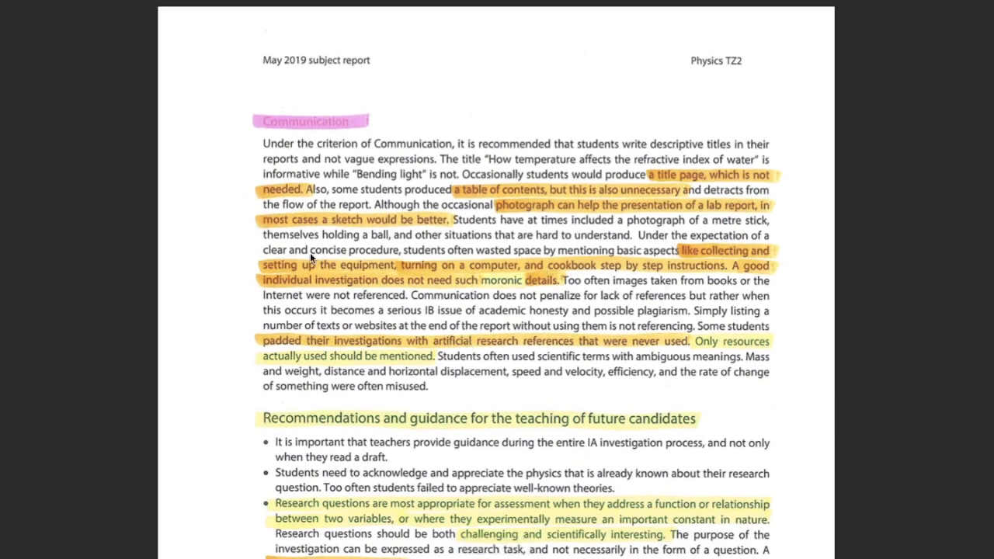
{"action": "mouse_move", "coordinate": [194, 275]}
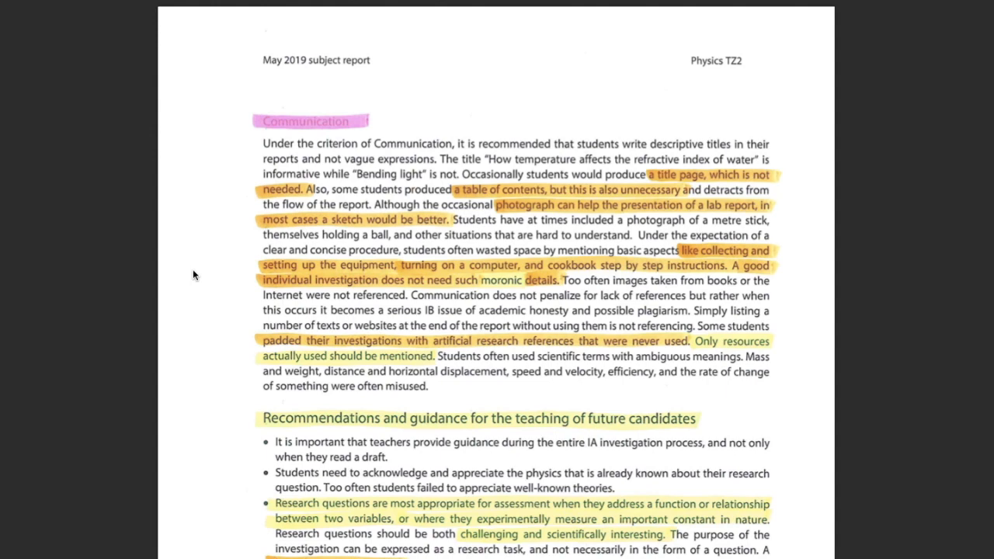
{"action": "mouse_move", "coordinate": [506, 289]}
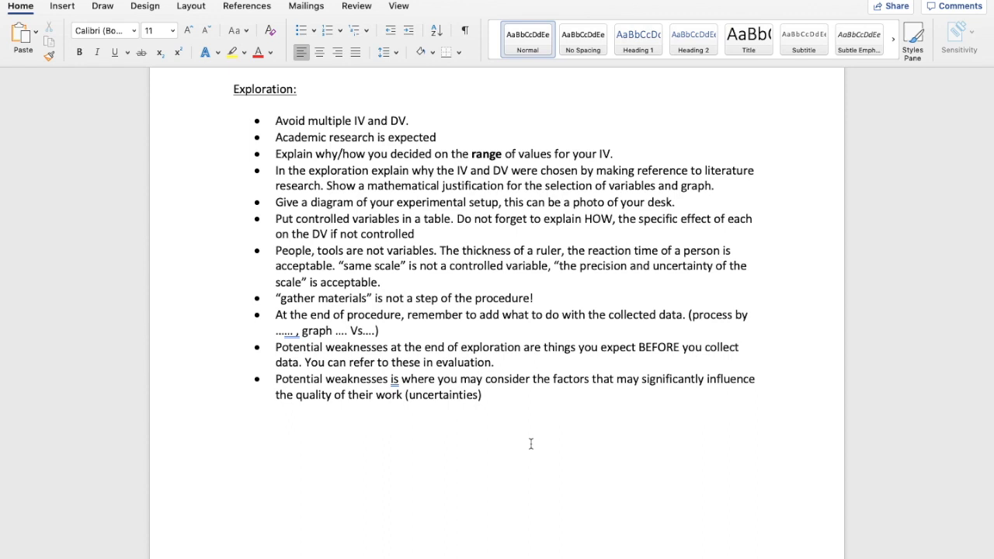
Return to the Word window and scroll through the Exploration bullet points
{"action": "left_click", "coordinate": [234, 457]}
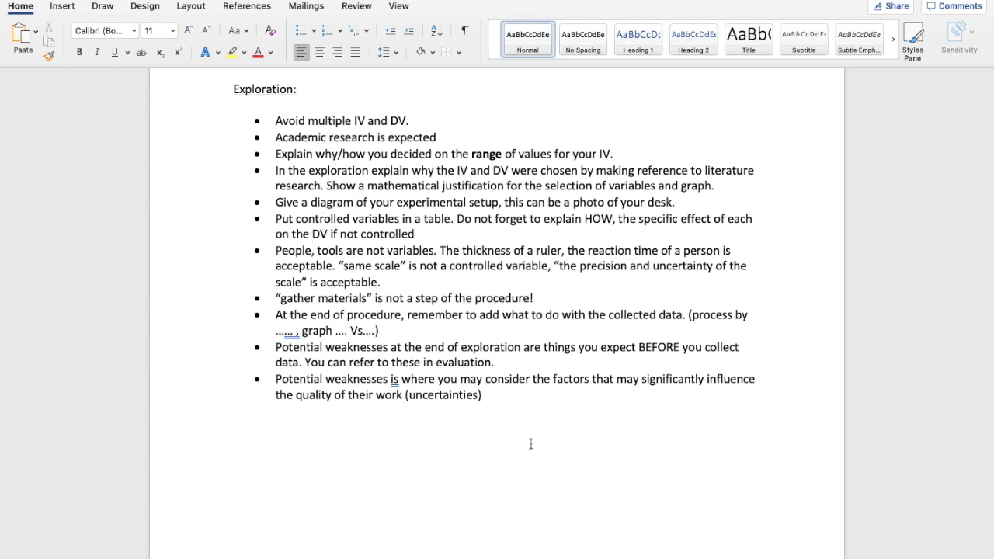
{"action": "left_click", "coordinate": [233, 457]}
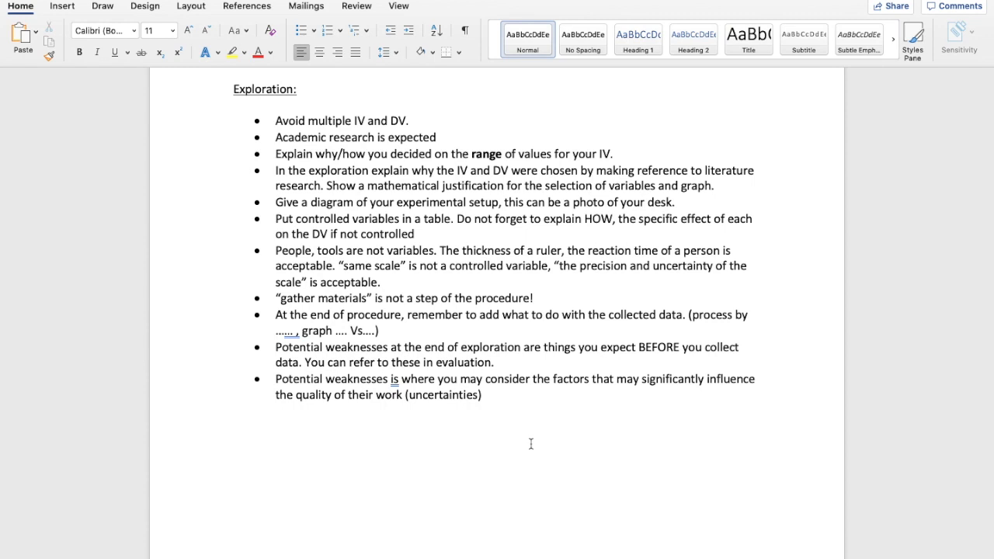
{"action": "left_click", "coordinate": [234, 457]}
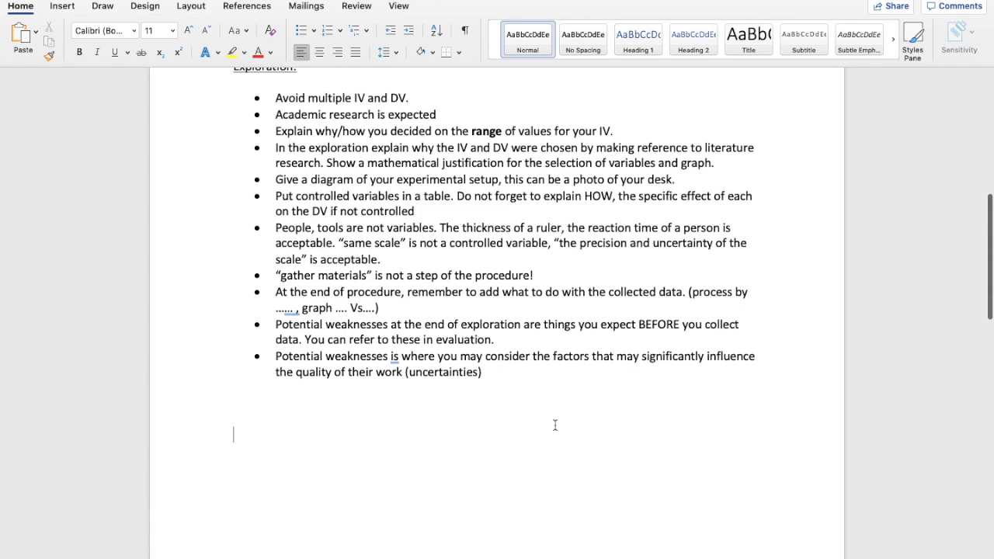
{"action": "scroll", "scroll_direction": "down", "scroll_amount": 3}
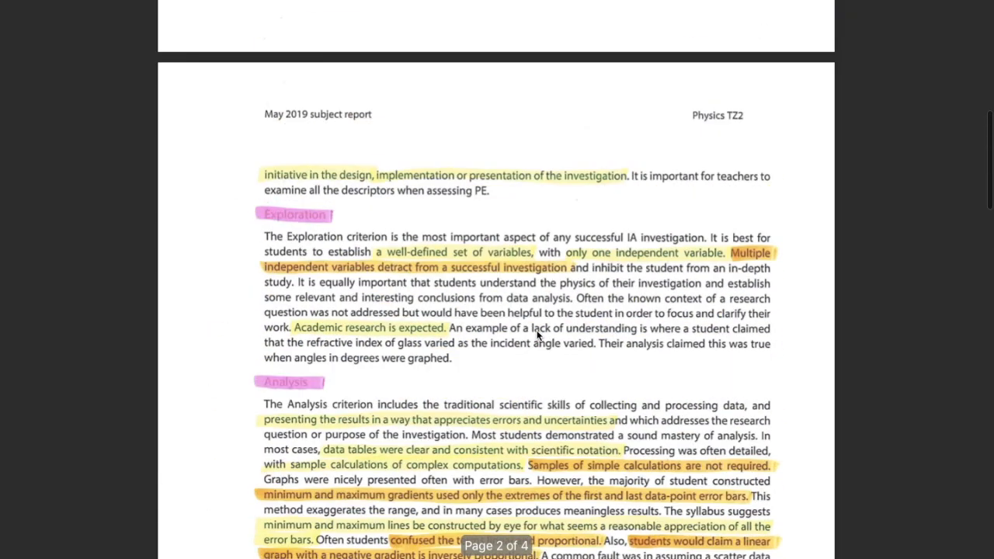
Scroll down page 2 to the highlighted Analysis and Evaluation comments
{"action": "scroll", "scroll_direction": "down", "scroll_amount": 3}
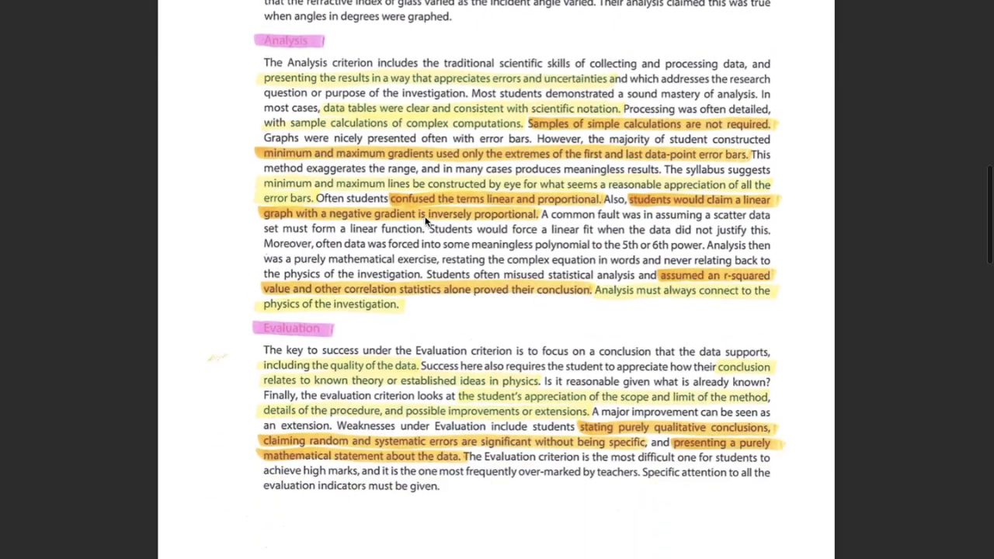
{"action": "mouse_move", "coordinate": [431, 76]}
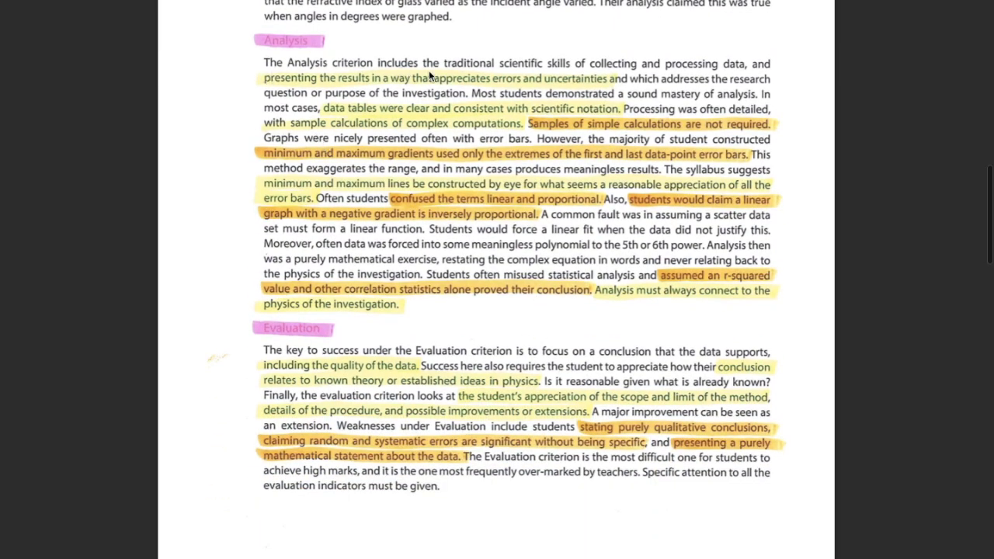
{"action": "mouse_move", "coordinate": [788, 86]}
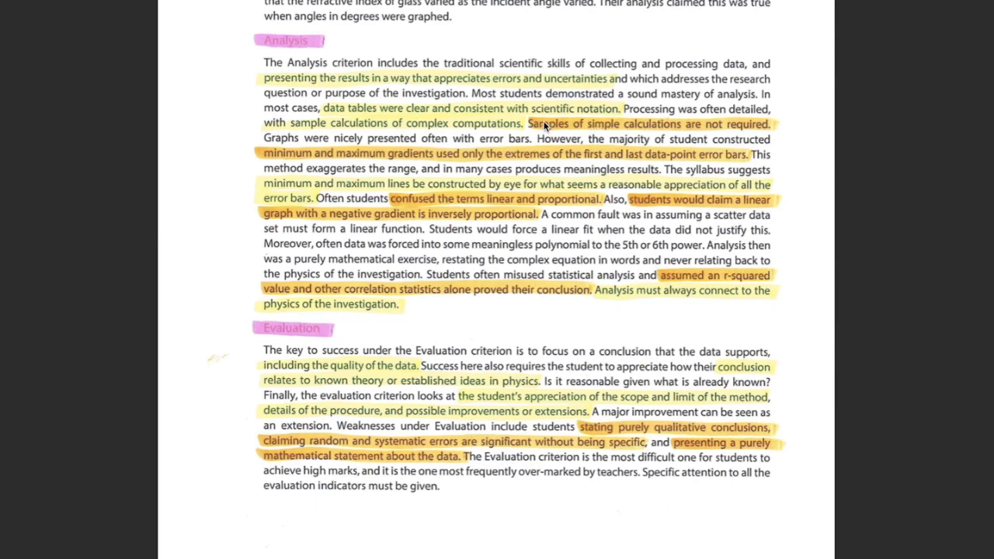
{"action": "mouse_move", "coordinate": [622, 128]}
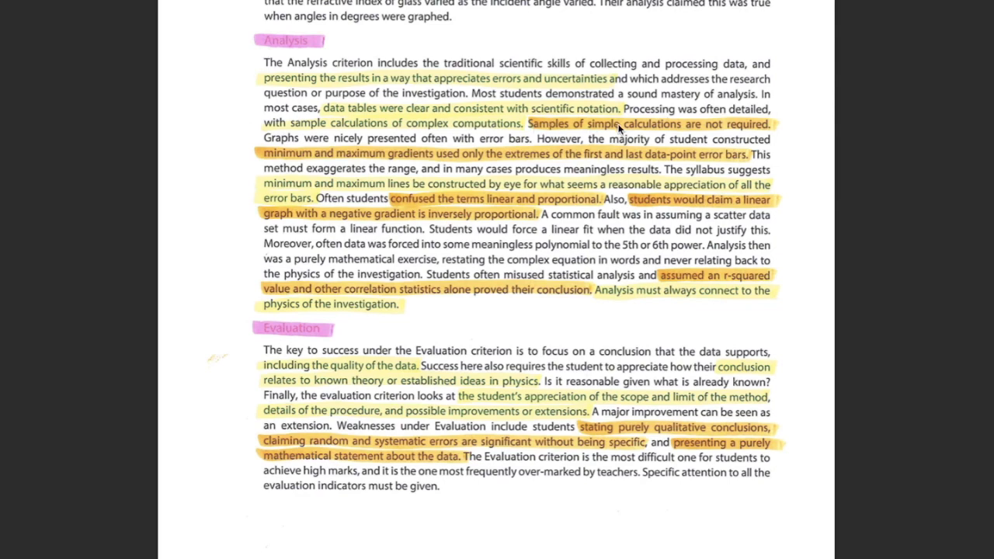
{"action": "mouse_move", "coordinate": [777, 131]}
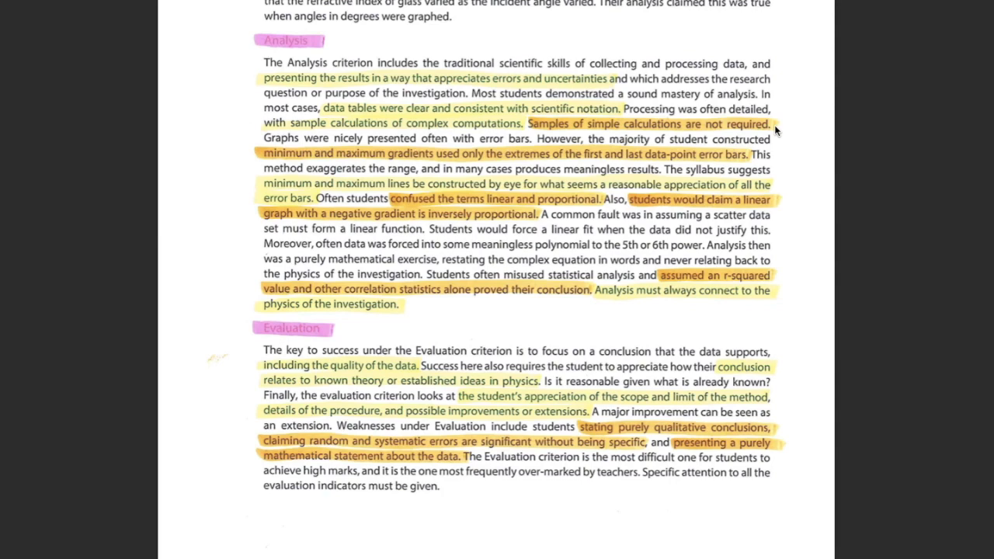
{"action": "mouse_move", "coordinate": [719, 149]}
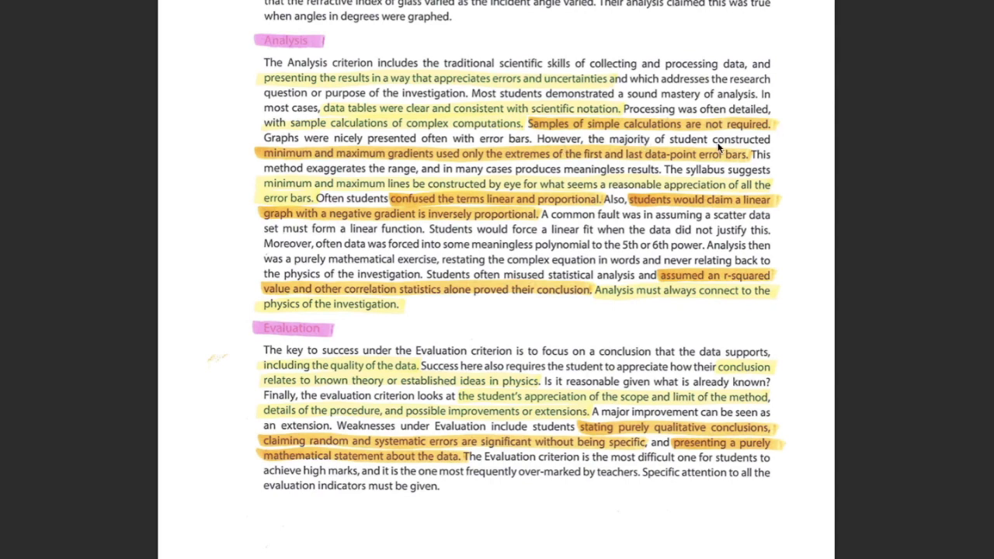
{"action": "mouse_move", "coordinate": [304, 165]}
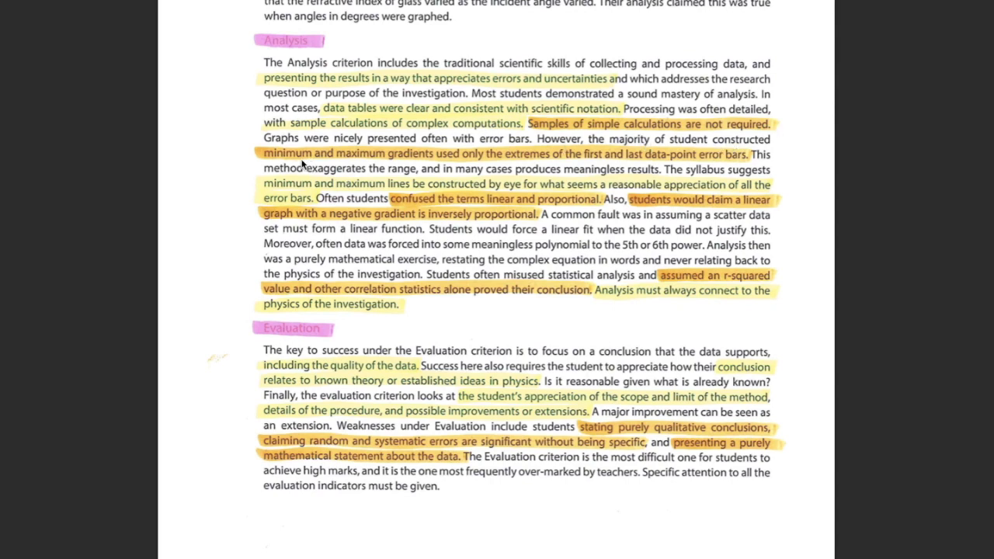
{"action": "mouse_move", "coordinate": [241, 161]}
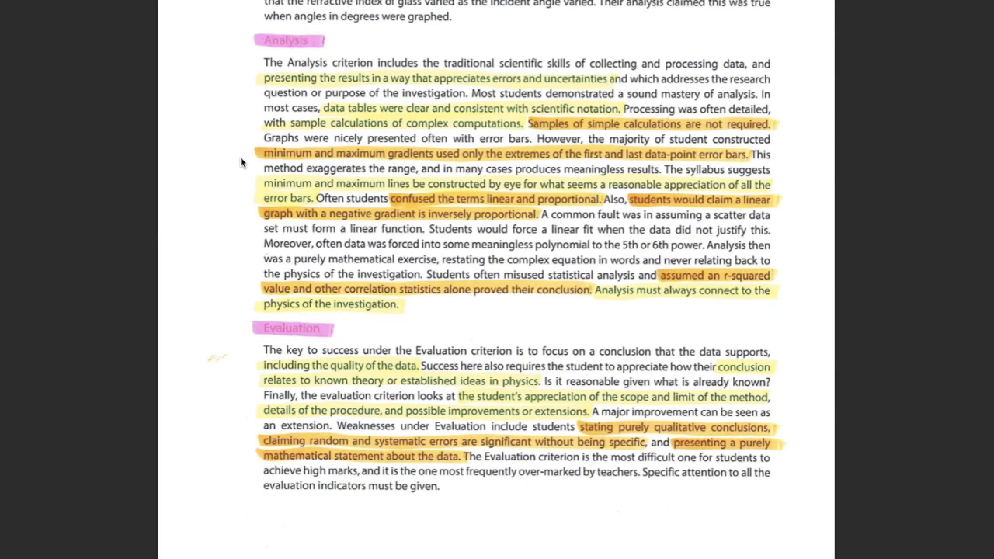
{"action": "mouse_move", "coordinate": [560, 215]}
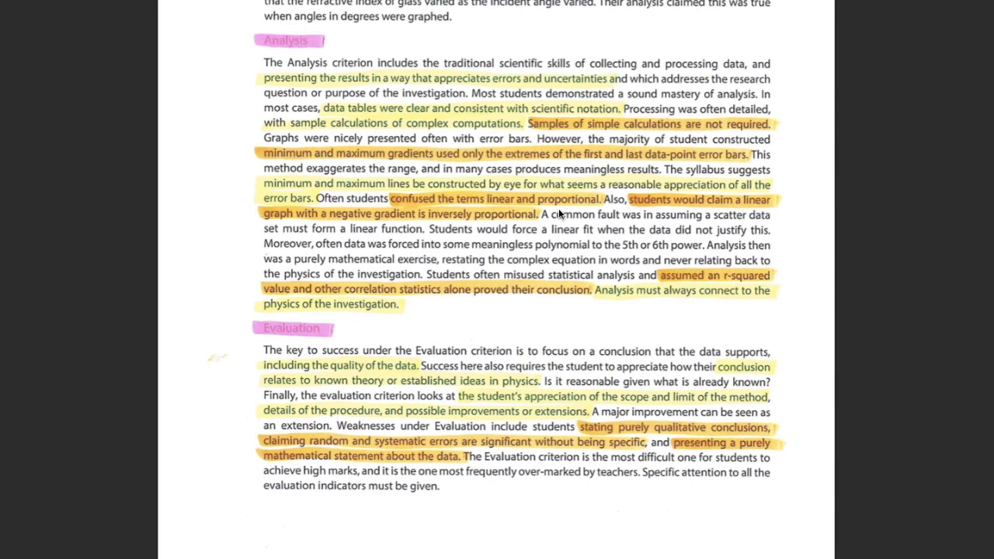
{"action": "mouse_move", "coordinate": [582, 204]}
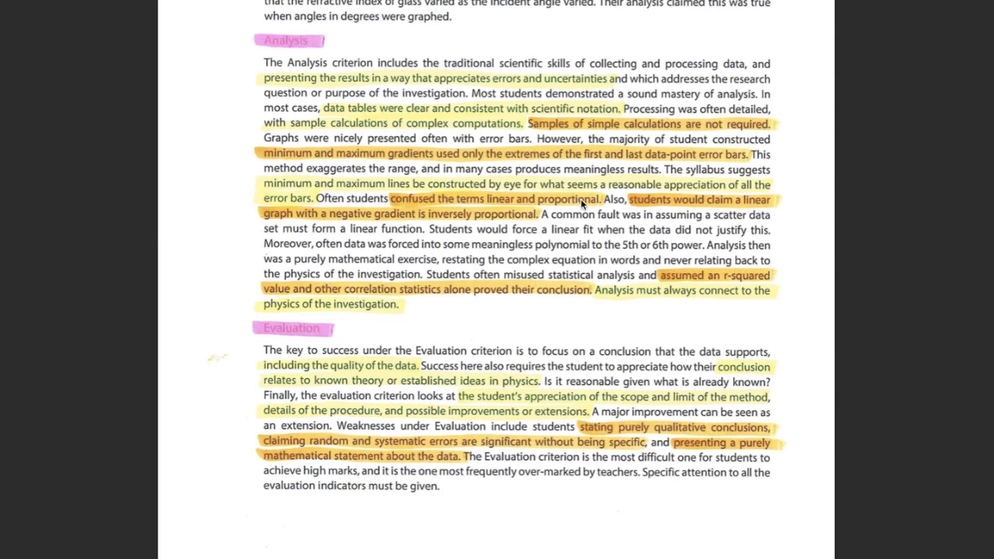
{"action": "mouse_move", "coordinate": [604, 223]}
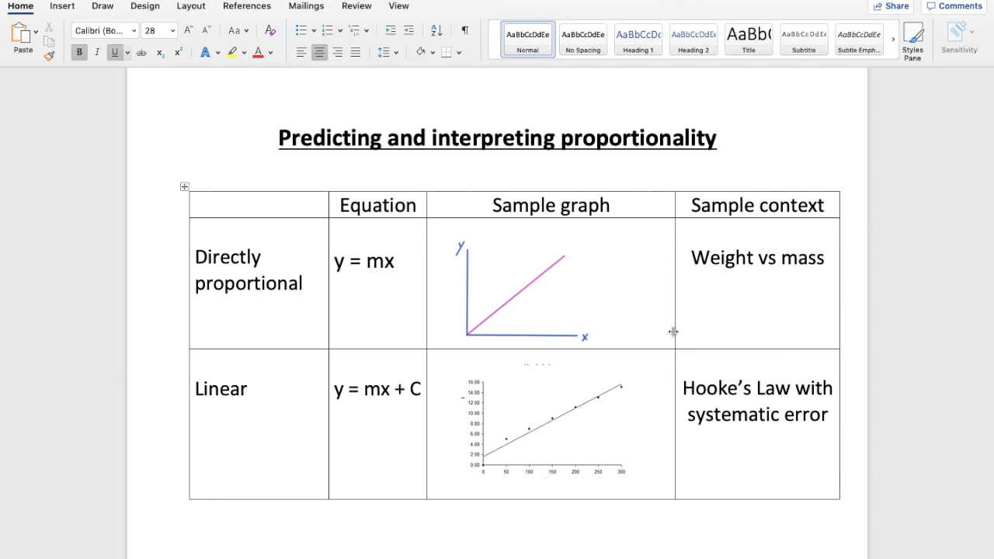
Switch from the PDF back to Word on the proportionality table page
{"action": "left_click", "coordinate": [280, 137]}
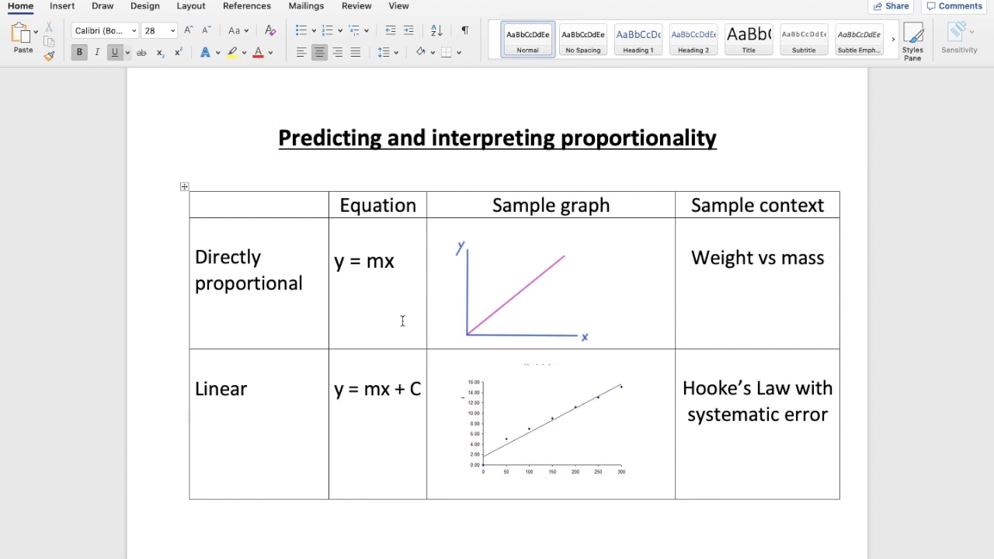
{"action": "left_click", "coordinate": [483, 320]}
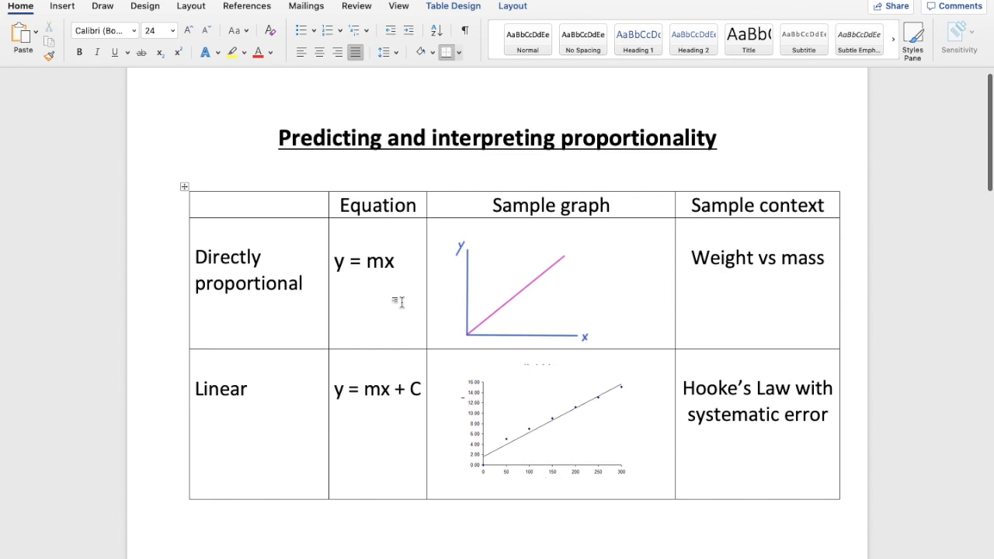
{"action": "scroll", "scroll_direction": "down", "scroll_amount": 3}
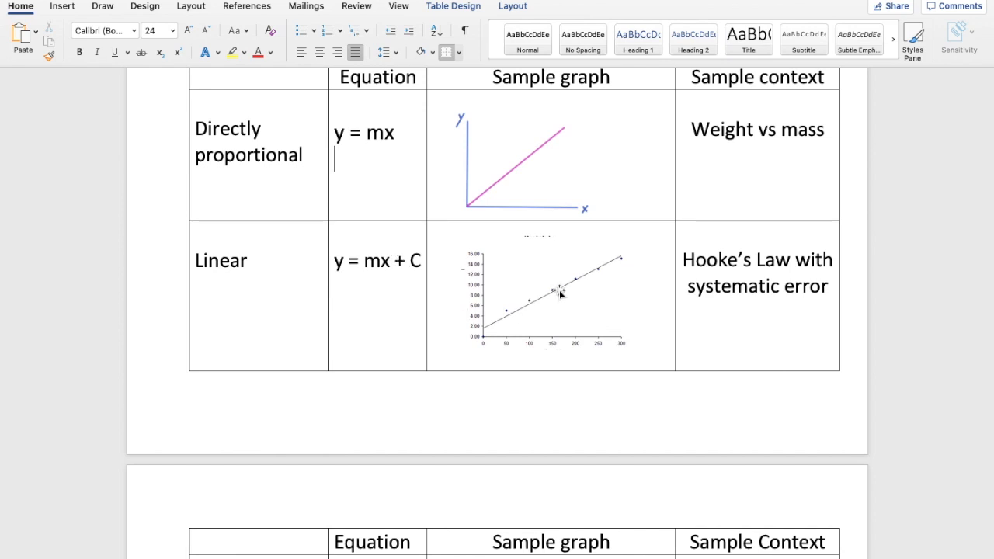
{"action": "mouse_move", "coordinate": [482, 330]}
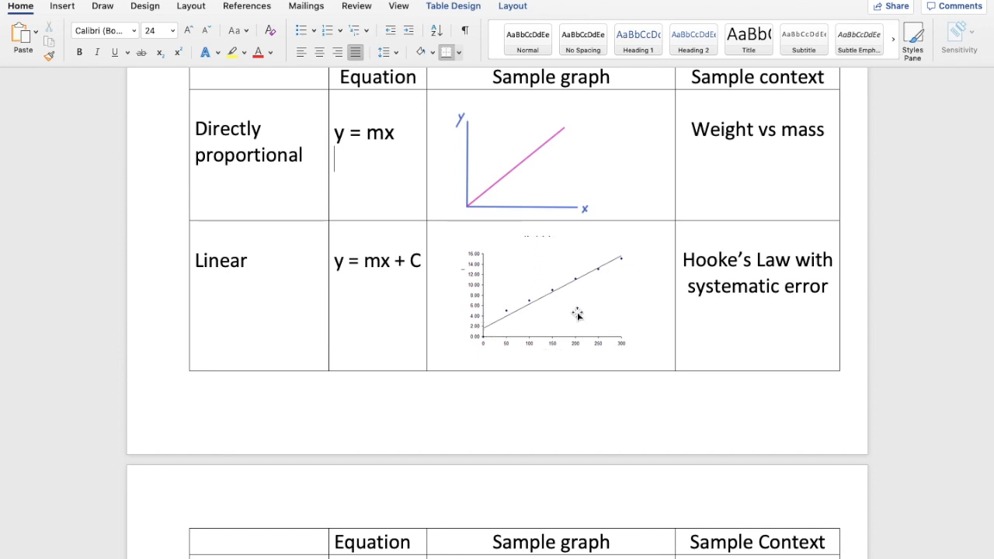
{"action": "mouse_move", "coordinate": [605, 315]}
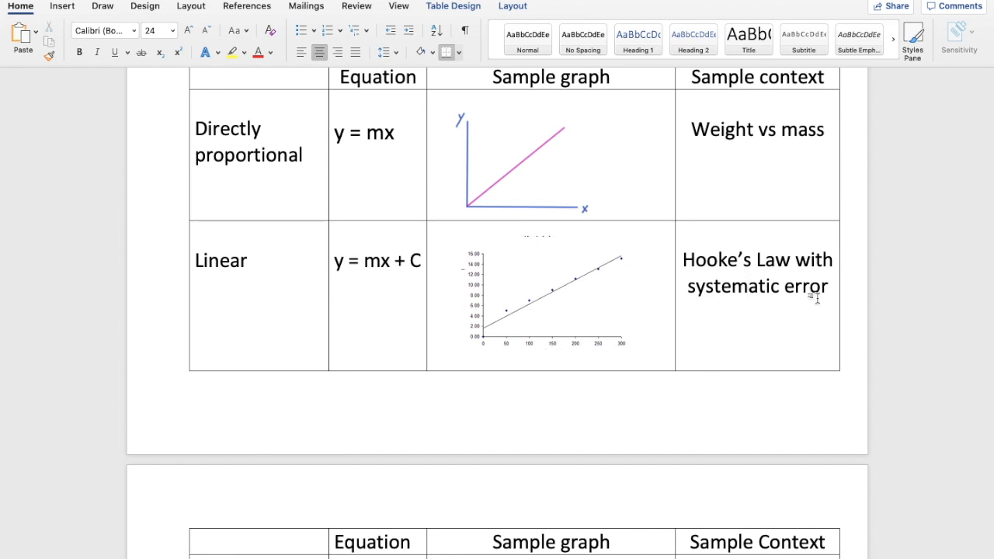
{"action": "mouse_move", "coordinate": [783, 284]}
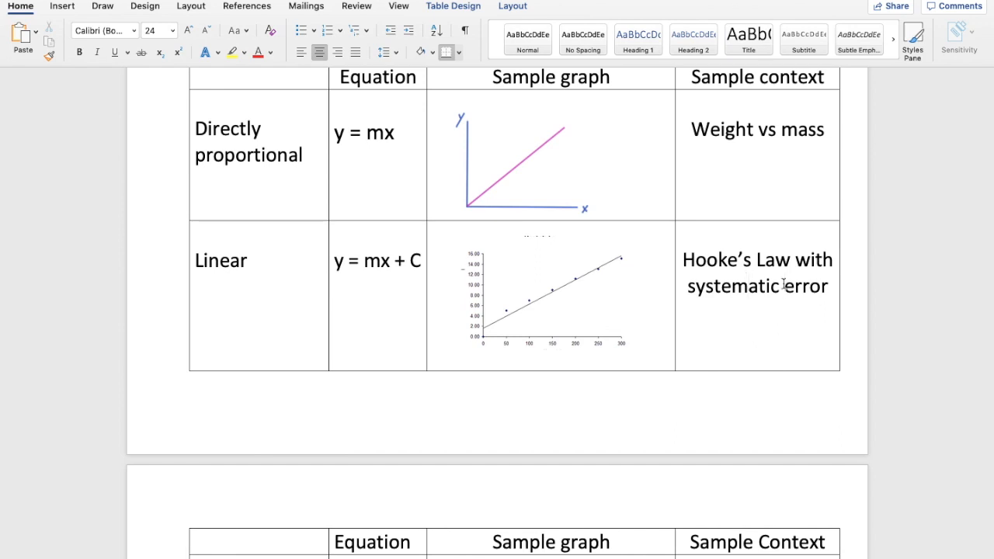
{"action": "mouse_move", "coordinate": [783, 287]}
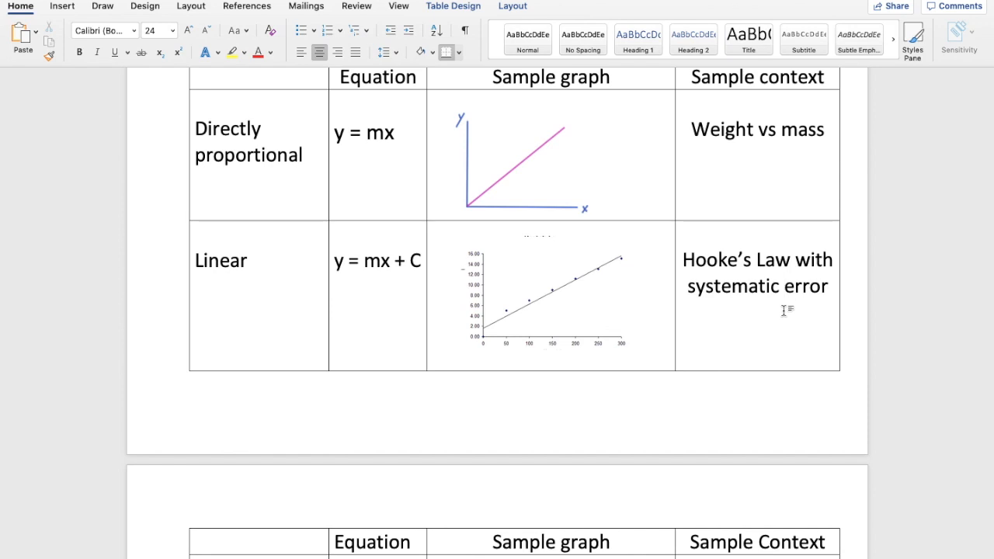
{"action": "left_click", "coordinate": [783, 286]}
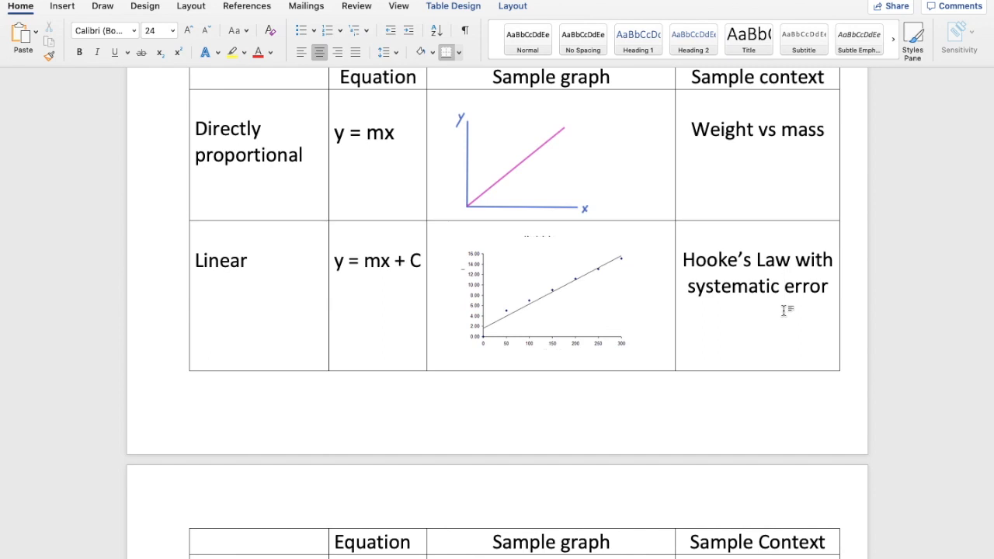
{"action": "left_click", "coordinate": [786, 286]}
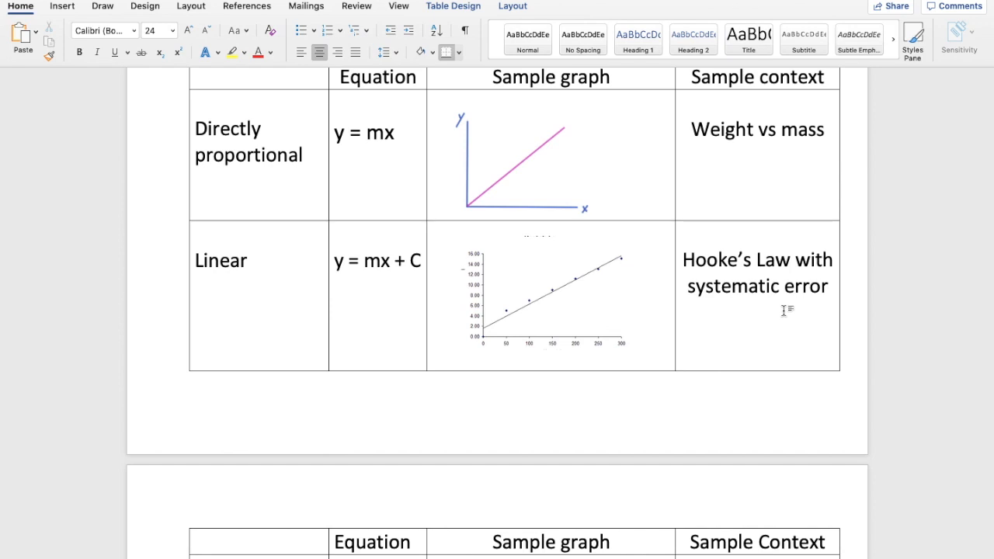
{"action": "left_click", "coordinate": [783, 286]}
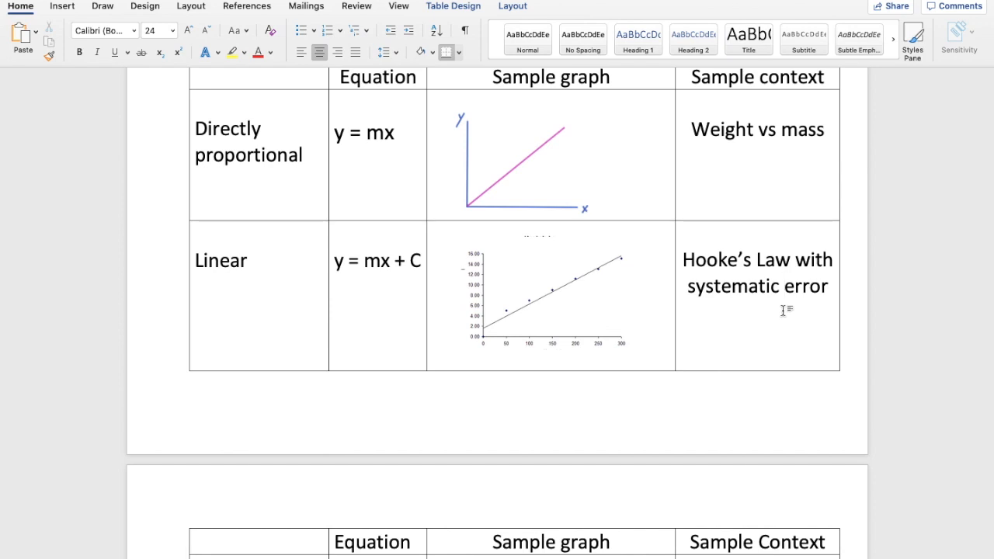
{"action": "scroll", "scroll_direction": "down", "scroll_amount": 3}
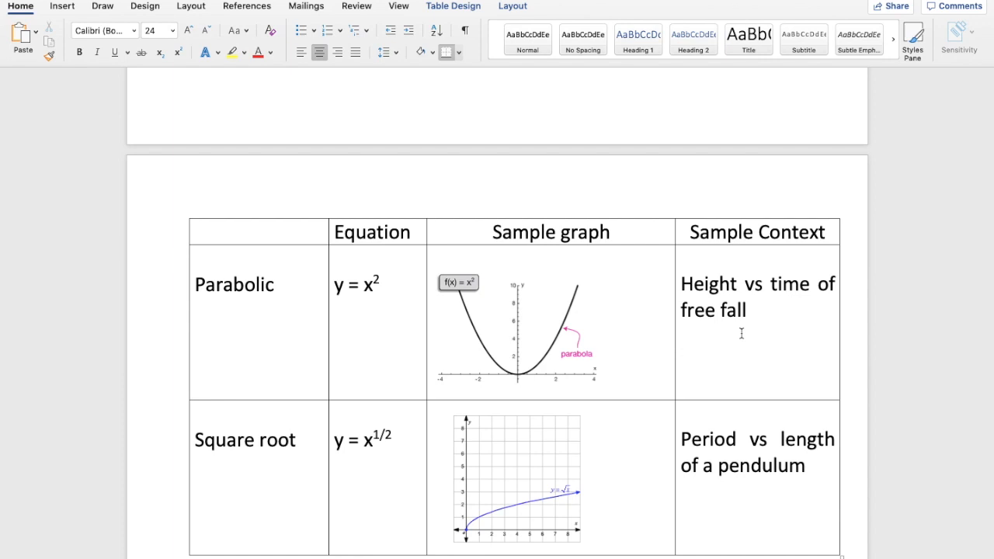
{"action": "mouse_move", "coordinate": [574, 294]}
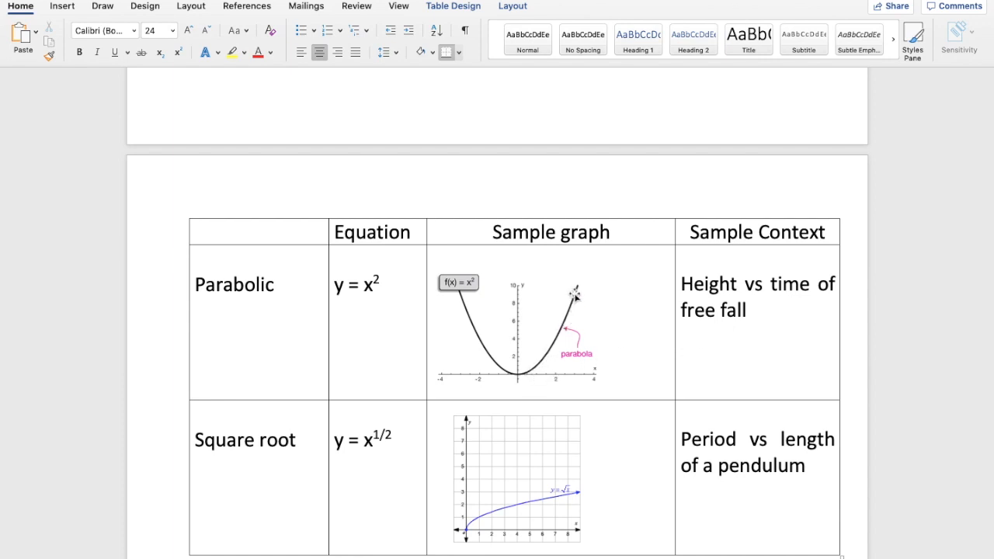
{"action": "mouse_move", "coordinate": [587, 268]}
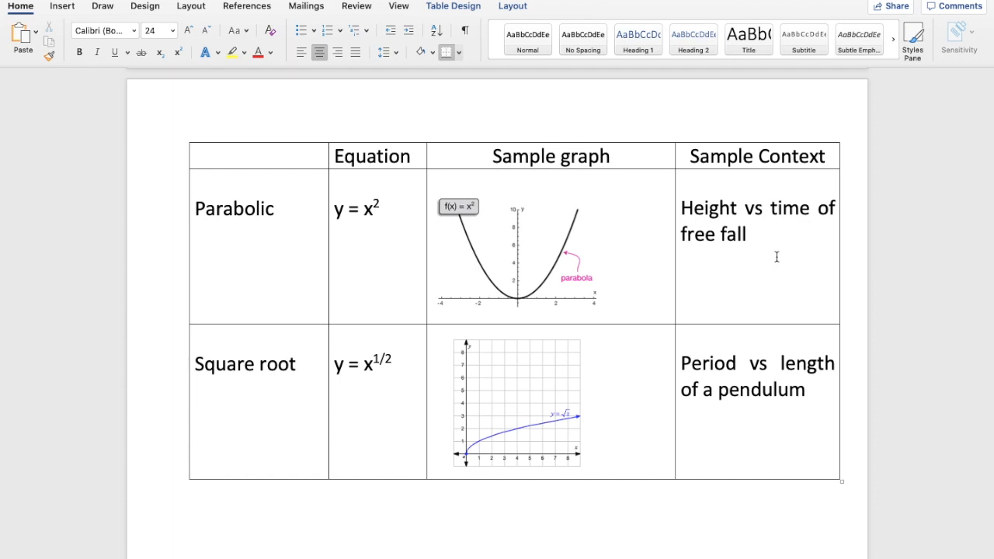
{"action": "mouse_move", "coordinate": [662, 229]}
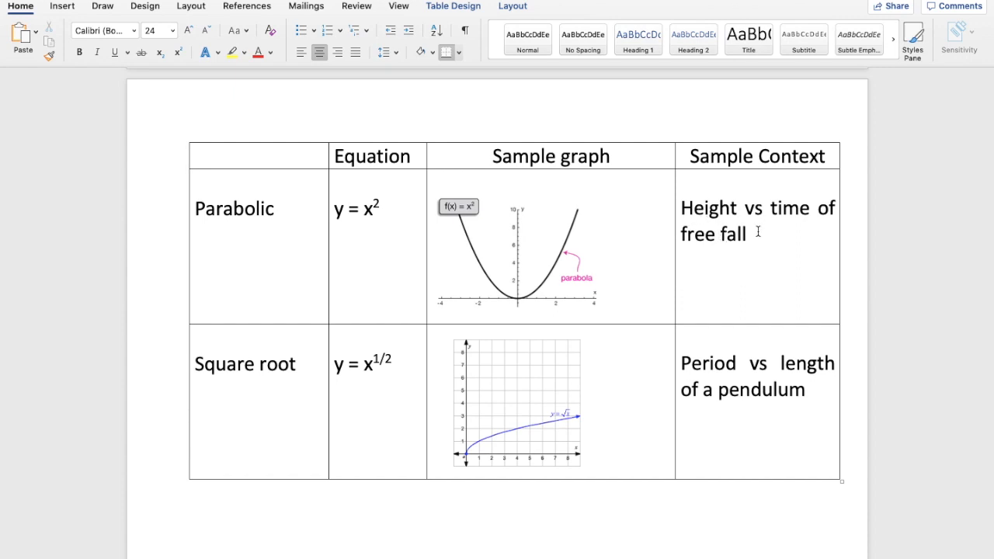
{"action": "mouse_move", "coordinate": [585, 242]}
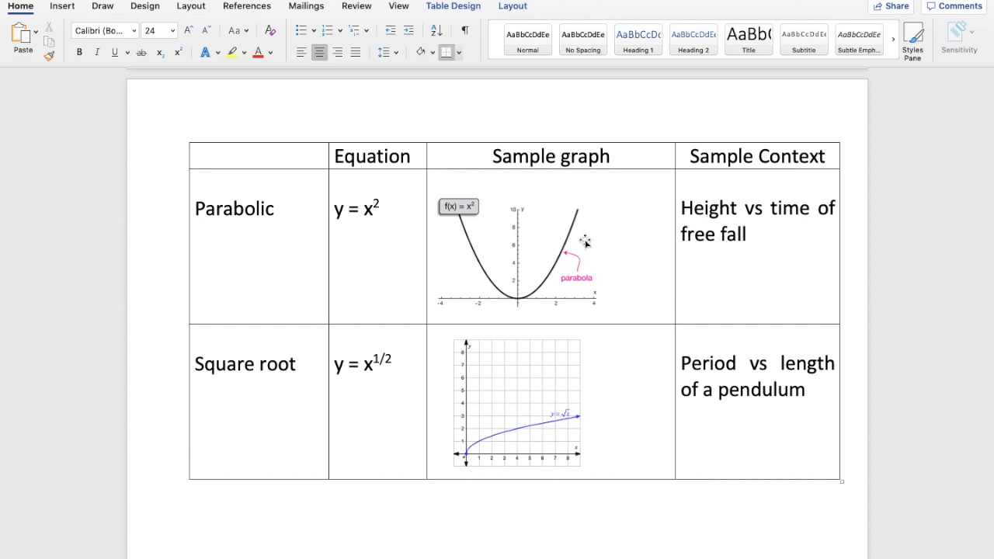
{"action": "mouse_move", "coordinate": [563, 245]}
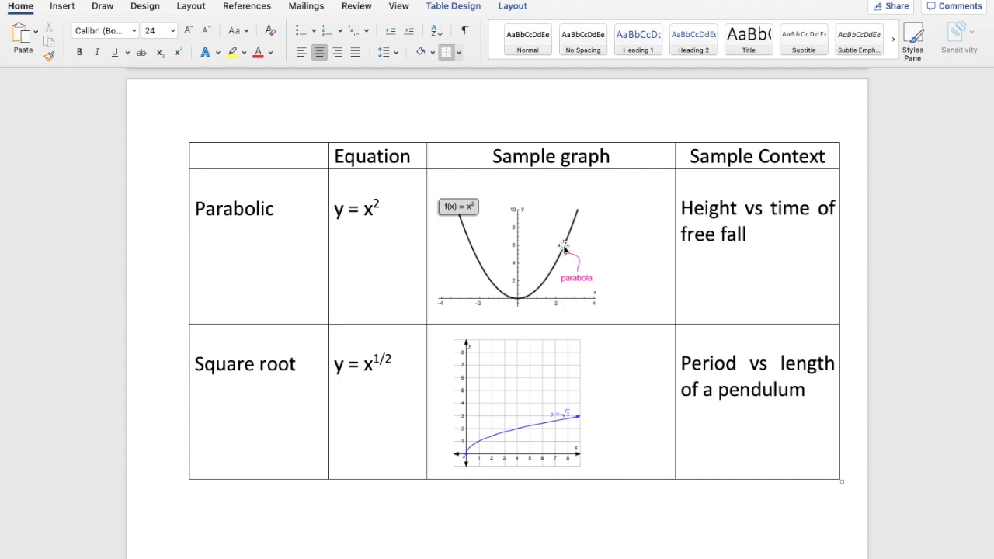
{"action": "mouse_move", "coordinate": [391, 223]}
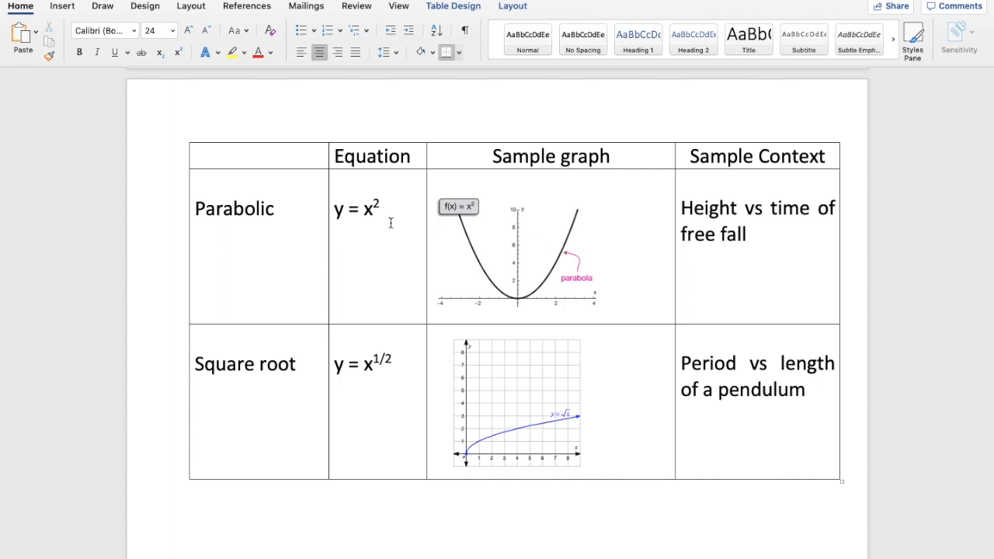
{"action": "mouse_move", "coordinate": [371, 210]}
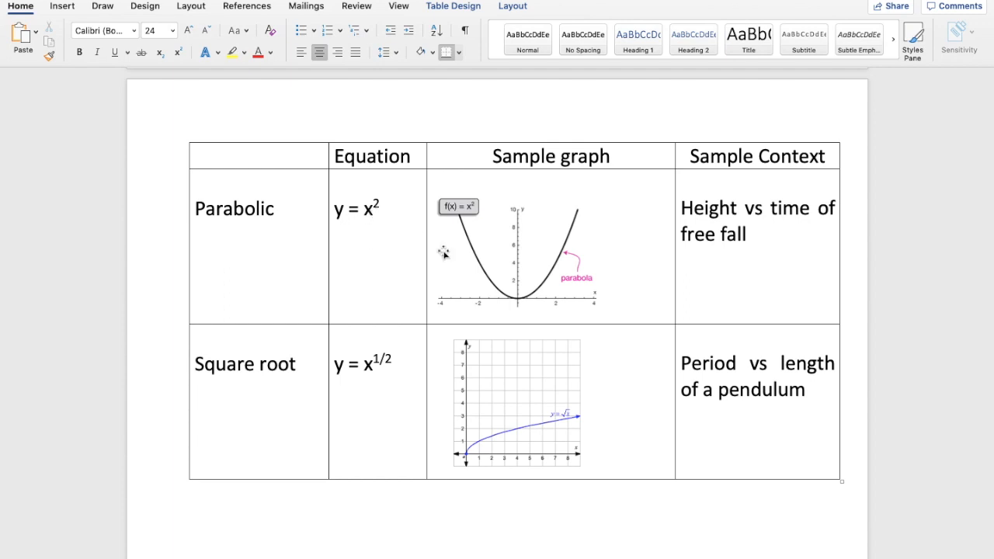
{"action": "mouse_move", "coordinate": [544, 281]}
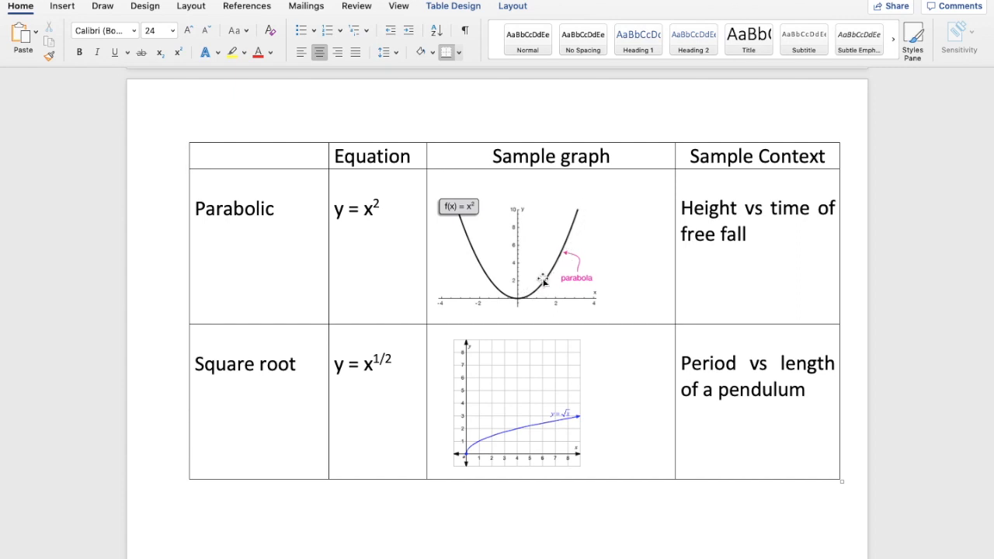
{"action": "mouse_move", "coordinate": [543, 280]}
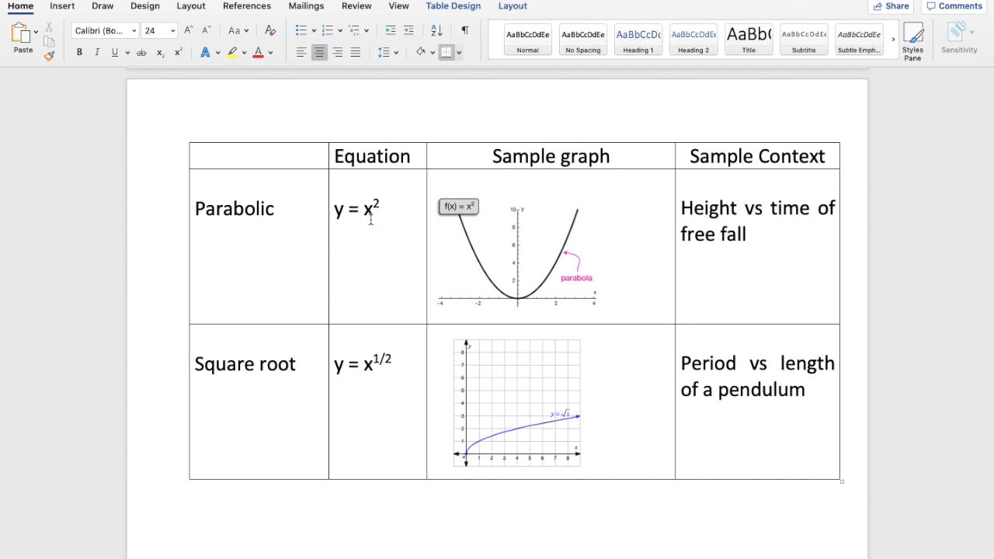
{"action": "mouse_move", "coordinate": [338, 216]}
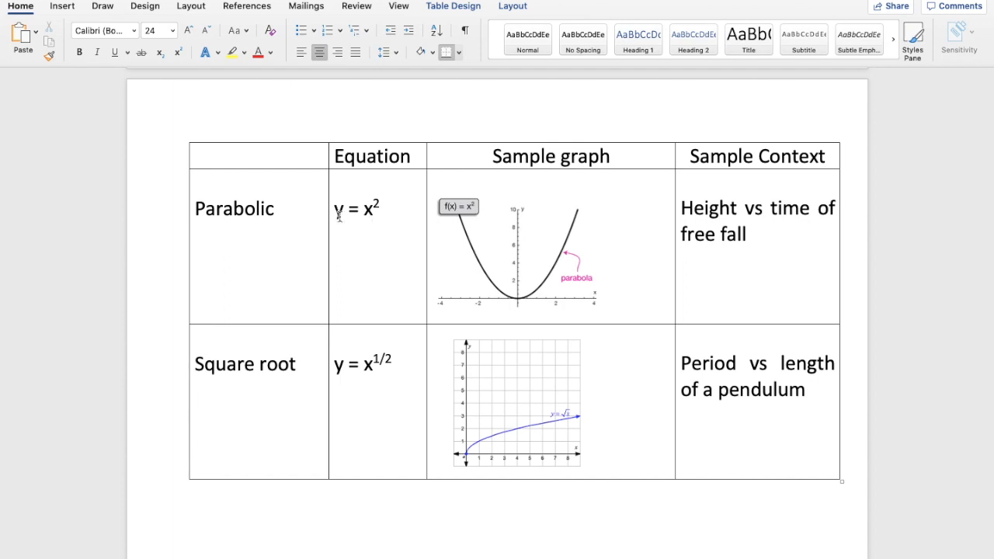
{"action": "mouse_move", "coordinate": [370, 224]}
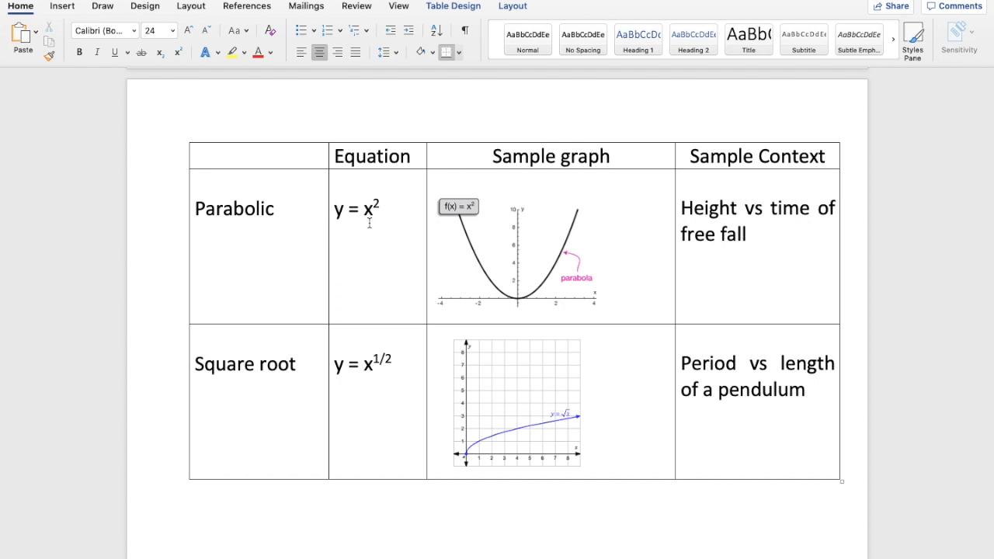
{"action": "mouse_move", "coordinate": [373, 271]}
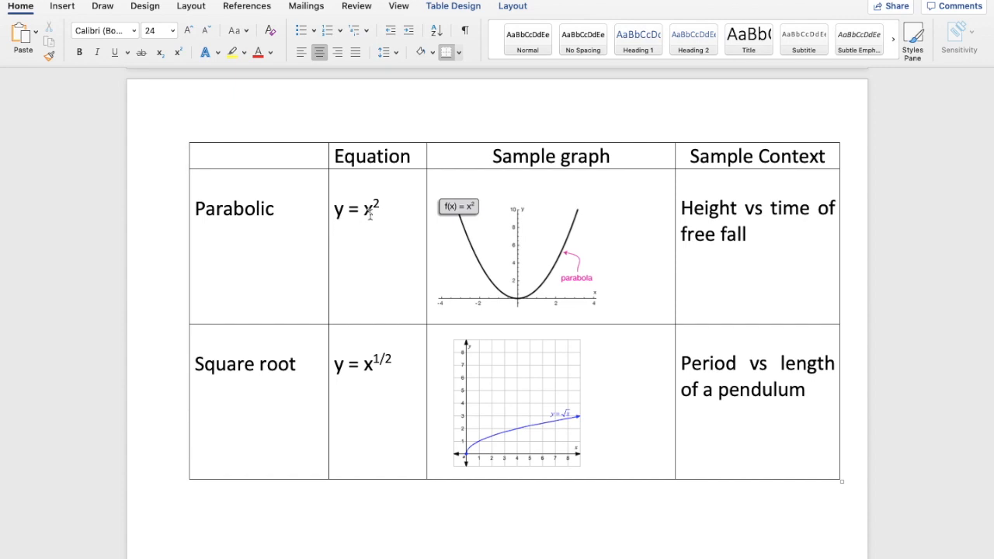
{"action": "mouse_move", "coordinate": [371, 226]}
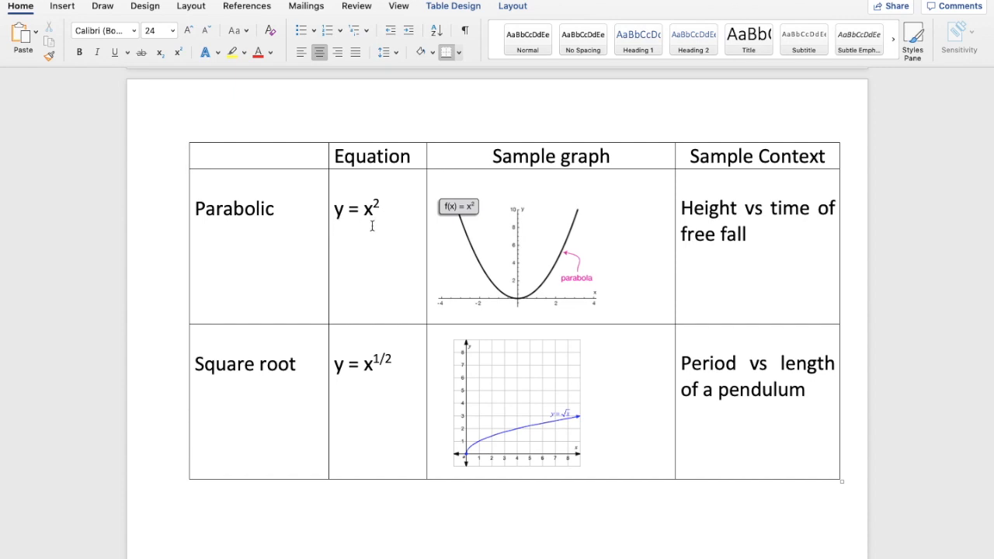
{"action": "mouse_move", "coordinate": [707, 252]}
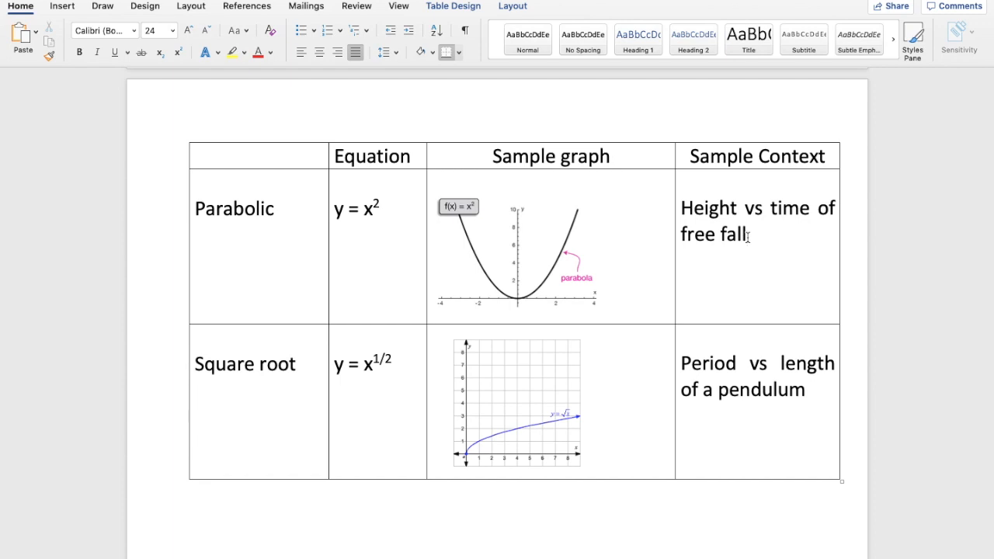
{"action": "mouse_move", "coordinate": [334, 207]}
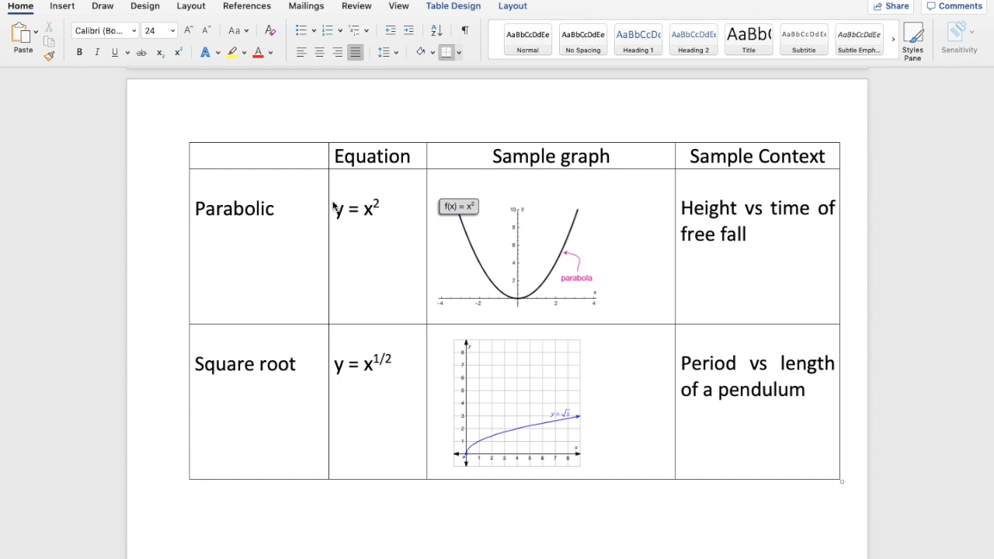
{"action": "left_click", "coordinate": [747, 234]}
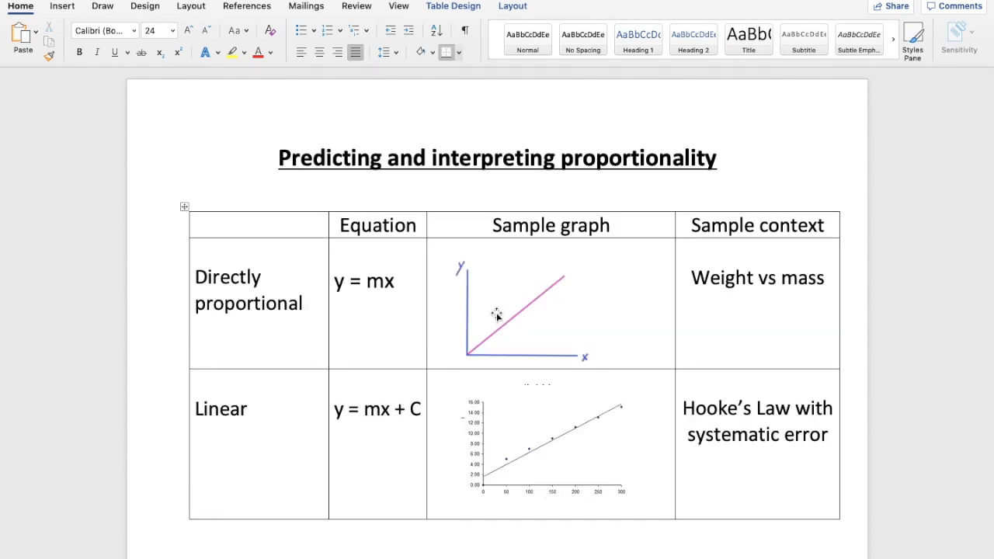
Scroll past the direct and linear proportionality table to the Parabolic and Square root rows
{"action": "scroll", "scroll_direction": "down", "scroll_amount": 3}
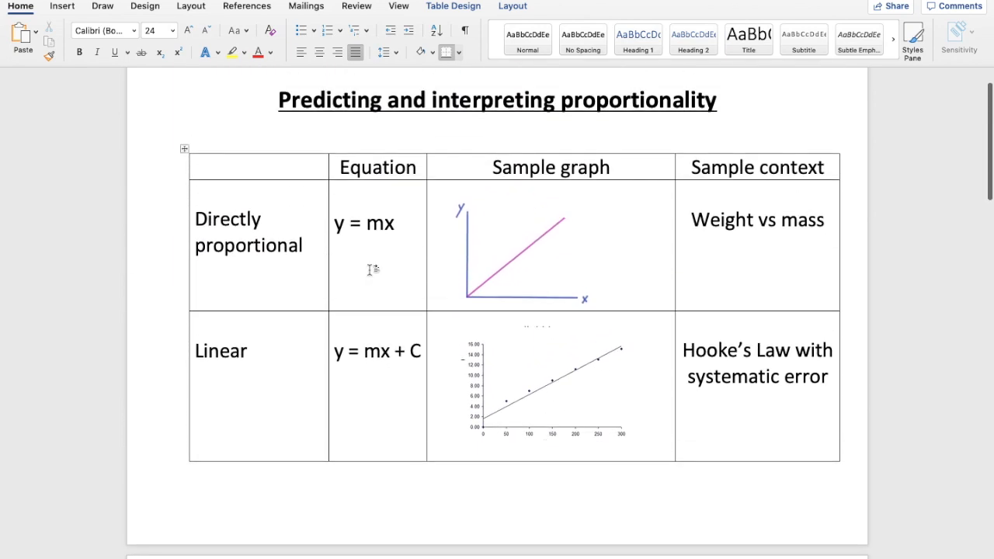
{"action": "mouse_move", "coordinate": [320, 255]}
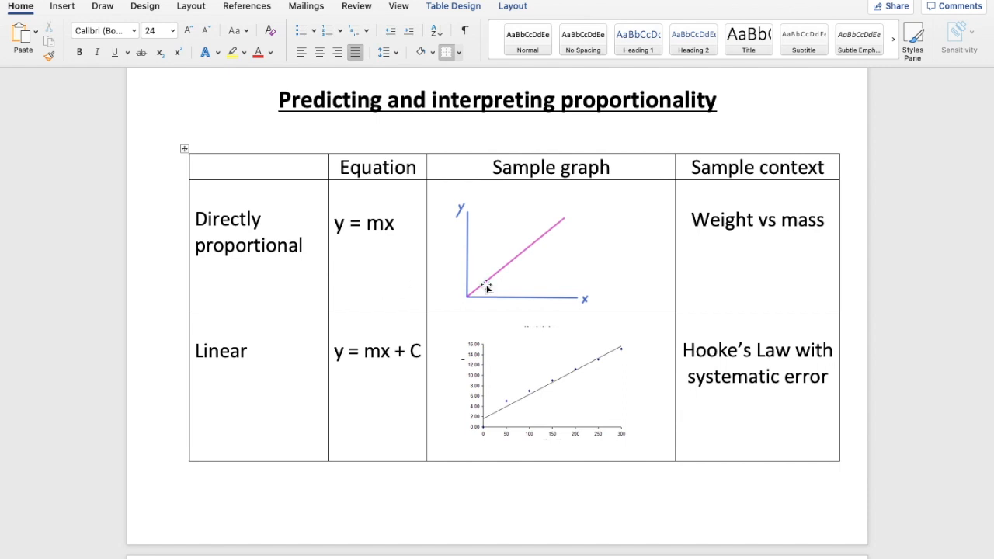
{"action": "mouse_move", "coordinate": [499, 305]}
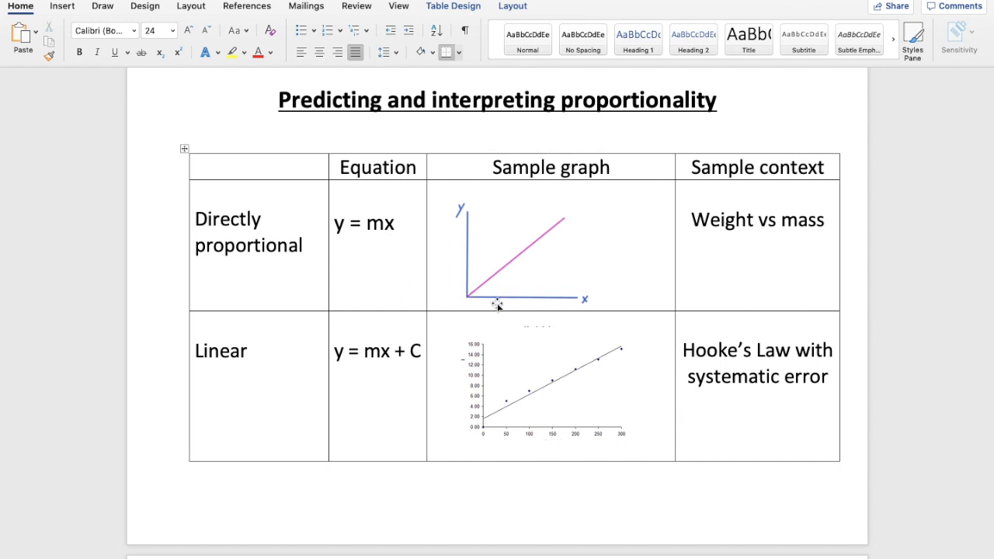
{"action": "mouse_move", "coordinate": [527, 307]}
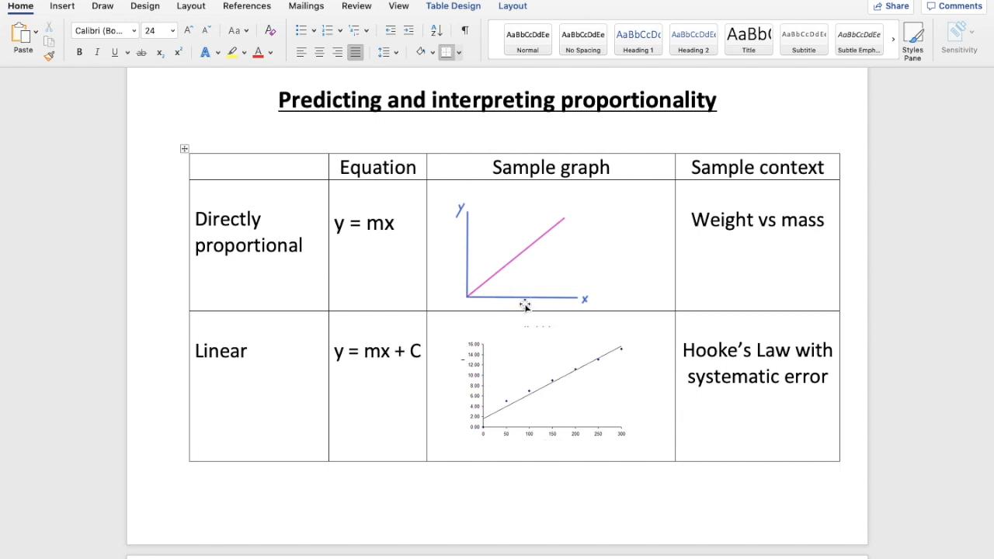
{"action": "mouse_move", "coordinate": [454, 206]}
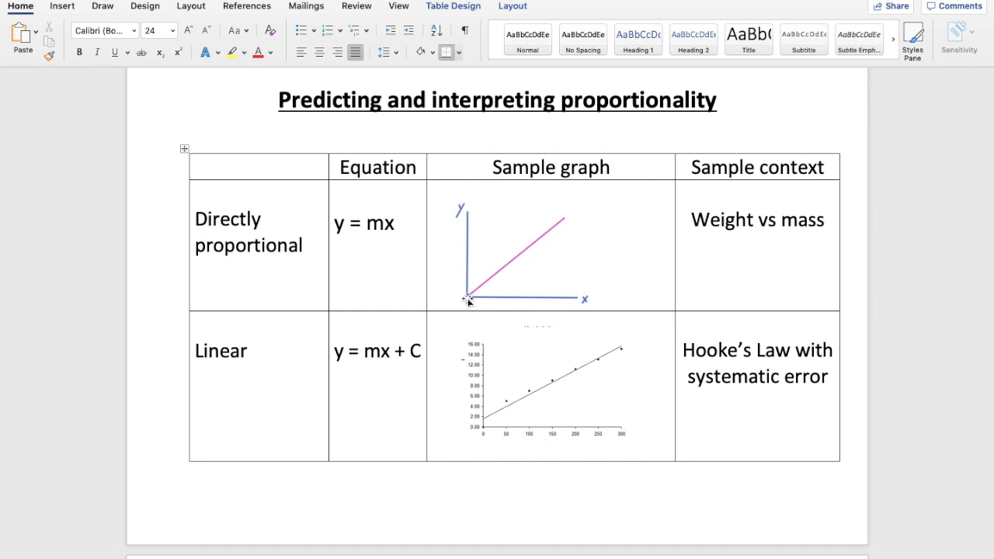
{"action": "scroll", "scroll_direction": "down", "scroll_amount": 3}
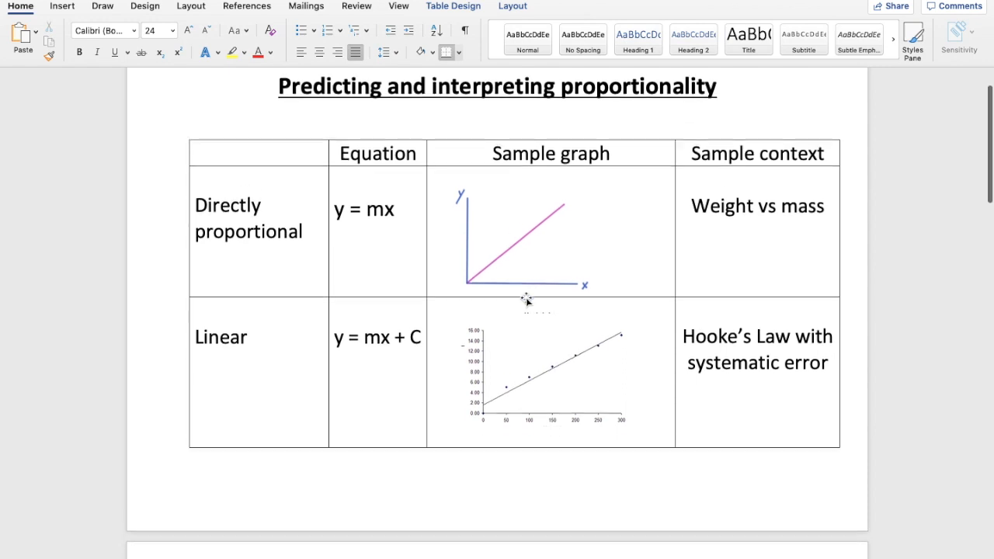
{"action": "scroll", "scroll_direction": "down", "scroll_amount": 3}
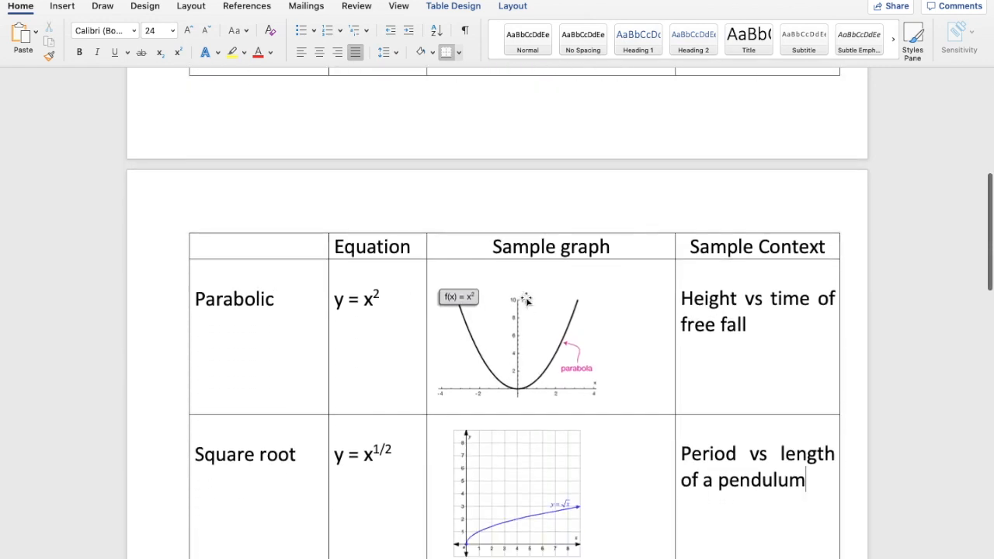
{"action": "scroll", "scroll_direction": "down", "scroll_amount": 3}
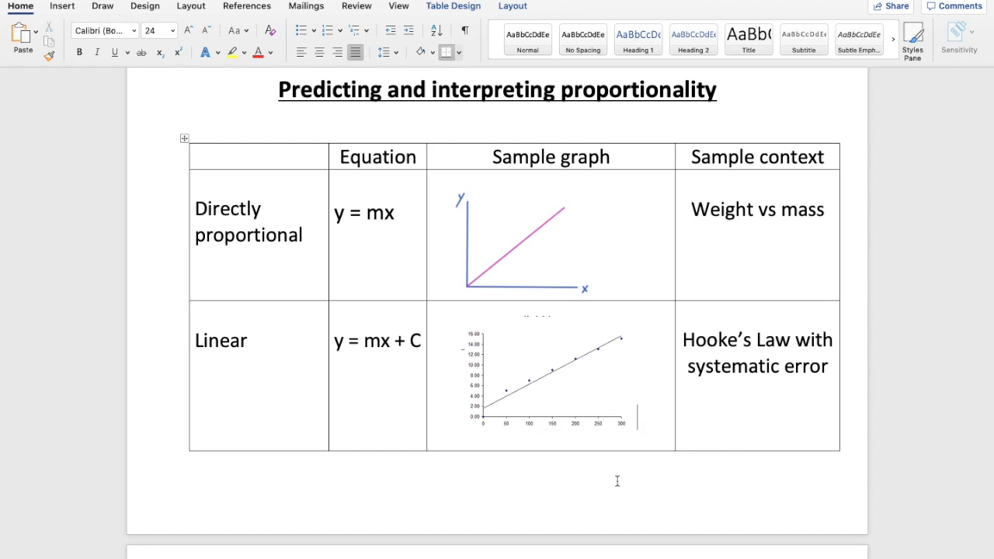
{"action": "mouse_move", "coordinate": [602, 480]}
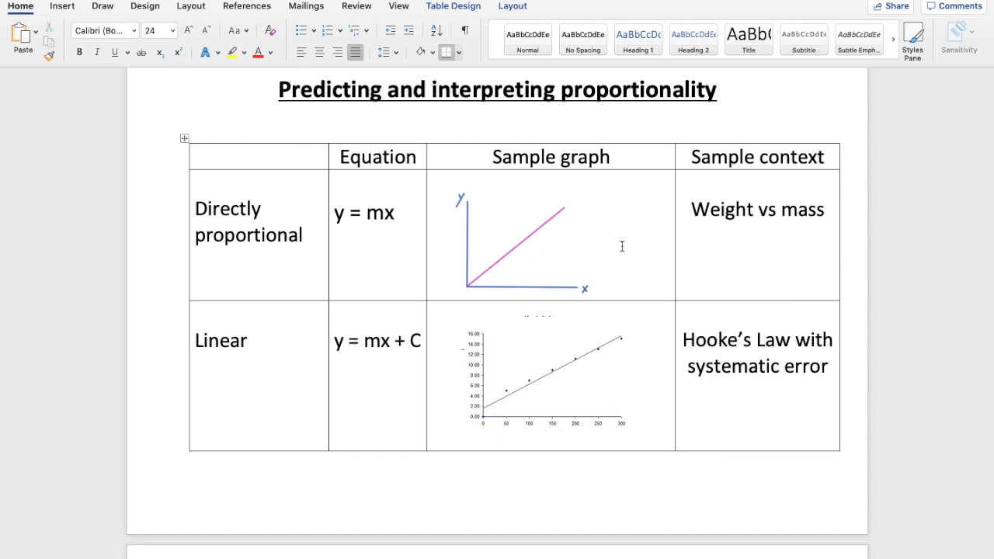
{"action": "scroll", "scroll_direction": "down", "scroll_amount": 3}
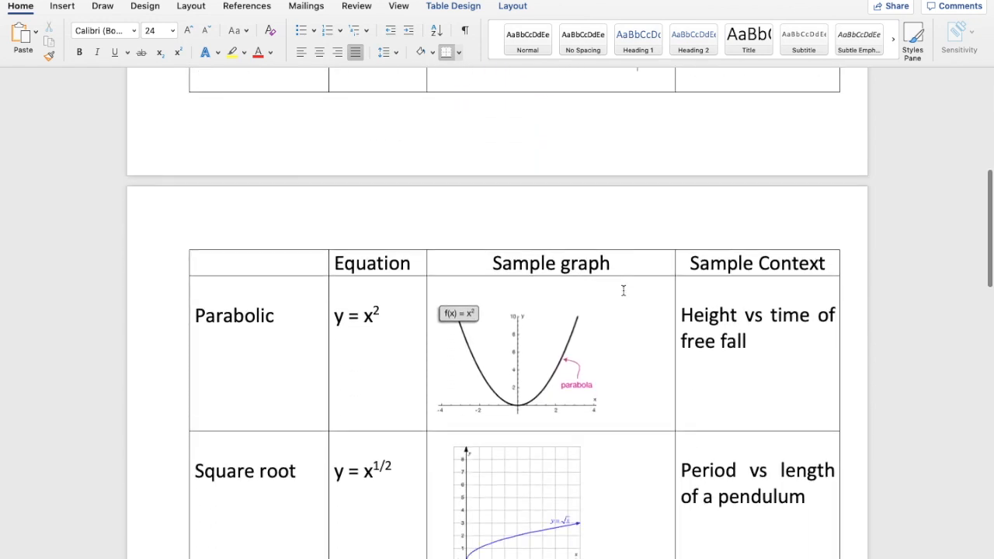
{"action": "scroll", "scroll_direction": "down", "scroll_amount": 3}
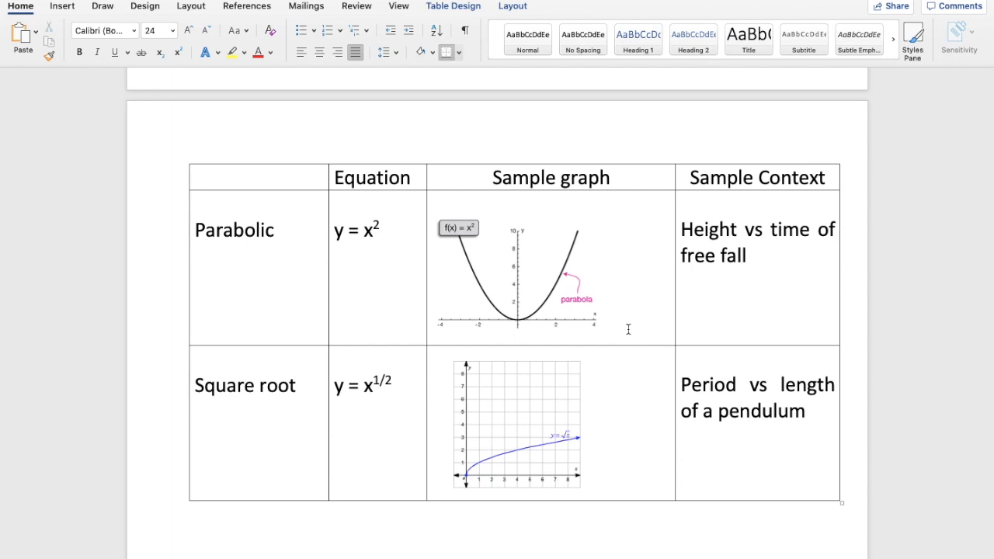
{"action": "mouse_move", "coordinate": [629, 366]}
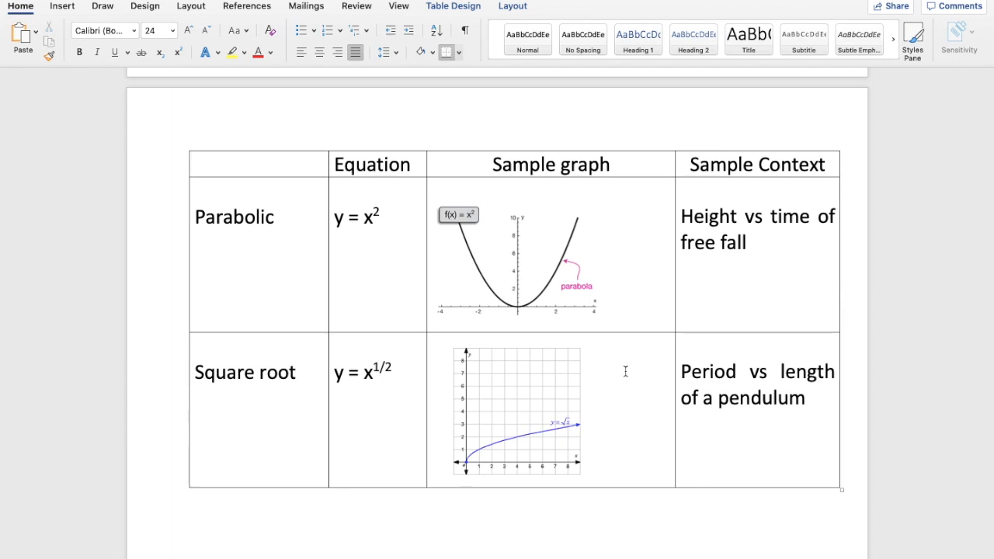
Scroll to the graph-types table and click the inversely proportional equation cell
{"action": "scroll", "scroll_direction": "down", "scroll_amount": 3}
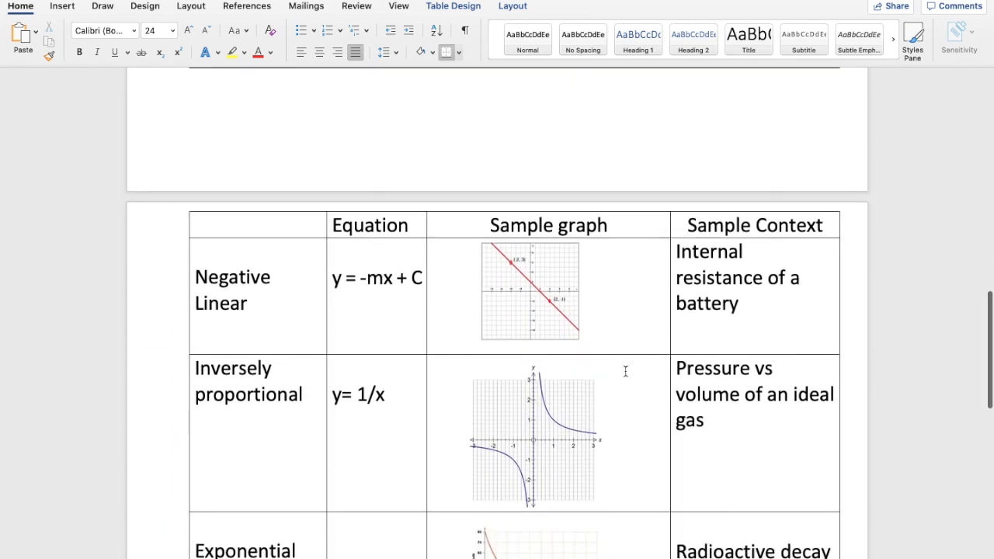
{"action": "scroll", "scroll_direction": "down", "scroll_amount": 3}
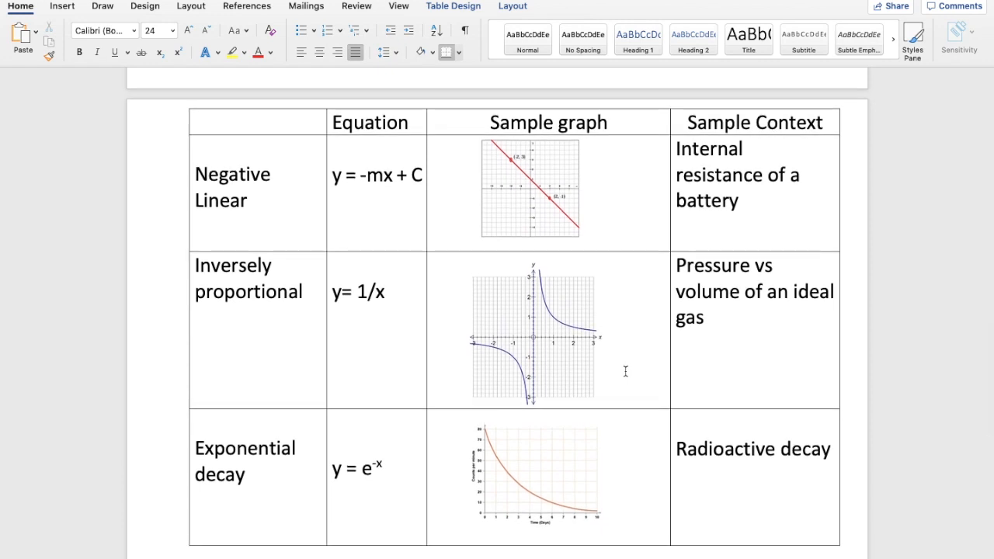
{"action": "mouse_move", "coordinate": [441, 188]}
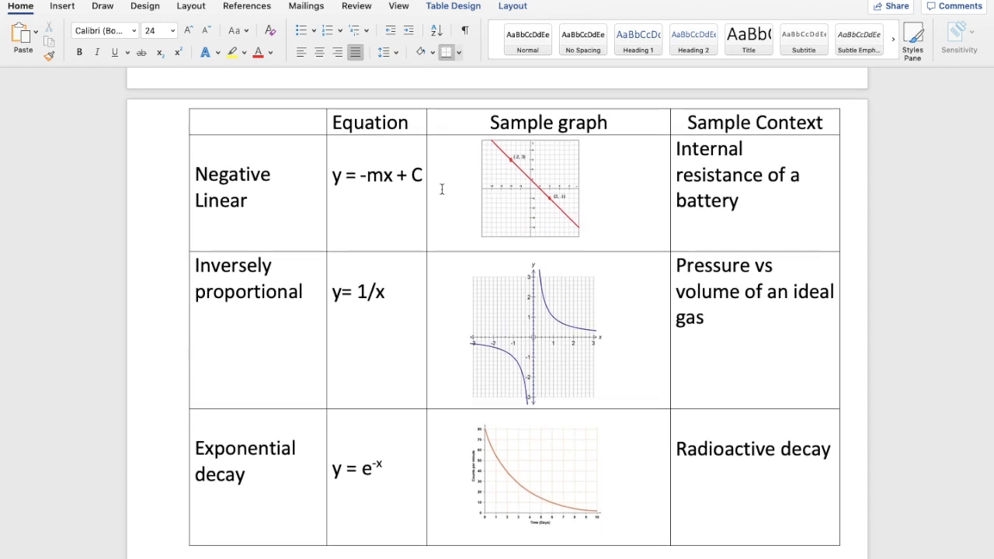
{"action": "mouse_move", "coordinate": [585, 193]}
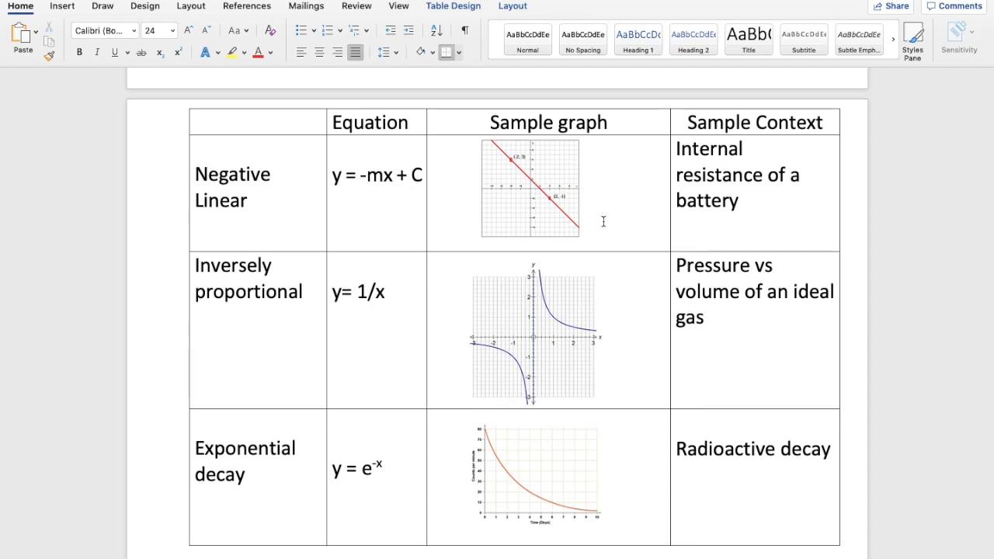
{"action": "mouse_move", "coordinate": [575, 194]}
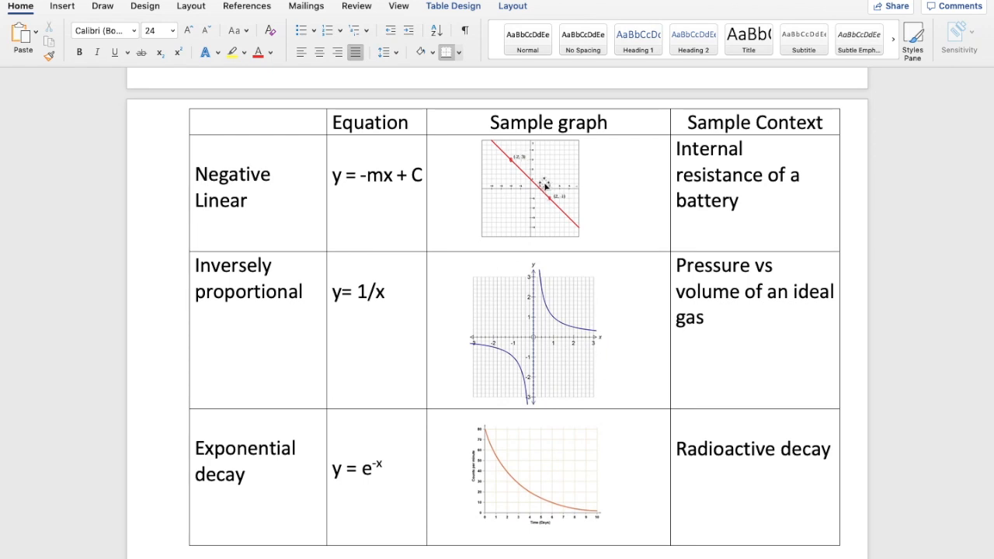
{"action": "mouse_move", "coordinate": [542, 343]}
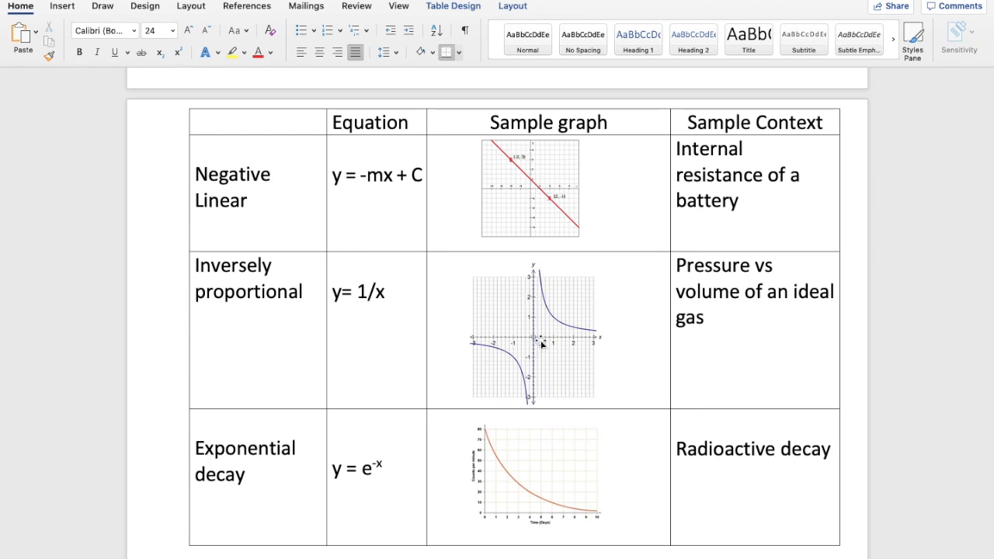
{"action": "mouse_move", "coordinate": [594, 344]}
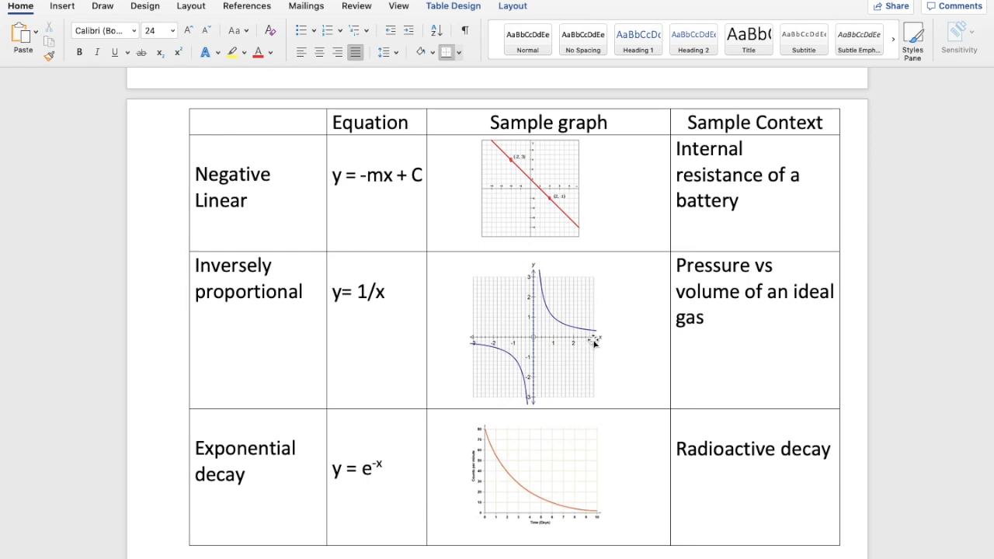
{"action": "mouse_move", "coordinate": [552, 291]}
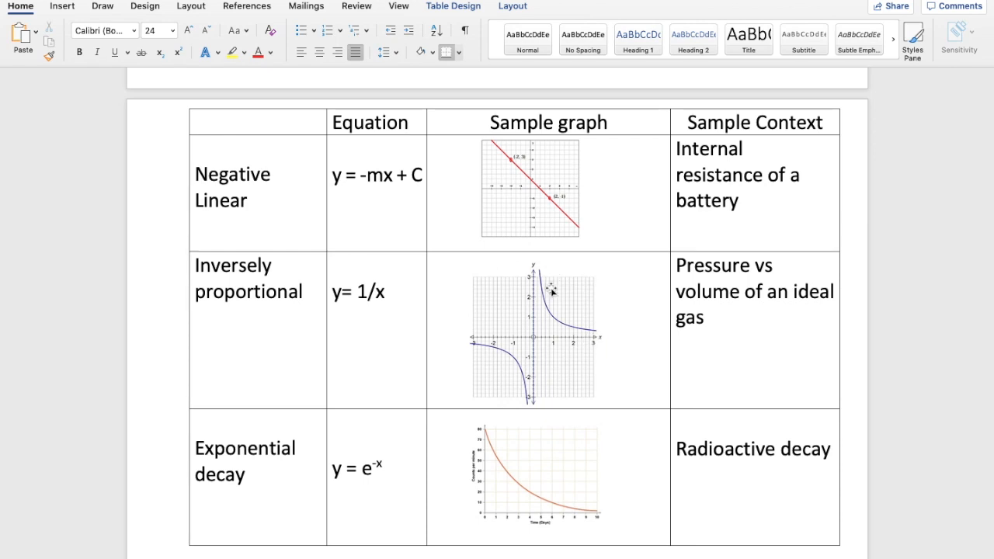
{"action": "mouse_move", "coordinate": [556, 340]}
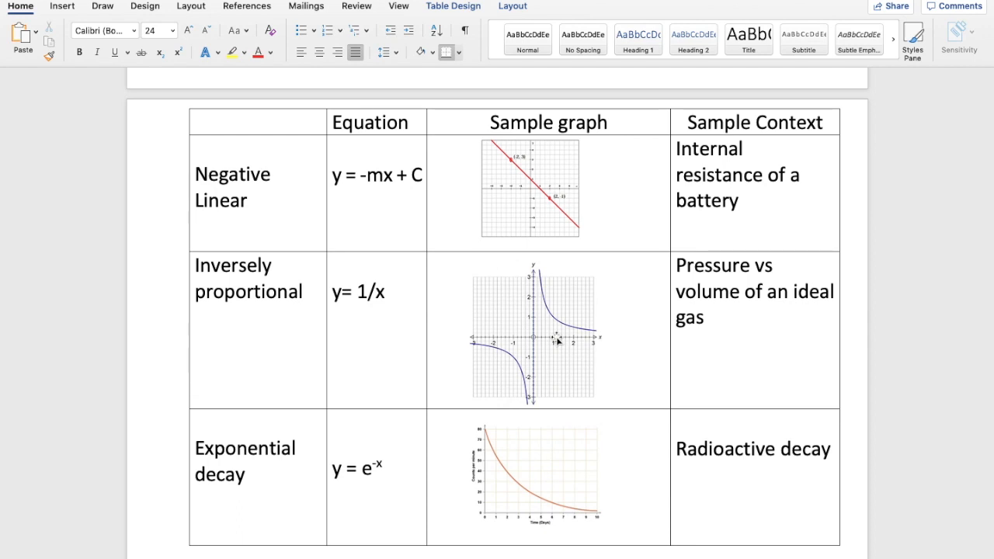
{"action": "mouse_move", "coordinate": [546, 503]}
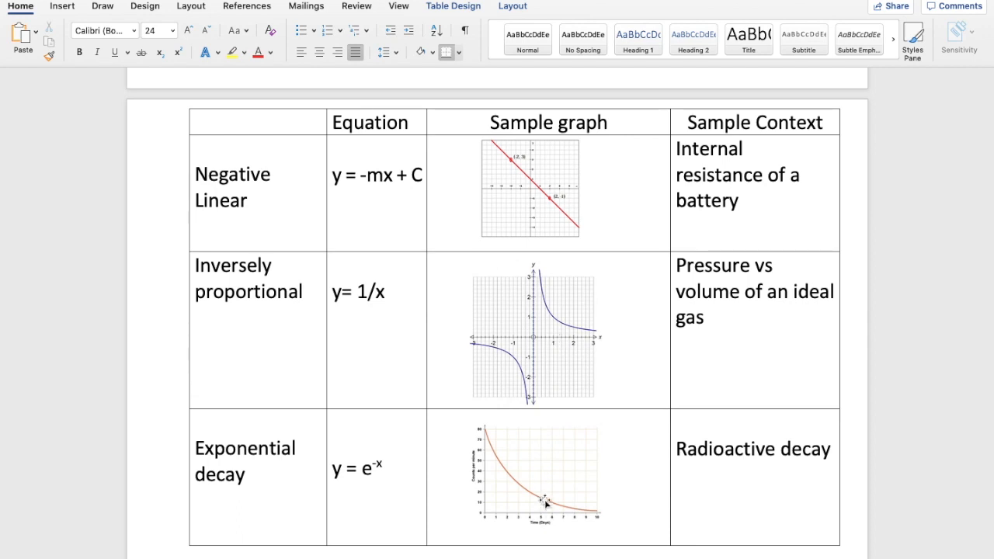
{"action": "mouse_move", "coordinate": [429, 312]}
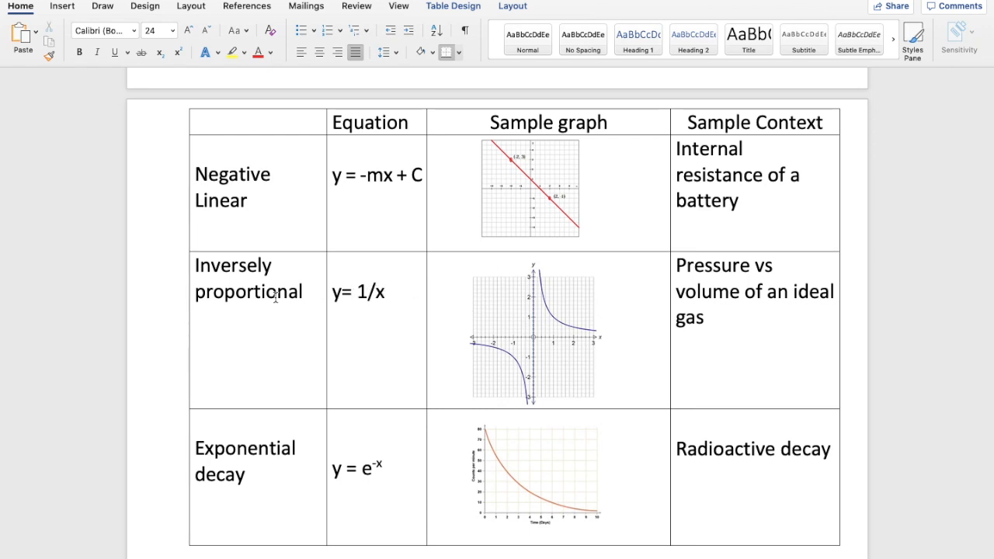
{"action": "mouse_move", "coordinate": [579, 309]}
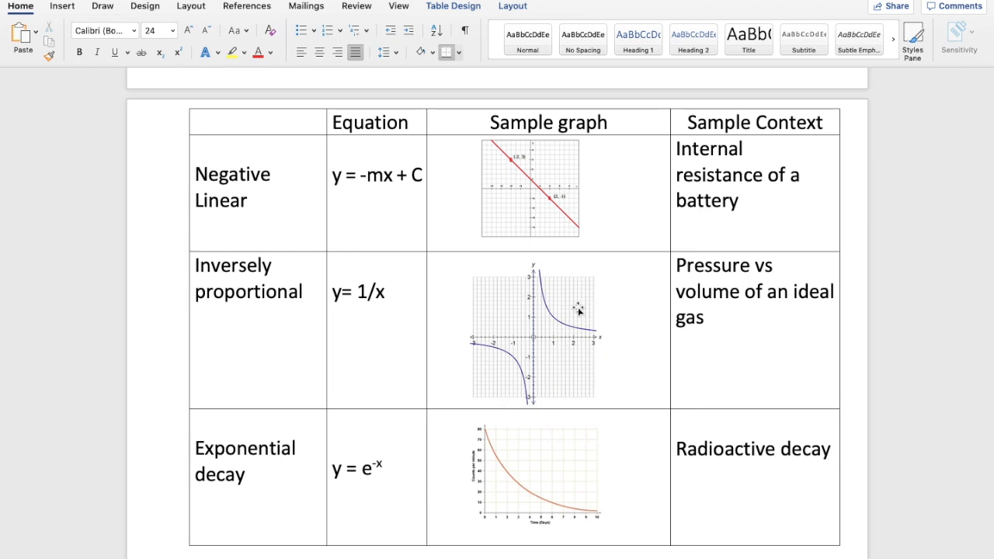
{"action": "mouse_move", "coordinate": [556, 309]}
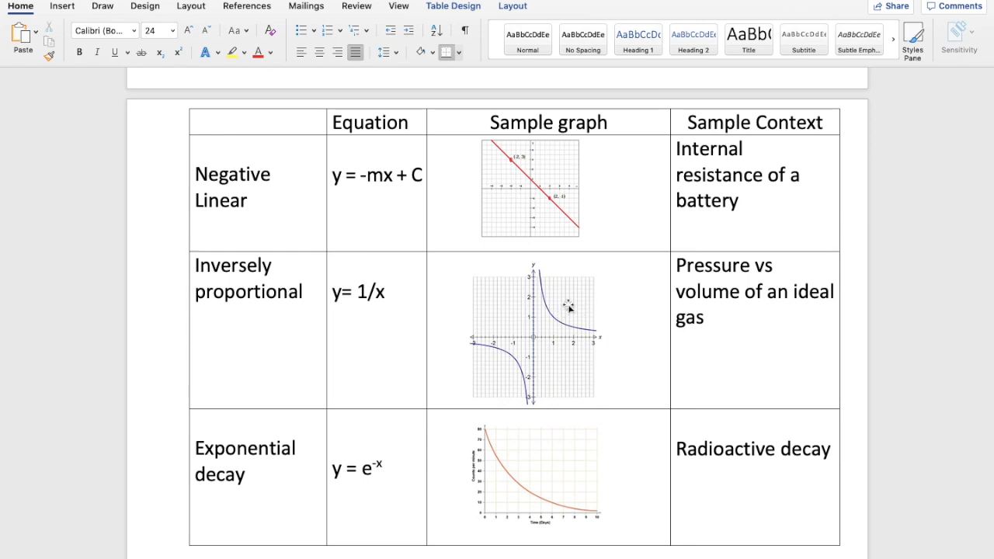
{"action": "mouse_move", "coordinate": [516, 260]}
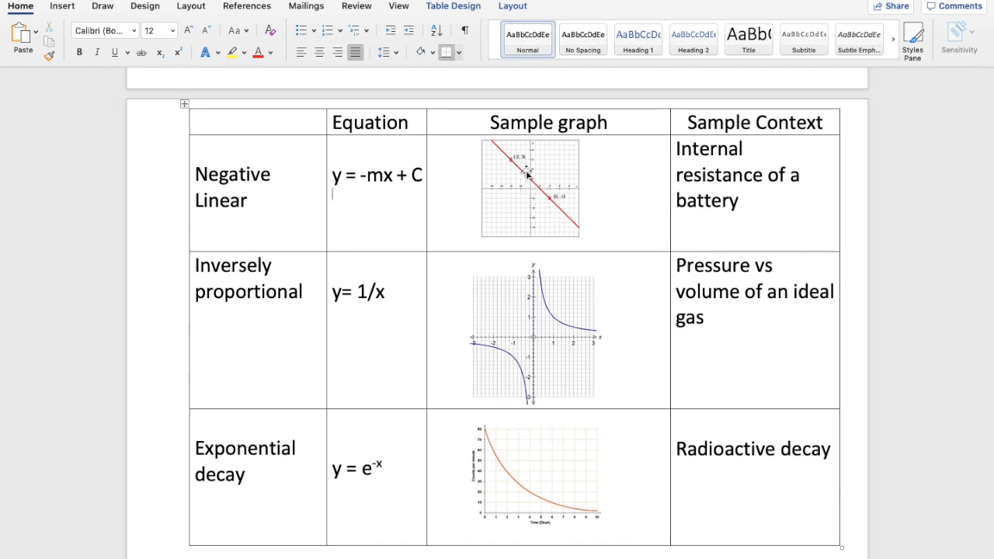
{"action": "mouse_move", "coordinate": [547, 200]}
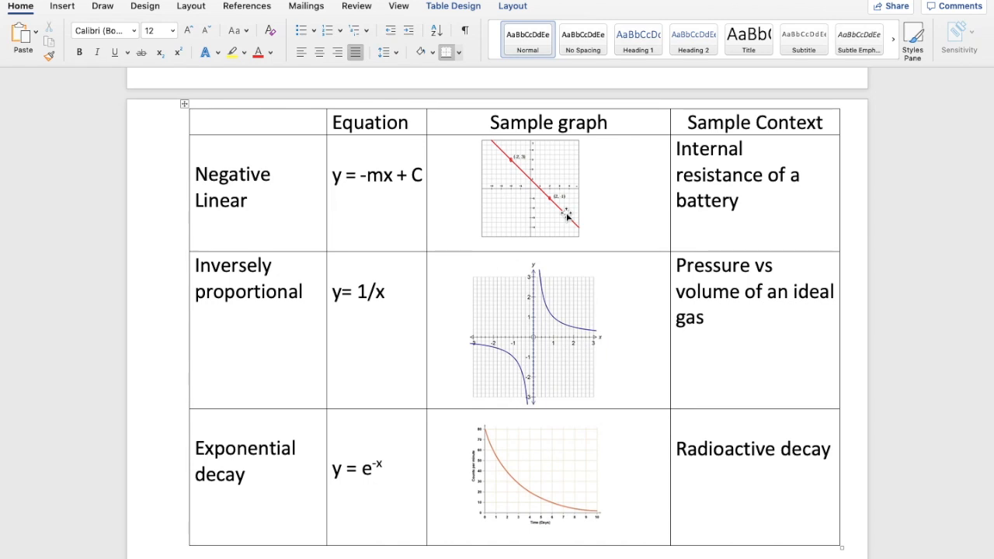
{"action": "mouse_move", "coordinate": [550, 303]}
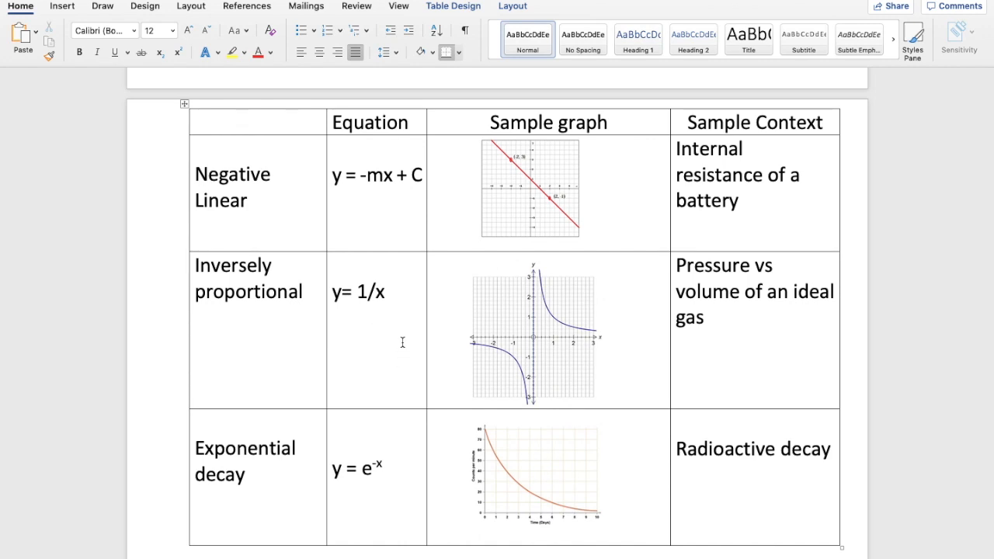
{"action": "left_click", "coordinate": [331, 196]}
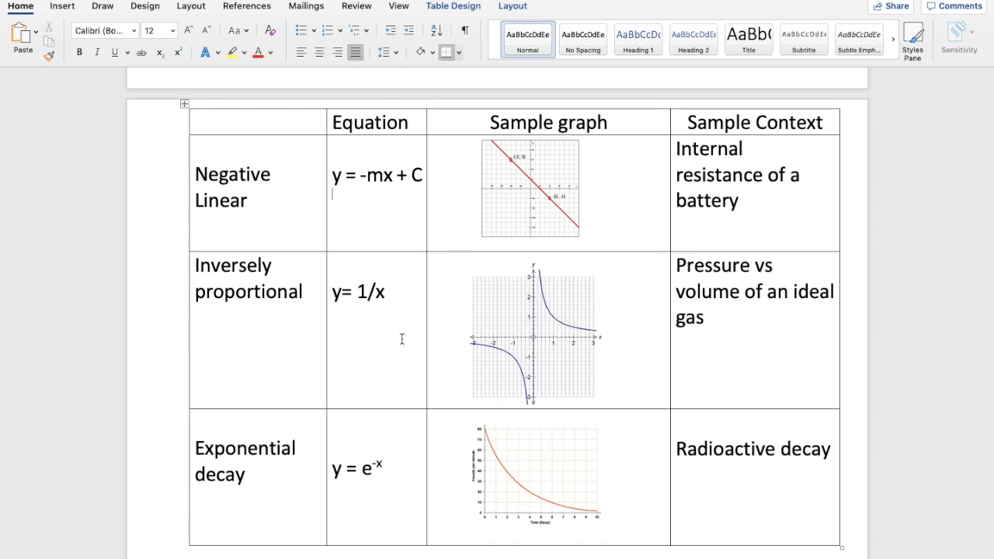
{"action": "left_click", "coordinate": [386, 293]}
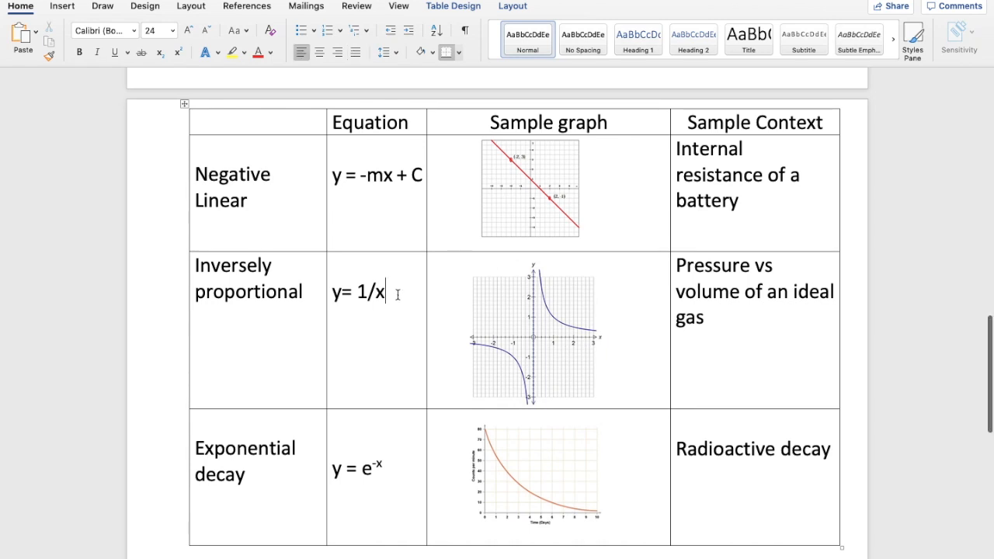
{"action": "scroll", "scroll_direction": "down", "scroll_amount": 3}
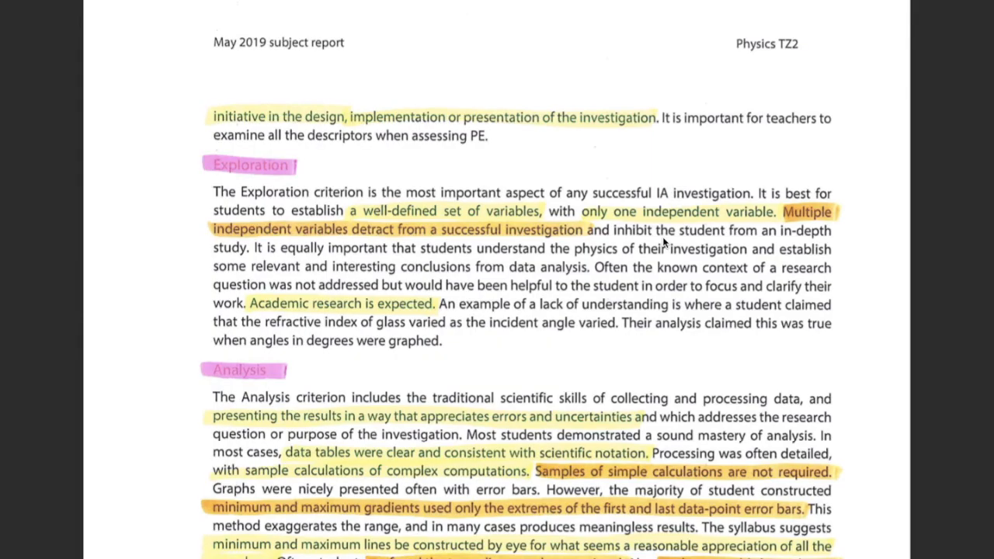
Scroll the report to the full Analysis section, with Evaluation starting below
{"action": "scroll", "scroll_direction": "down", "scroll_amount": 3}
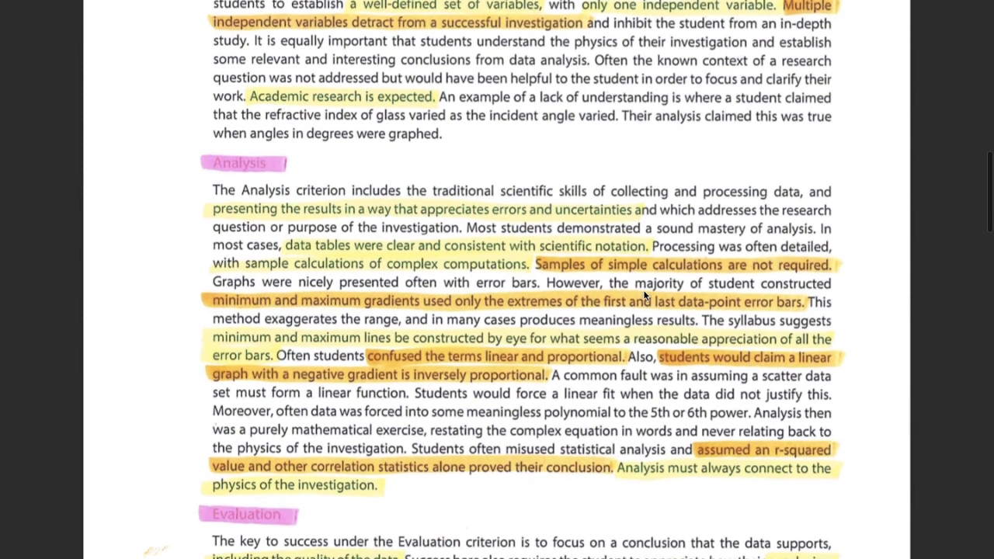
{"action": "scroll", "scroll_direction": "down", "scroll_amount": 3}
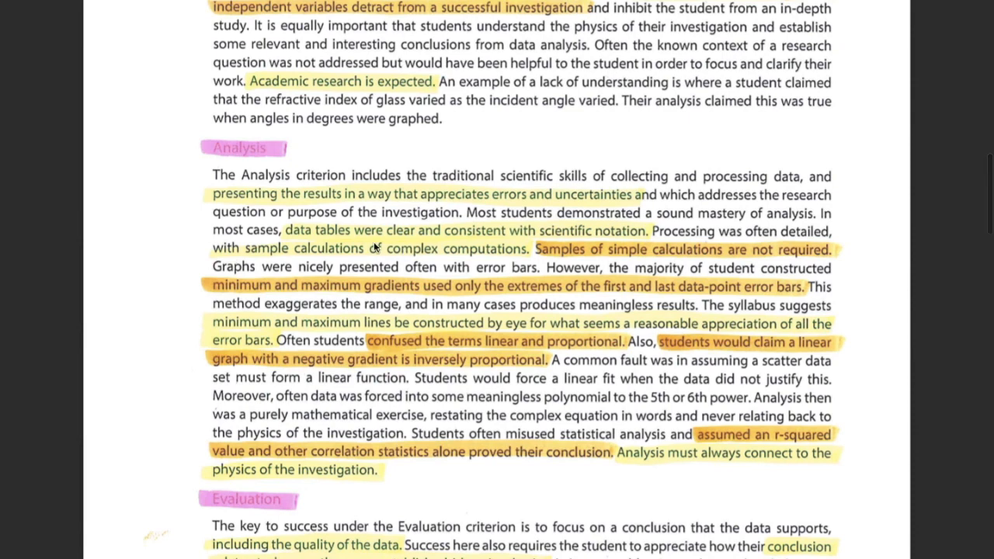
{"action": "mouse_move", "coordinate": [472, 288]}
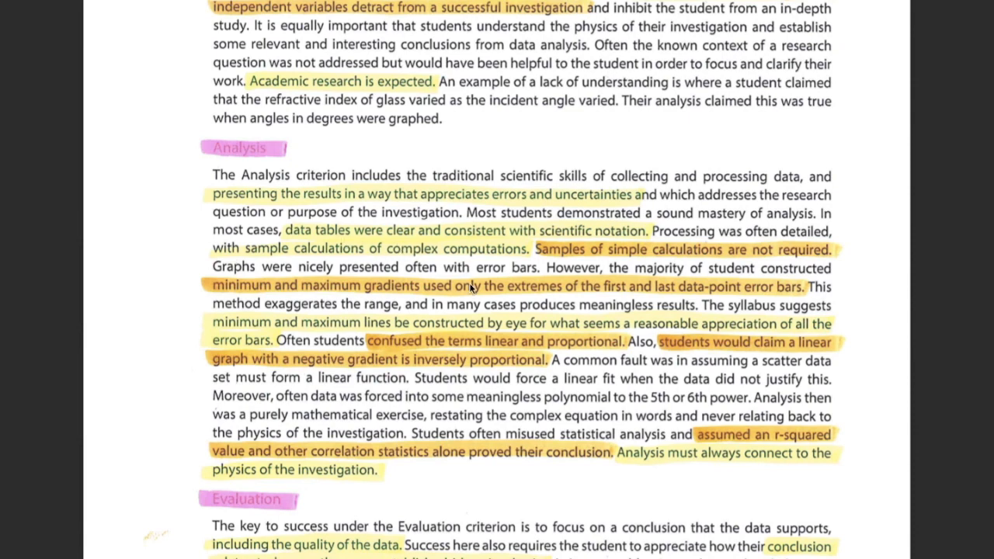
{"action": "mouse_move", "coordinate": [866, 386]}
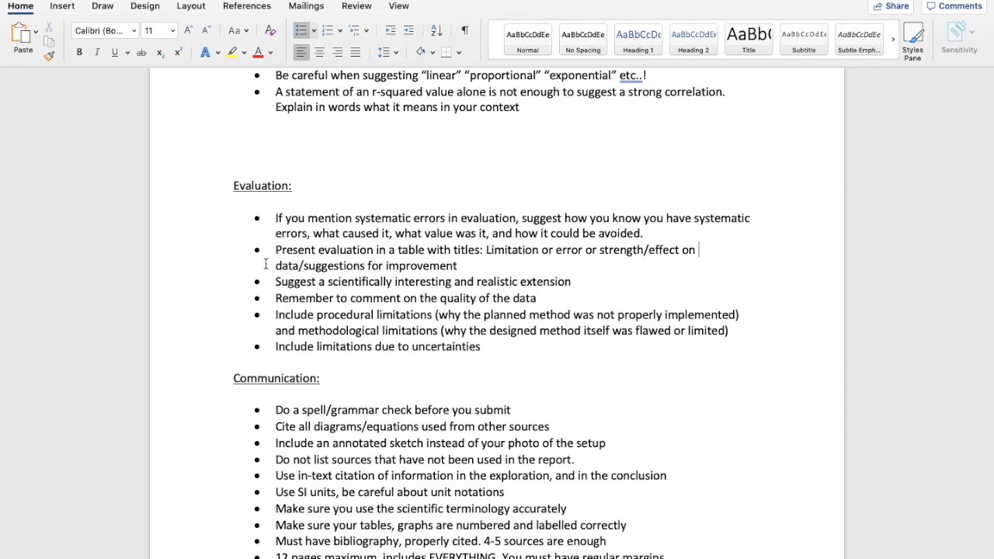
Scroll to the Evaluation and Communication checklists and place the cursor within the Evaluation bullets
{"action": "scroll", "scroll_direction": "down", "scroll_amount": 3}
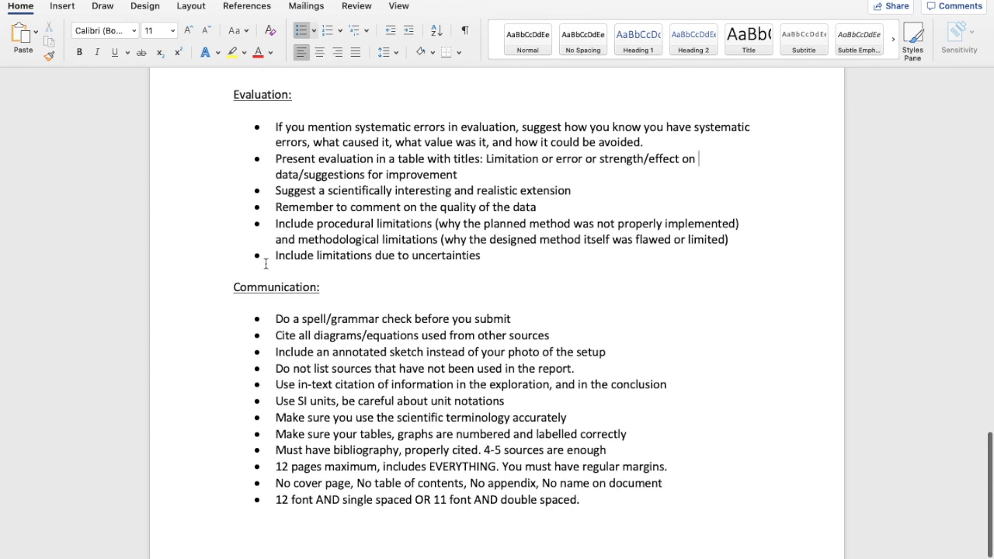
{"action": "mouse_move", "coordinate": [282, 279]}
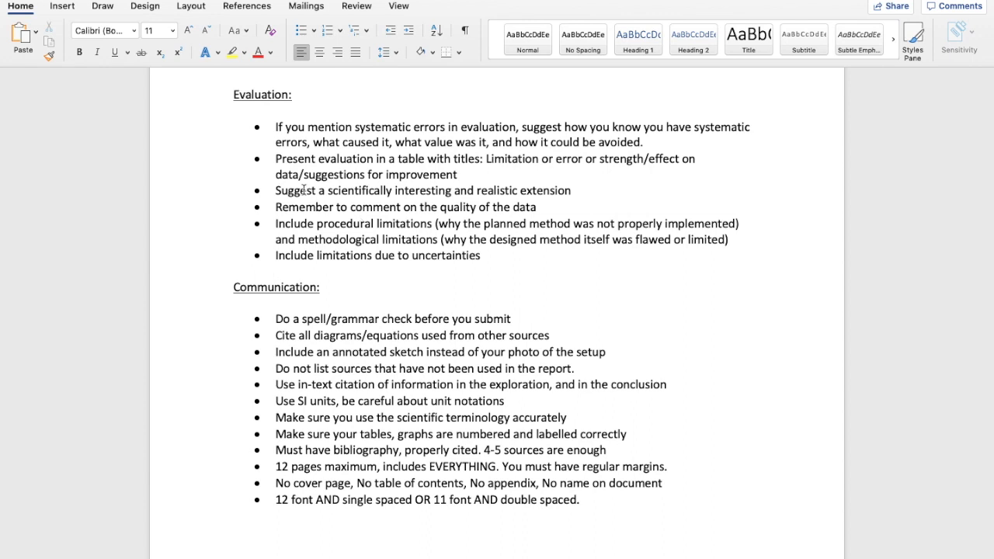
{"action": "left_click", "coordinate": [276, 272]}
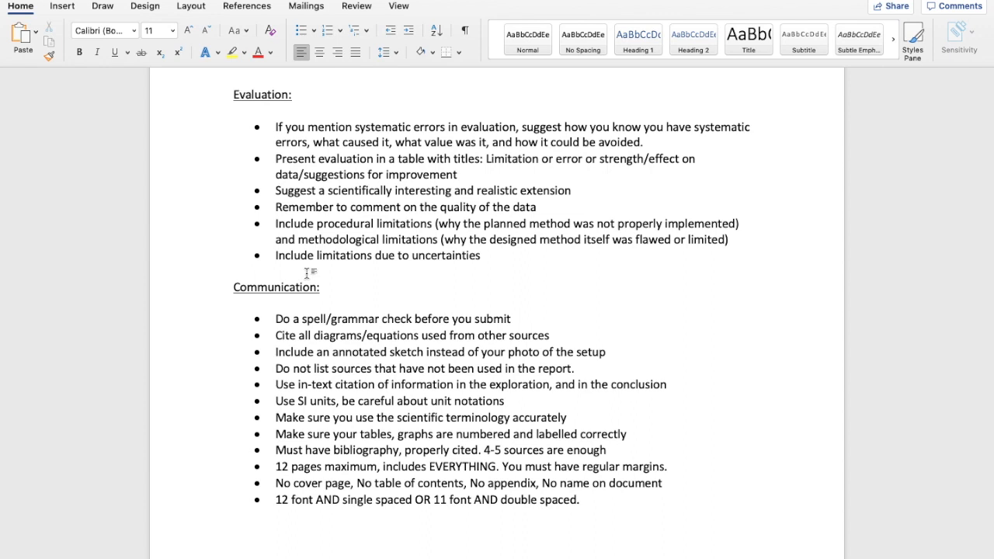
{"action": "left_click", "coordinate": [275, 271]}
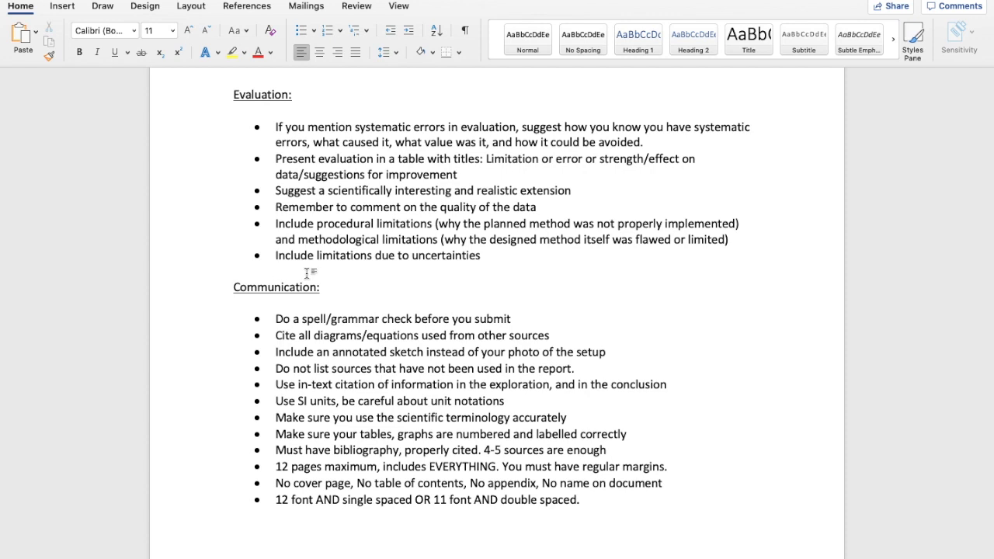
{"action": "left_click", "coordinate": [277, 272]}
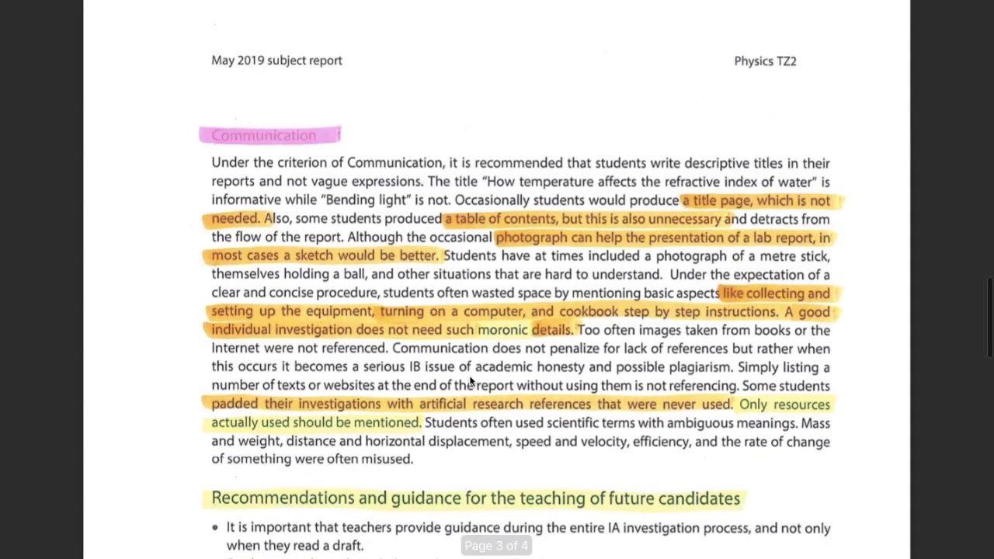
{"action": "mouse_move", "coordinate": [482, 372]}
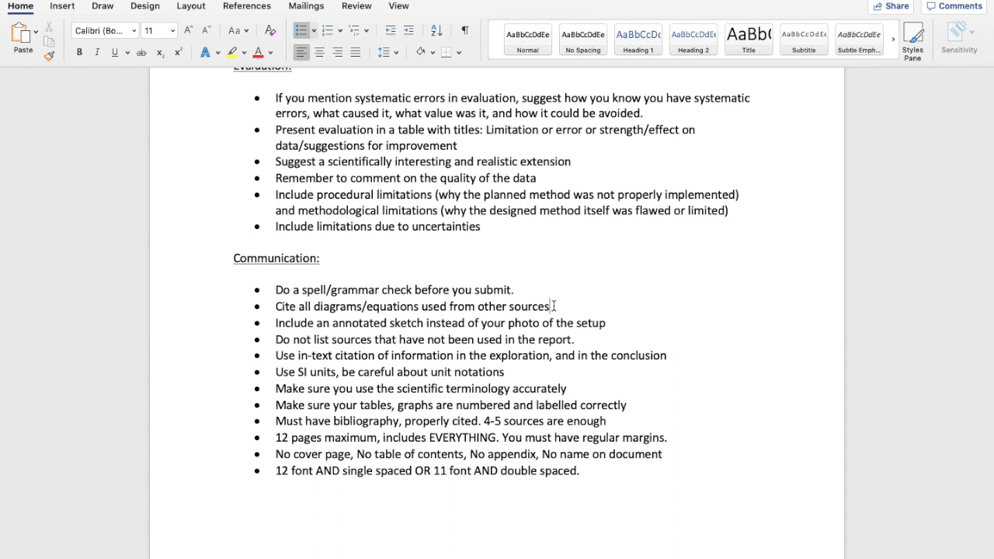
Step through the Communication bullets, ending at the final font-spacing reminder
{"action": "left_click", "coordinate": [551, 305]}
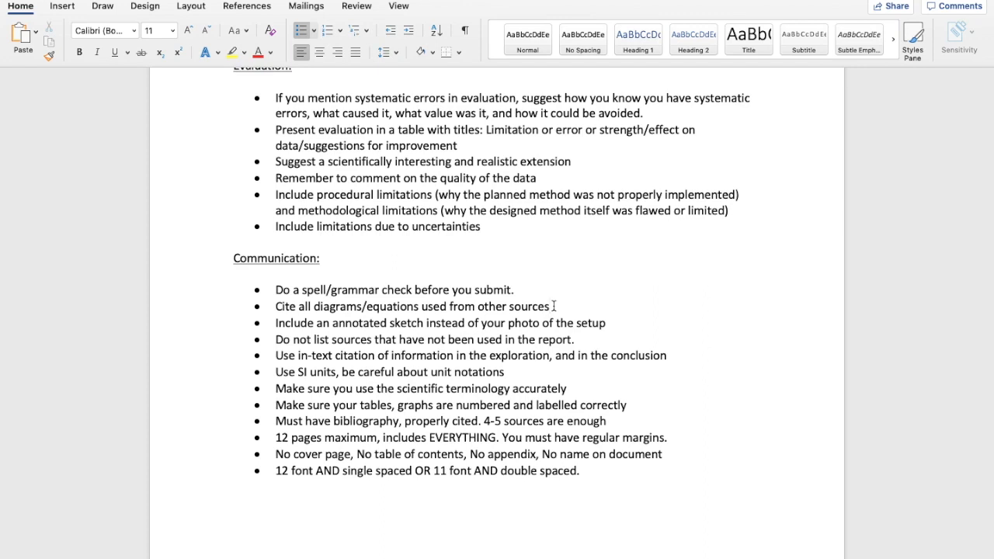
{"action": "left_click", "coordinate": [550, 306]}
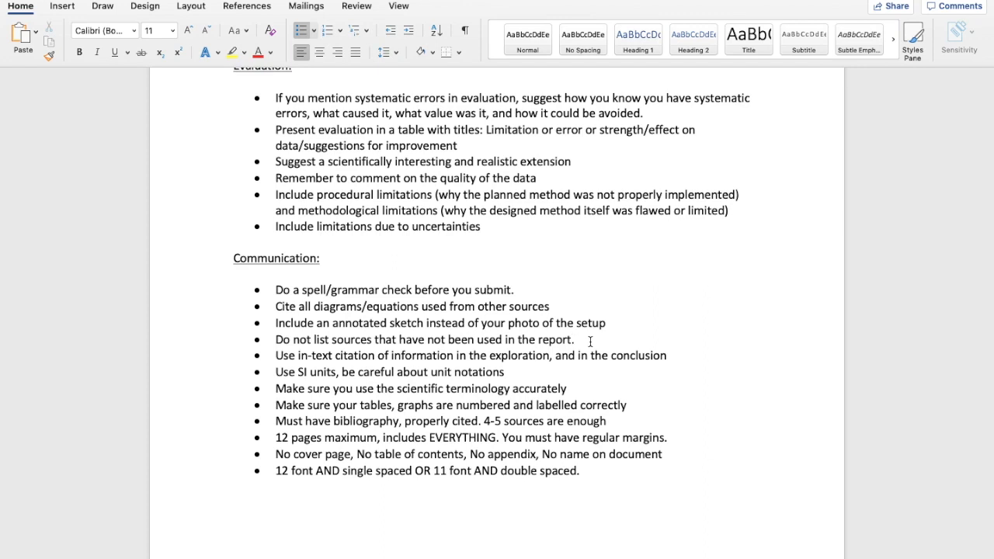
{"action": "left_click", "coordinate": [576, 340]}
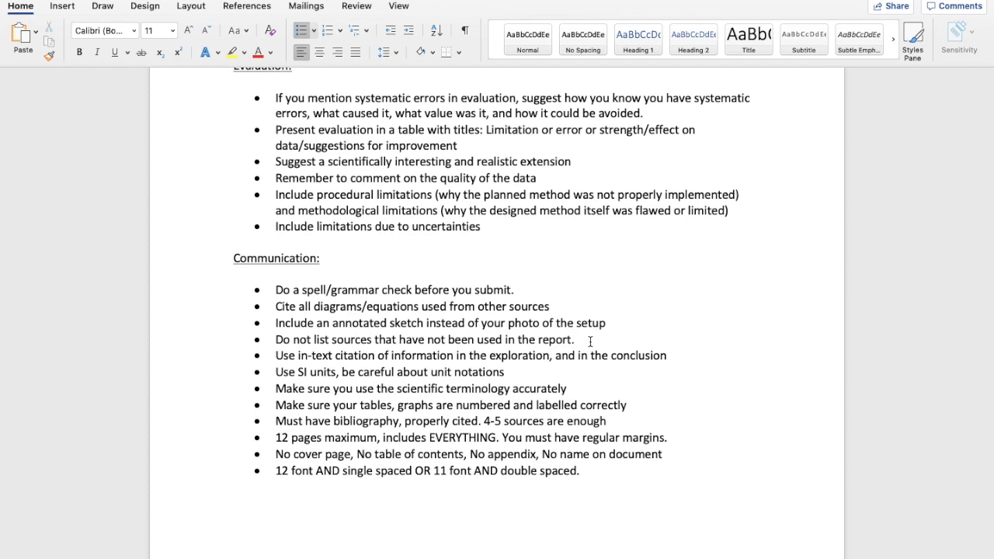
{"action": "left_click", "coordinate": [576, 339]}
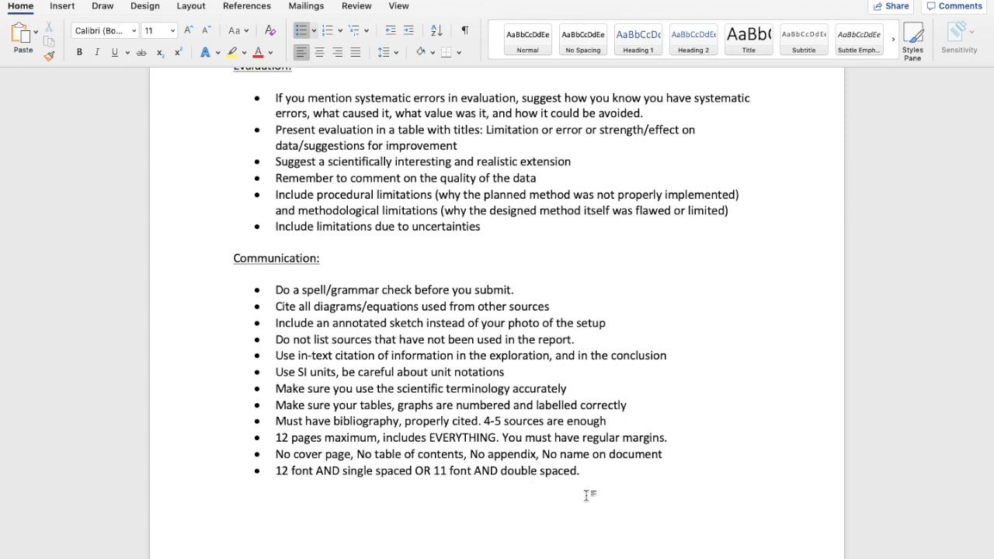
{"action": "left_click", "coordinate": [583, 471]}
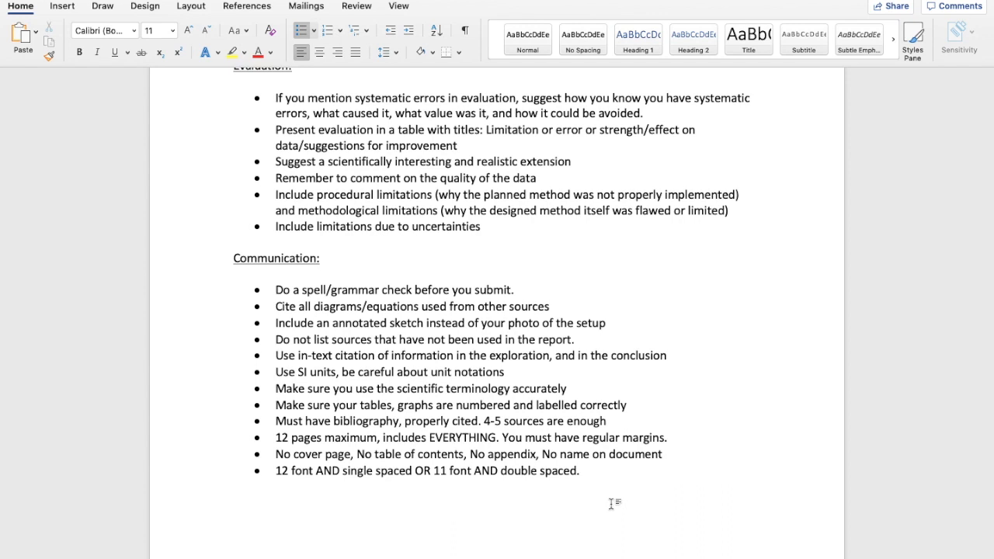
{"action": "left_click", "coordinate": [583, 470]}
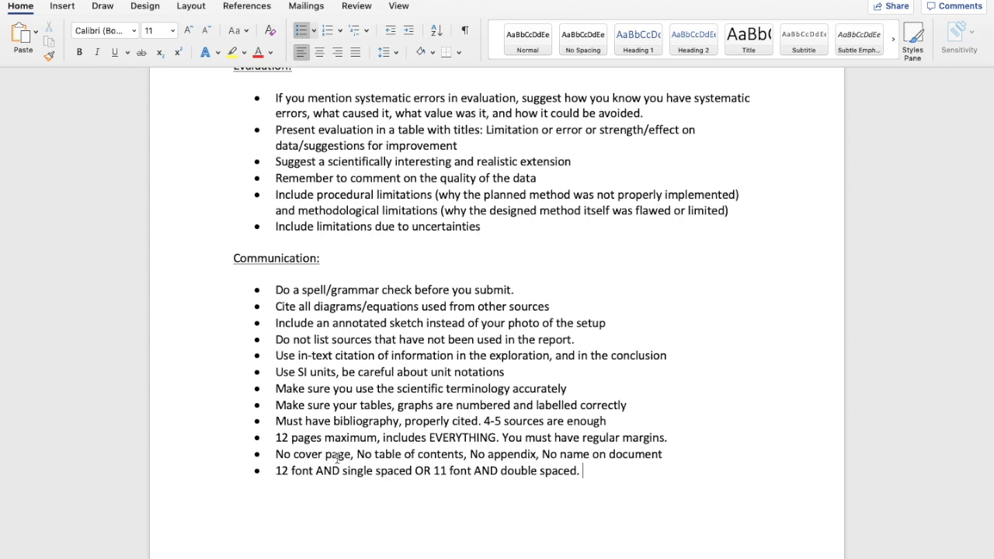
{"action": "mouse_move", "coordinate": [495, 456]}
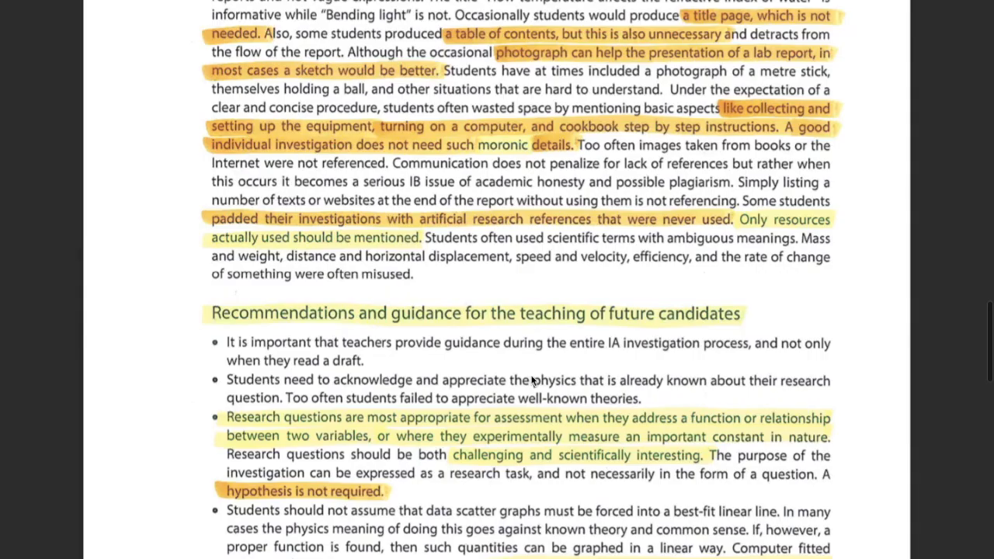
Scroll to the report's final page on uncertainty across Exploration, Analysis and Evaluation
{"action": "scroll", "scroll_direction": "down", "scroll_amount": 3}
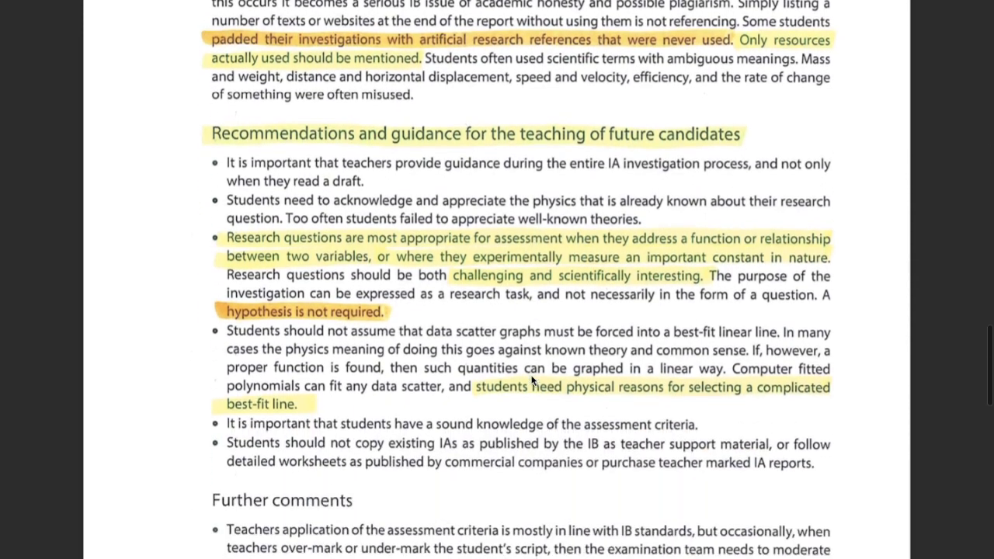
{"action": "scroll", "scroll_direction": "down", "scroll_amount": 3}
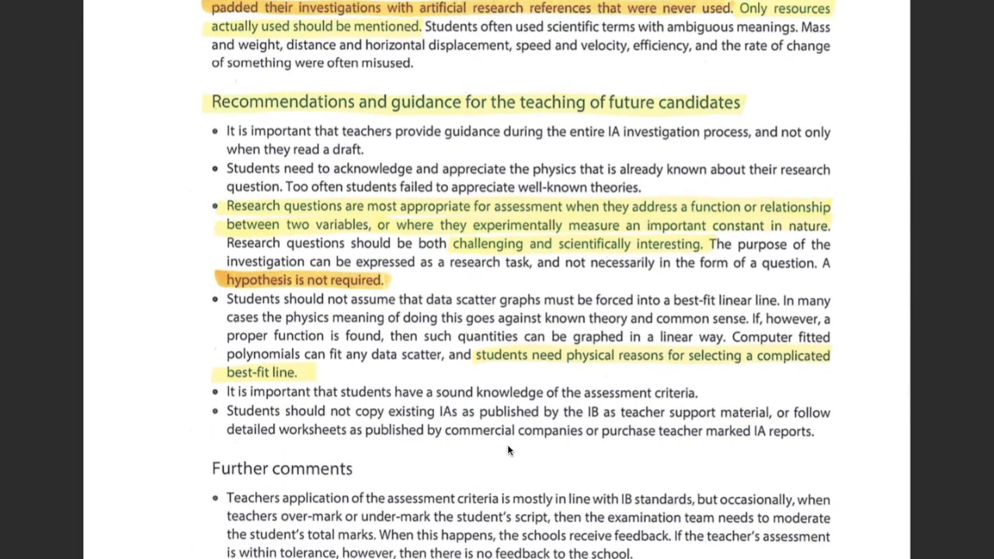
{"action": "mouse_move", "coordinate": [384, 284]}
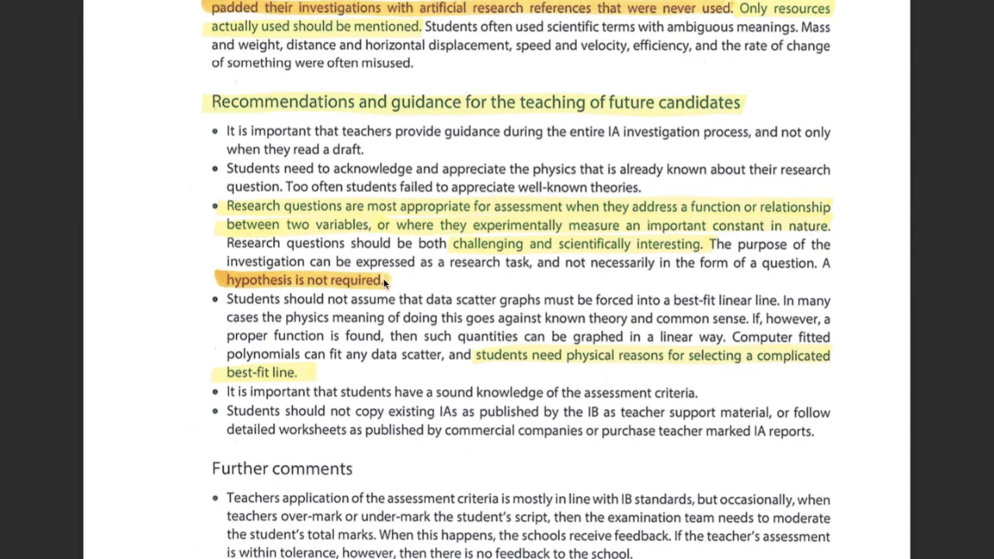
{"action": "mouse_move", "coordinate": [398, 290]}
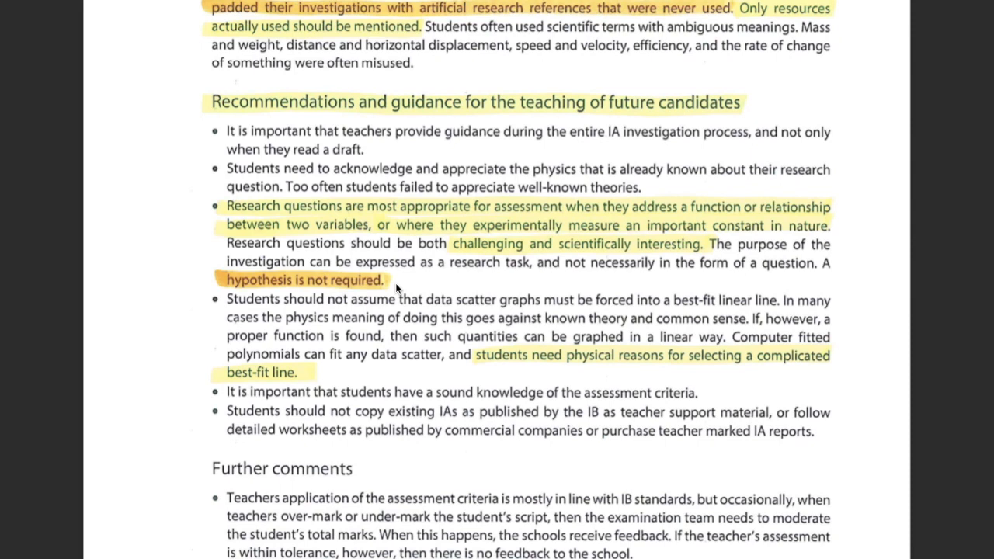
{"action": "scroll", "scroll_direction": "down", "scroll_amount": 3}
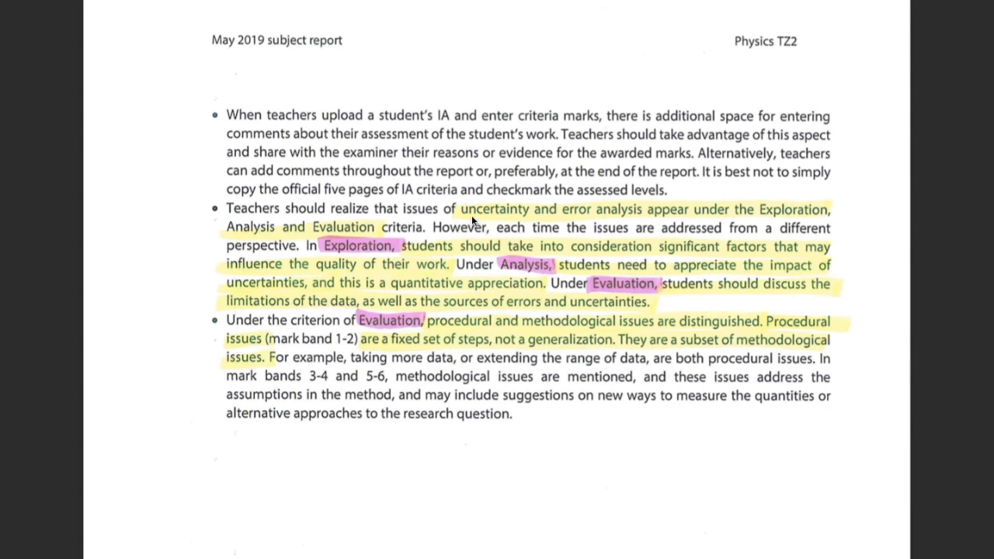
{"action": "mouse_move", "coordinate": [458, 215]}
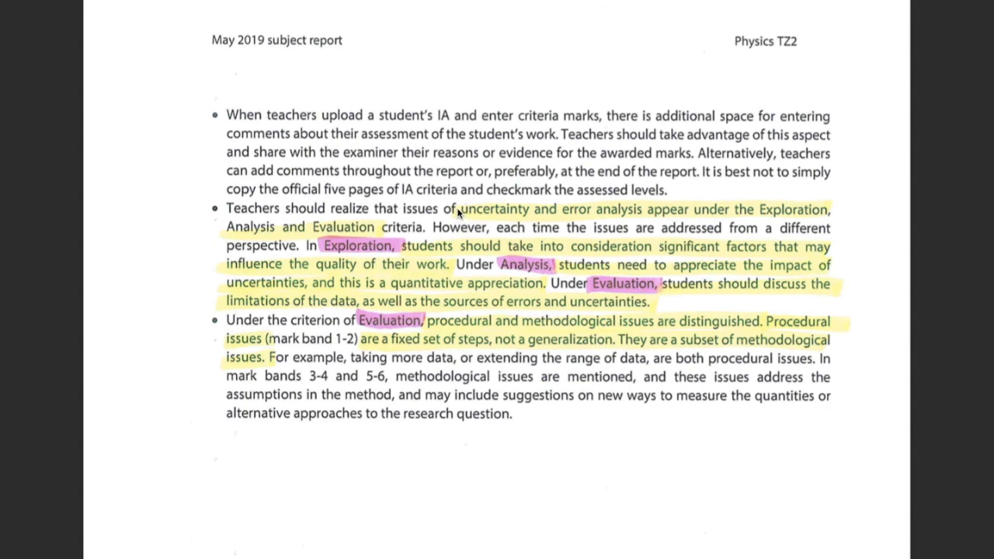